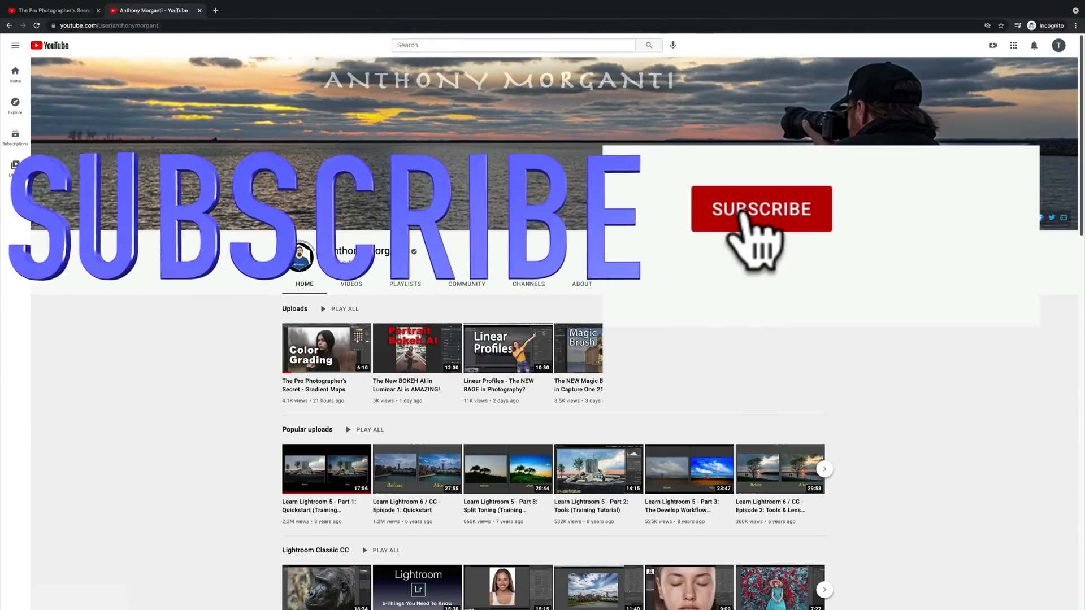
Step: Zoom into the ibis to check the high-ISO grain, return to fit, and expand the Basic panel
click(760, 208)
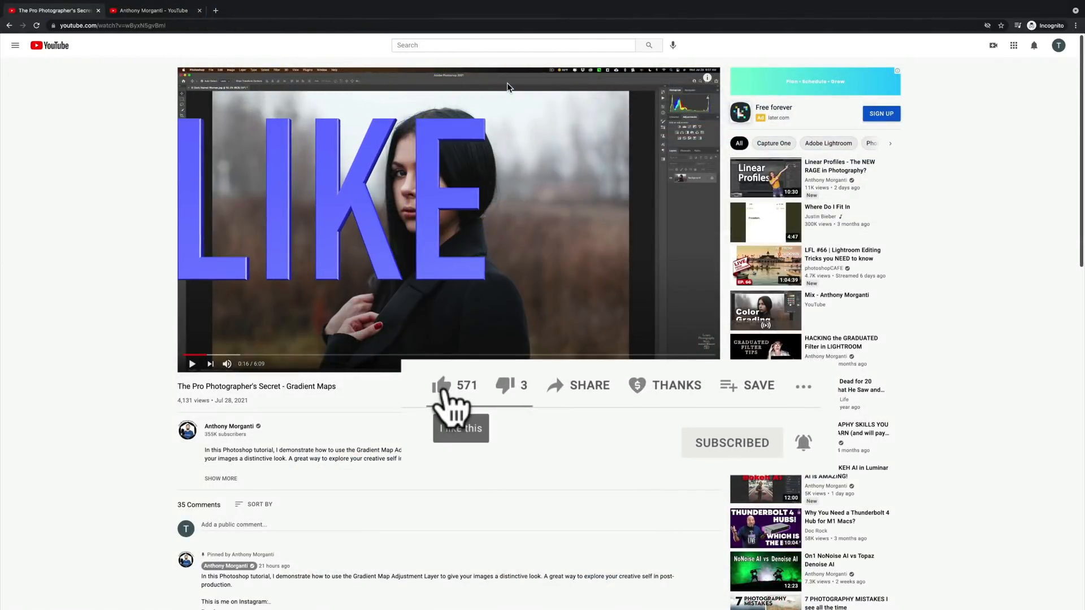
click(442, 385)
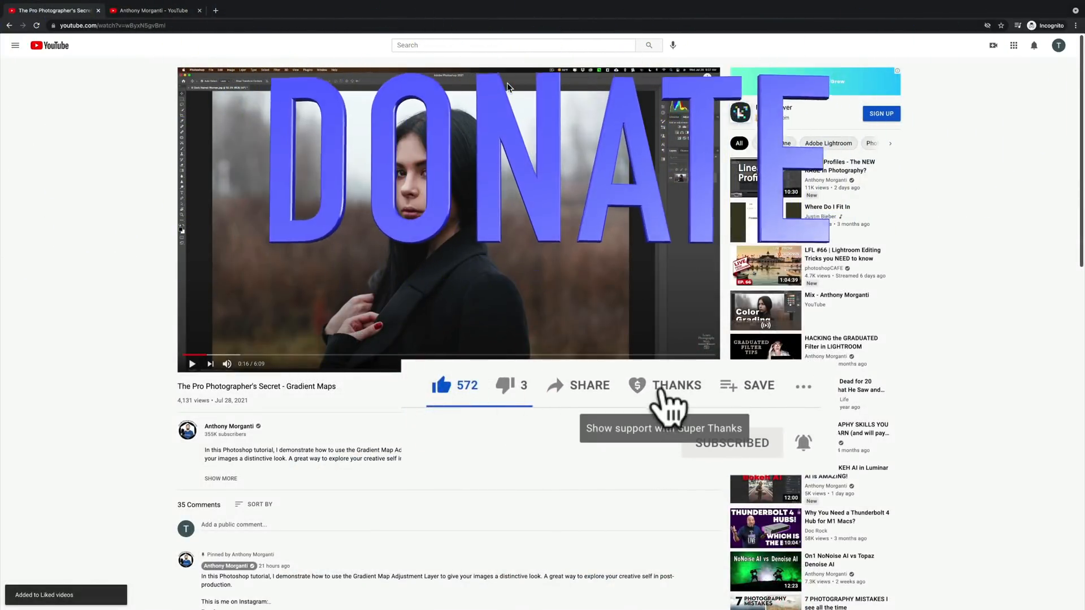
click(676, 385)
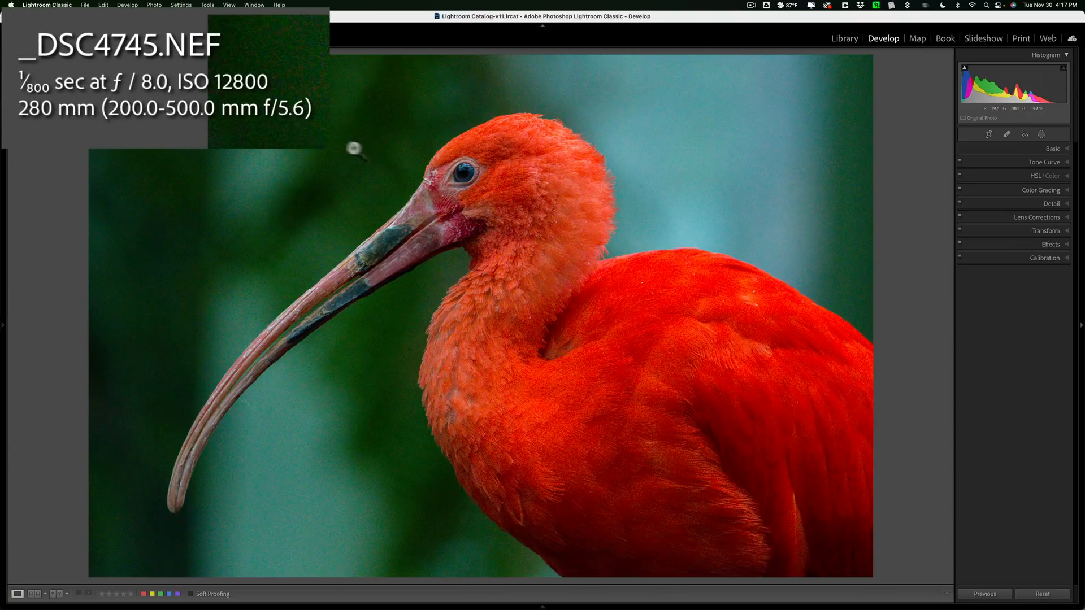
mouse_move(359, 158)
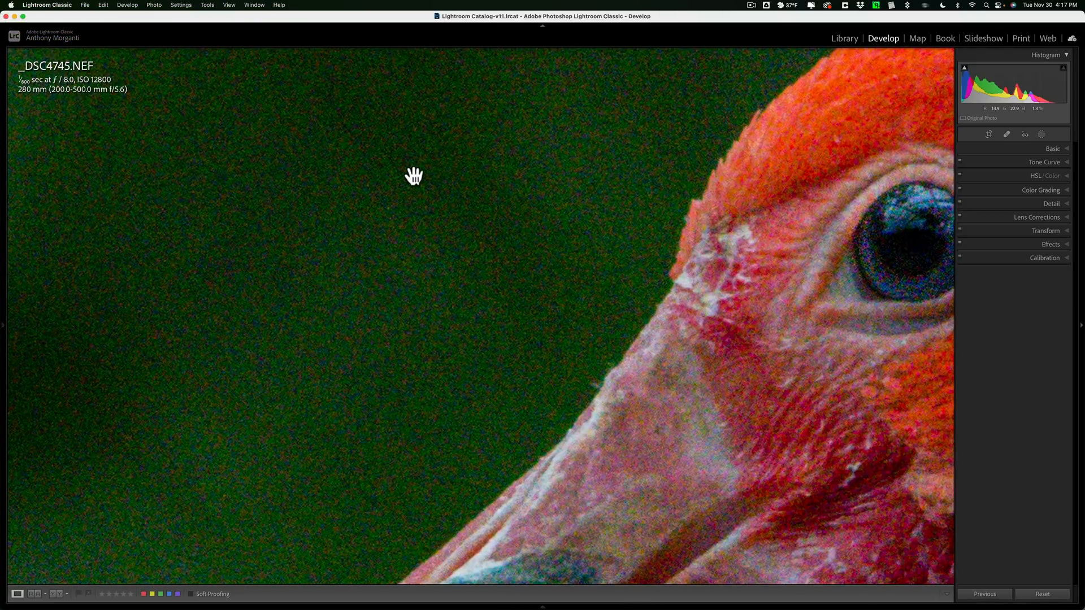
click(413, 176)
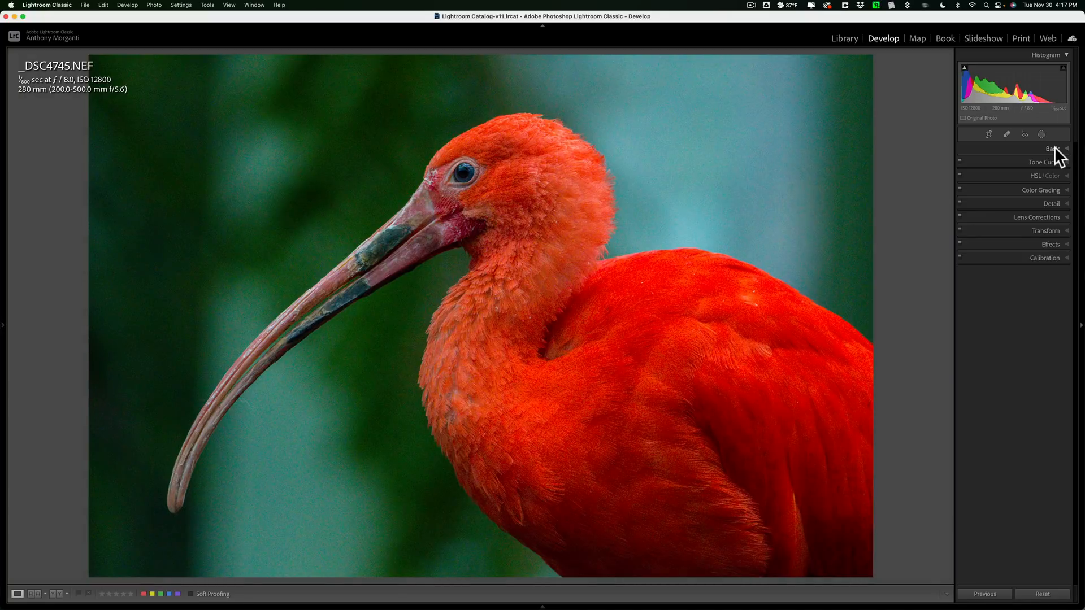
click(1052, 148)
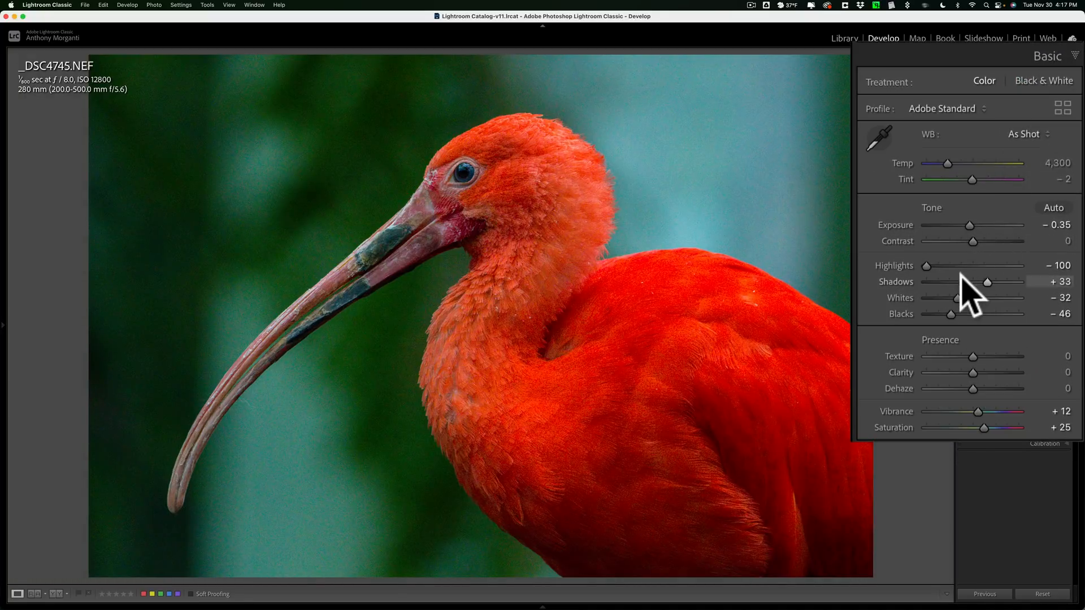
mouse_move(972, 245)
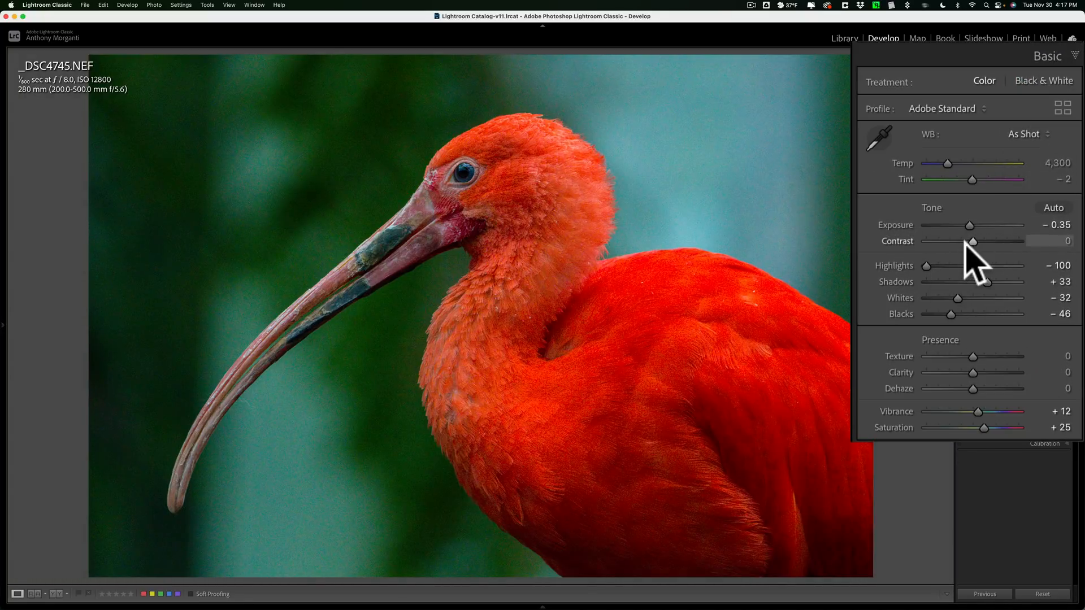
mouse_move(957, 358)
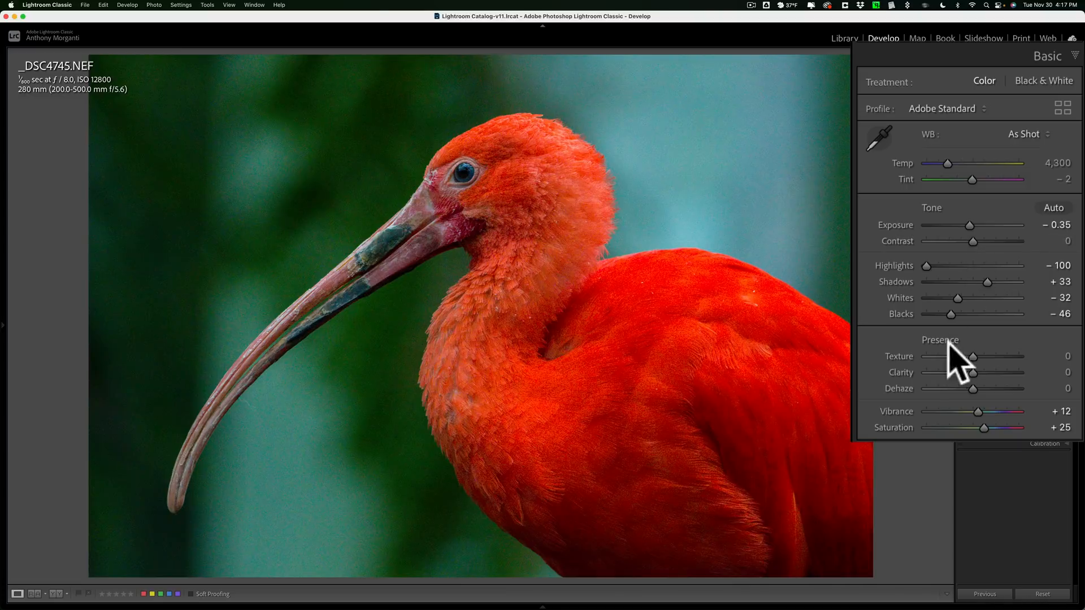
mouse_move(934, 404)
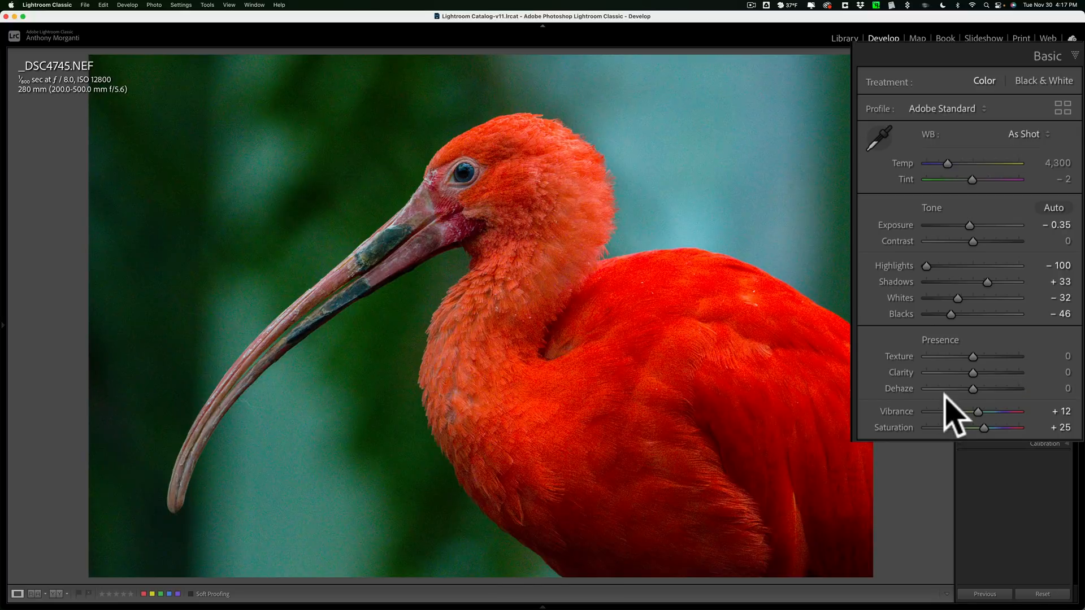
mouse_move(913, 443)
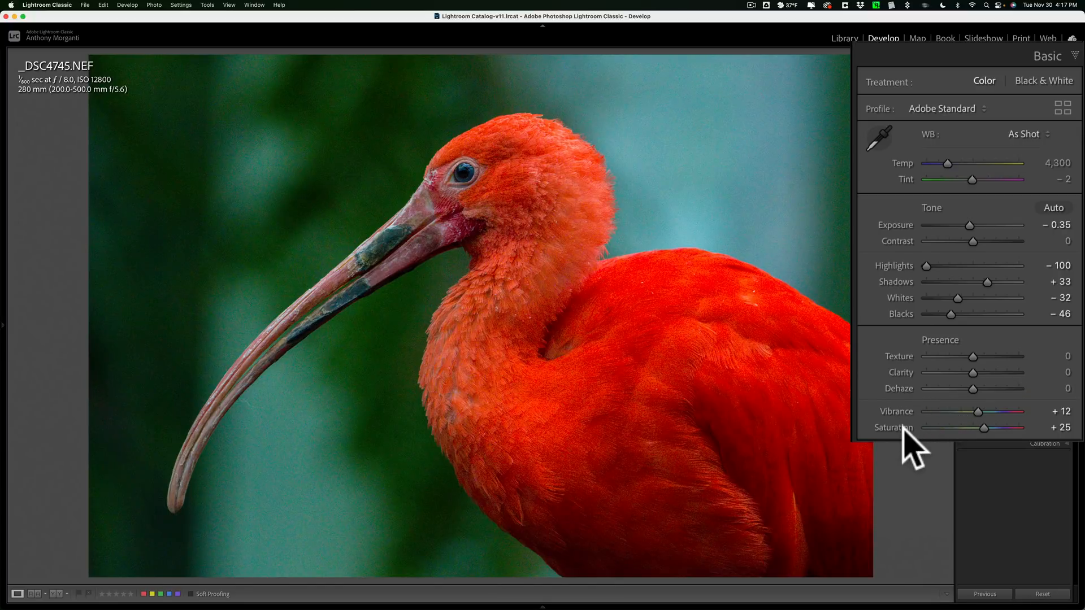
mouse_move(916, 433)
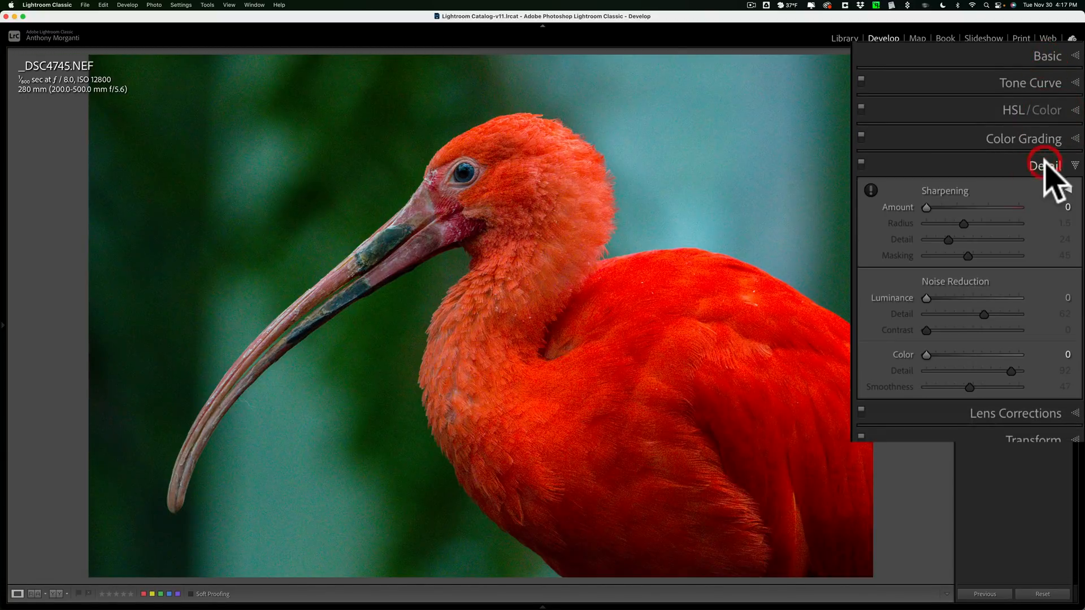
mouse_move(942, 297)
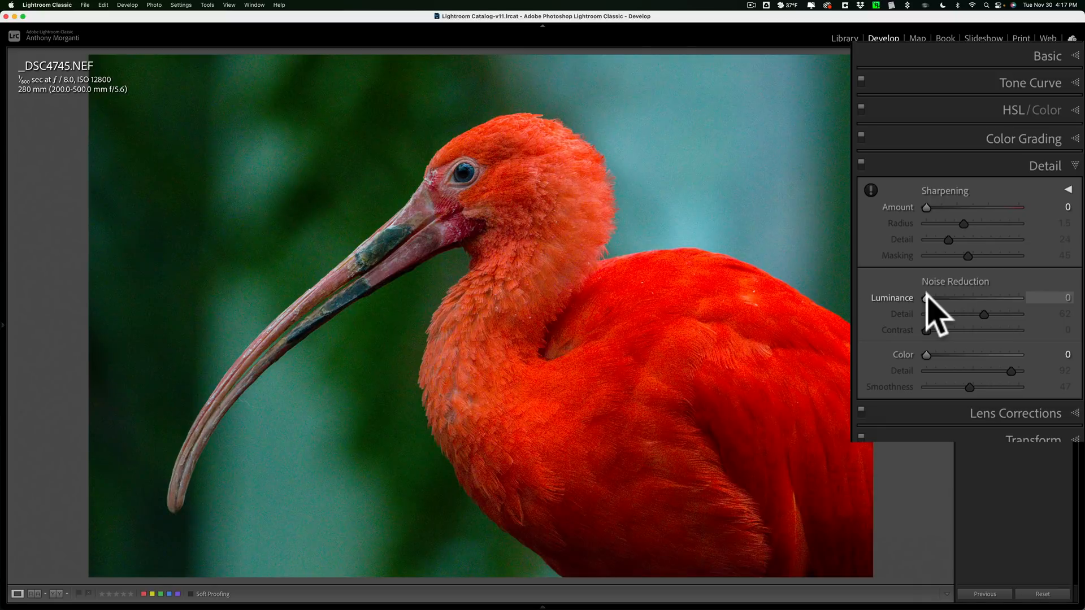
mouse_move(979, 315)
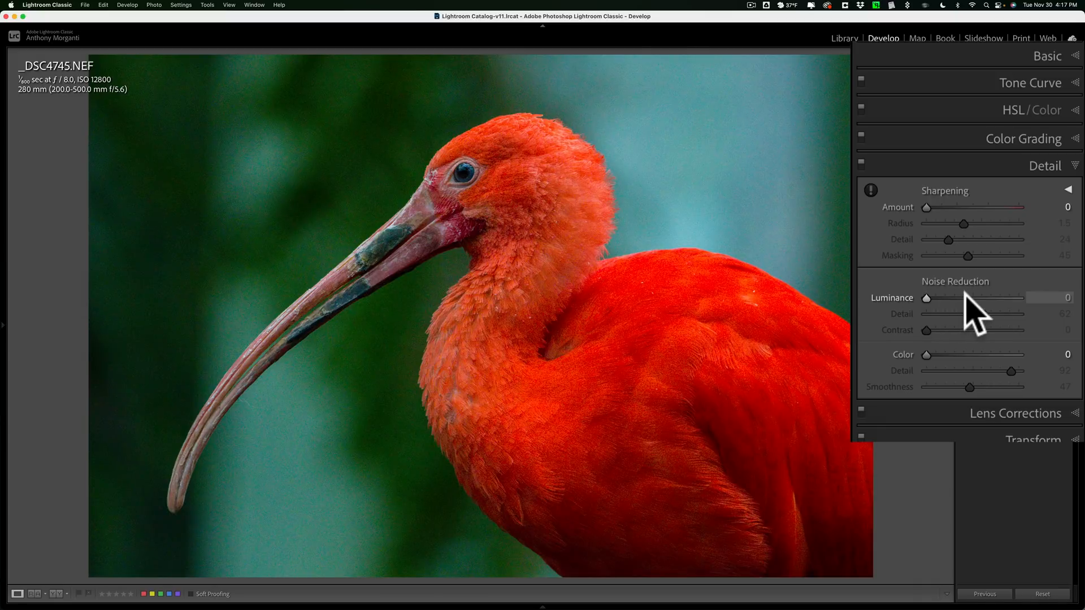
mouse_move(937, 374)
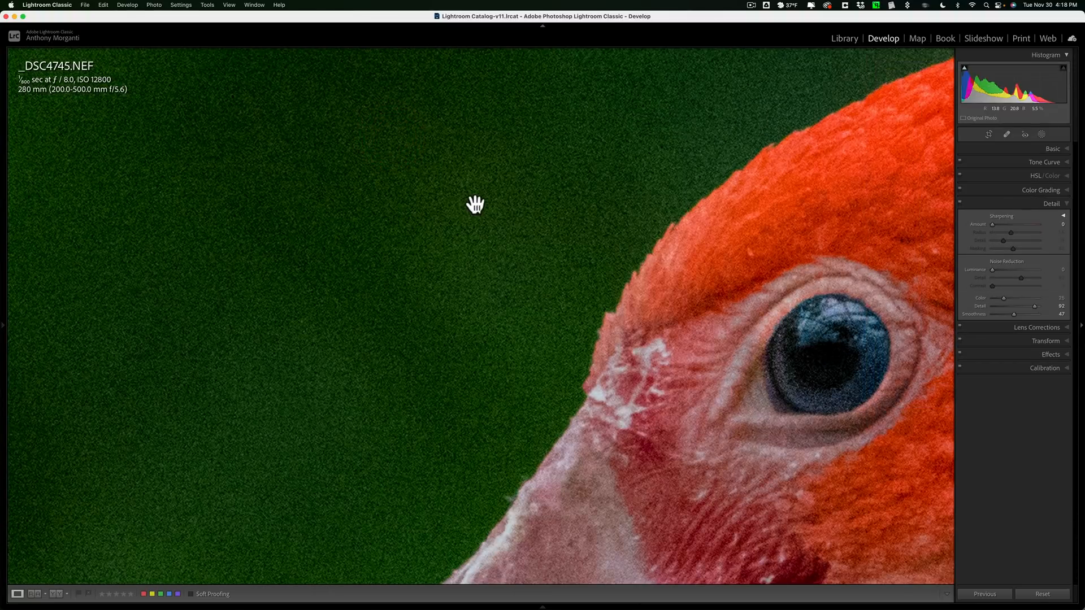
mouse_move(1008, 306)
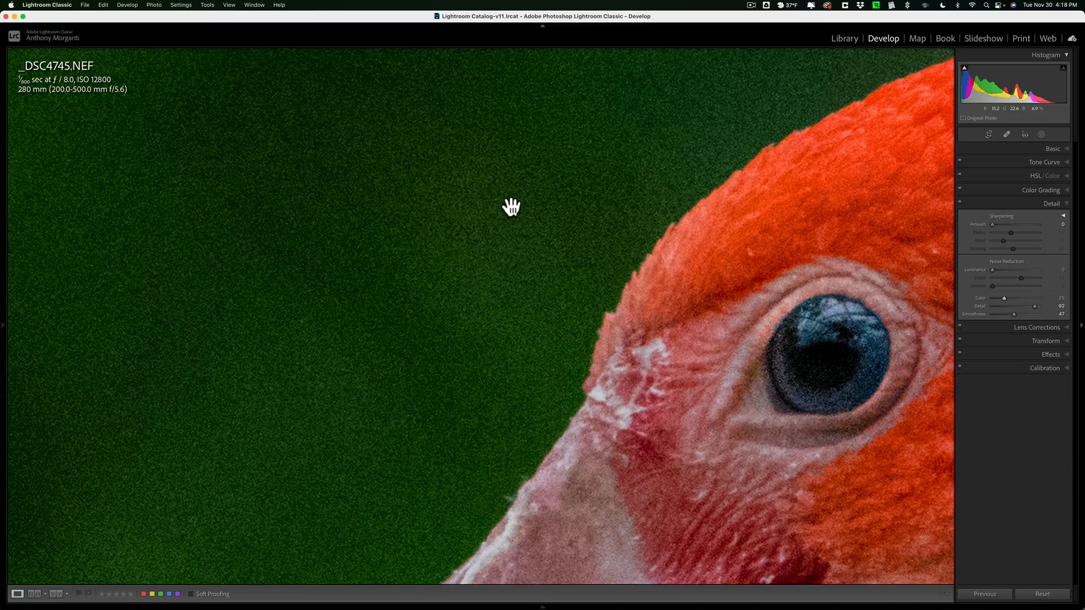
Step: Zoom back out to the whole ibis photo and expand the Detail panel with Luminance 0, Color 25
click(512, 208)
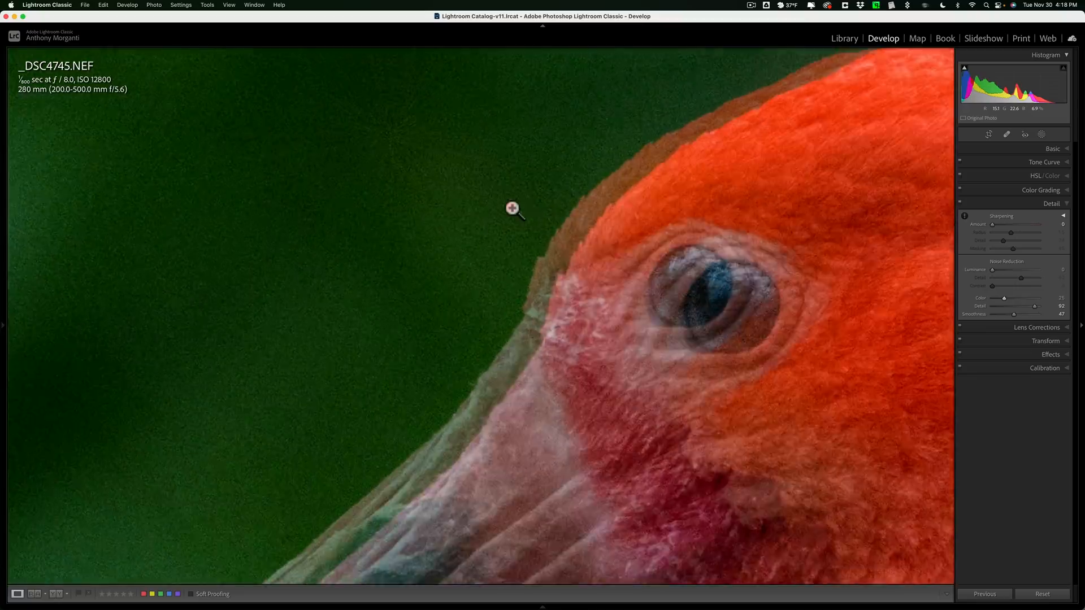
click(512, 208)
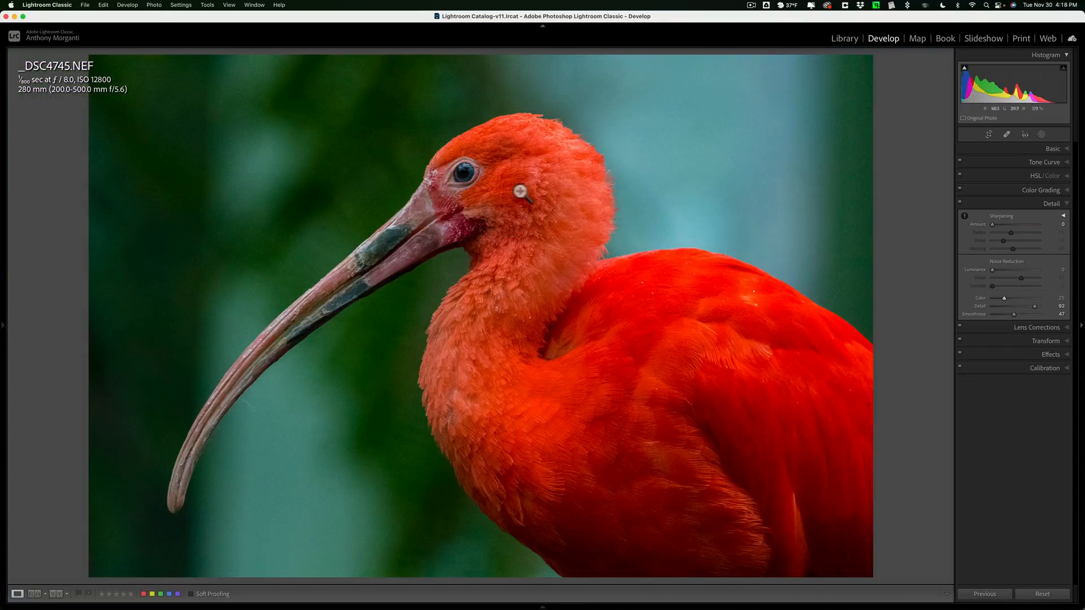
click(1051, 203)
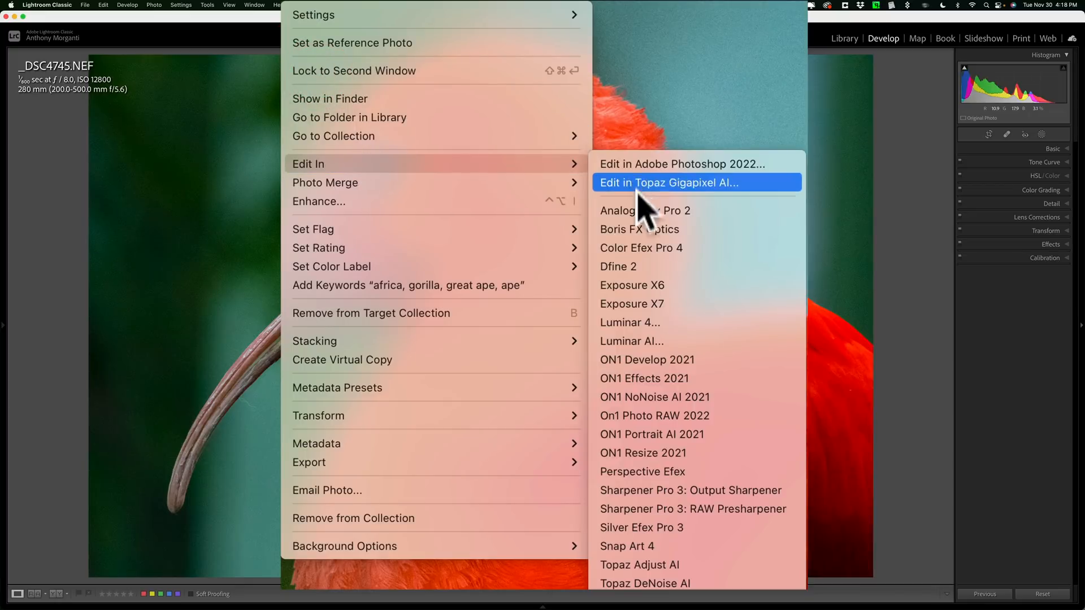
mouse_move(636, 508)
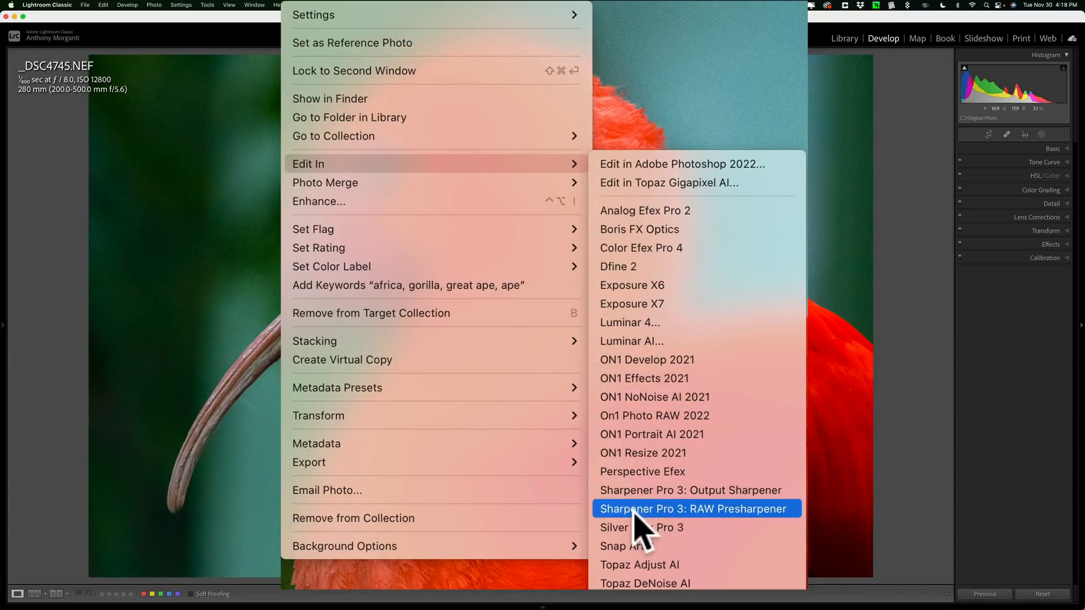
Step: Choose Edit In > Topaz DeNoise AI to bring up the external-editor copy options
click(644, 583)
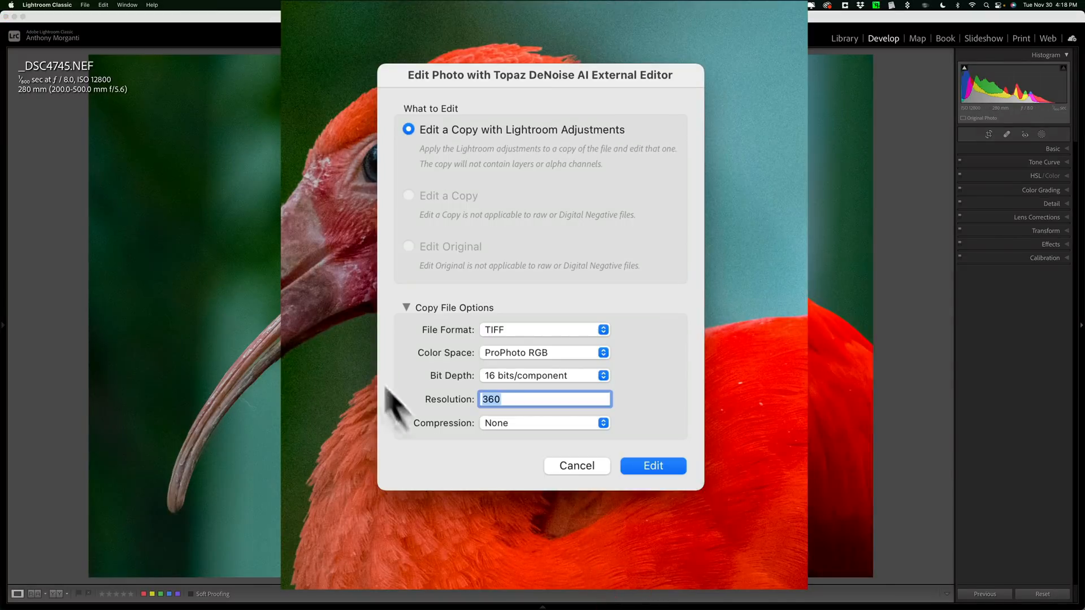
mouse_move(525, 218)
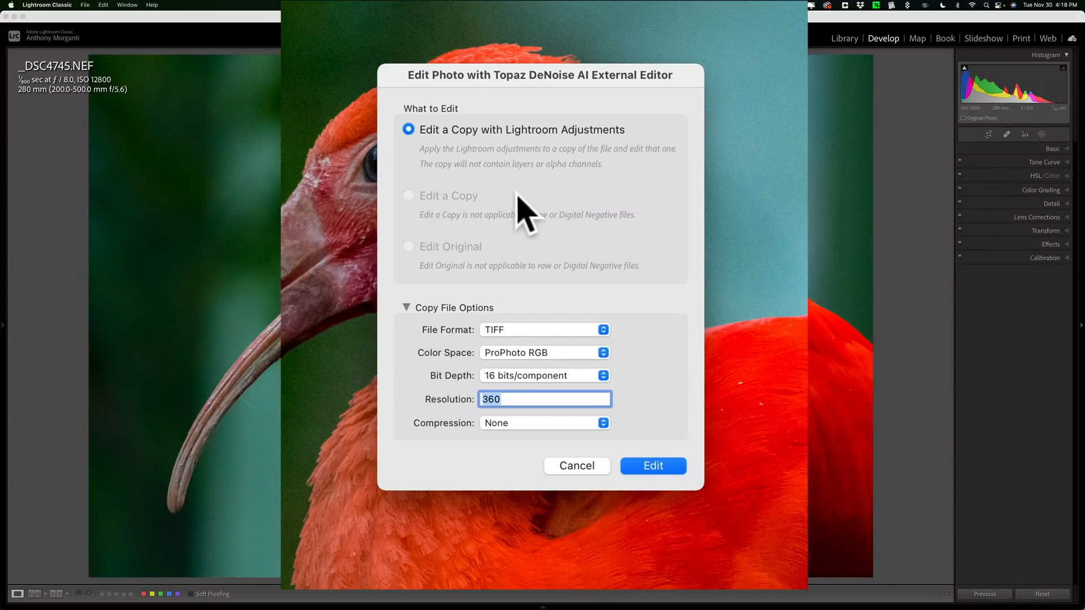
mouse_move(529, 177)
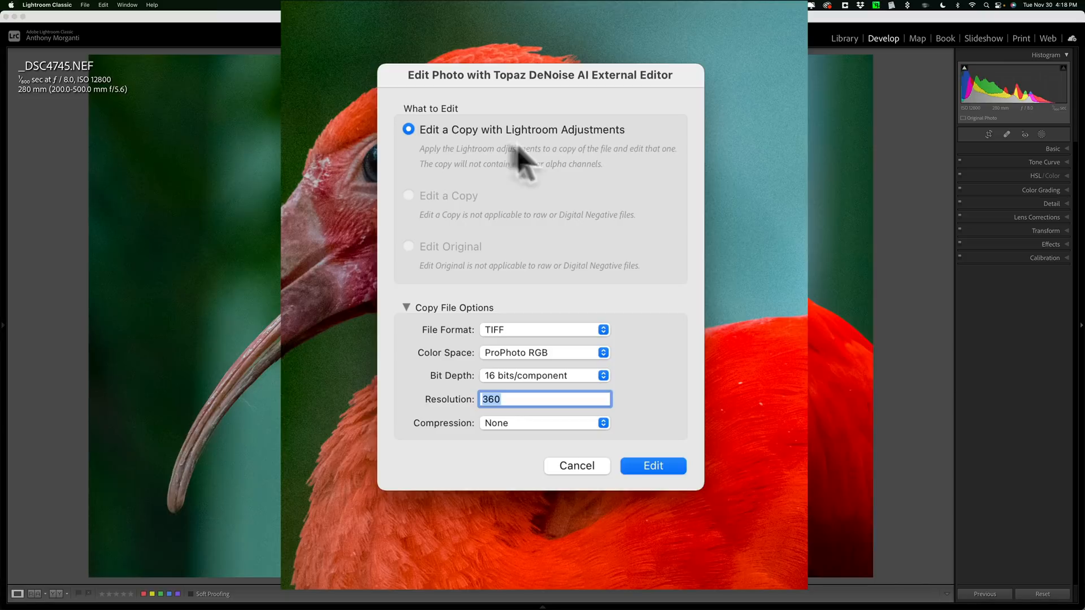
mouse_move(450, 149)
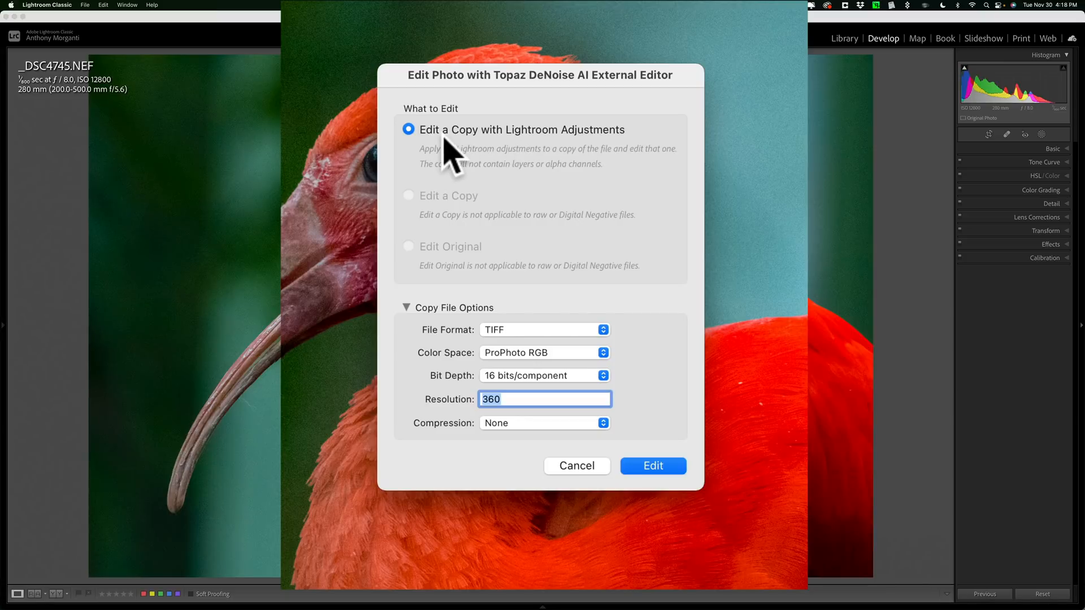
mouse_move(614, 158)
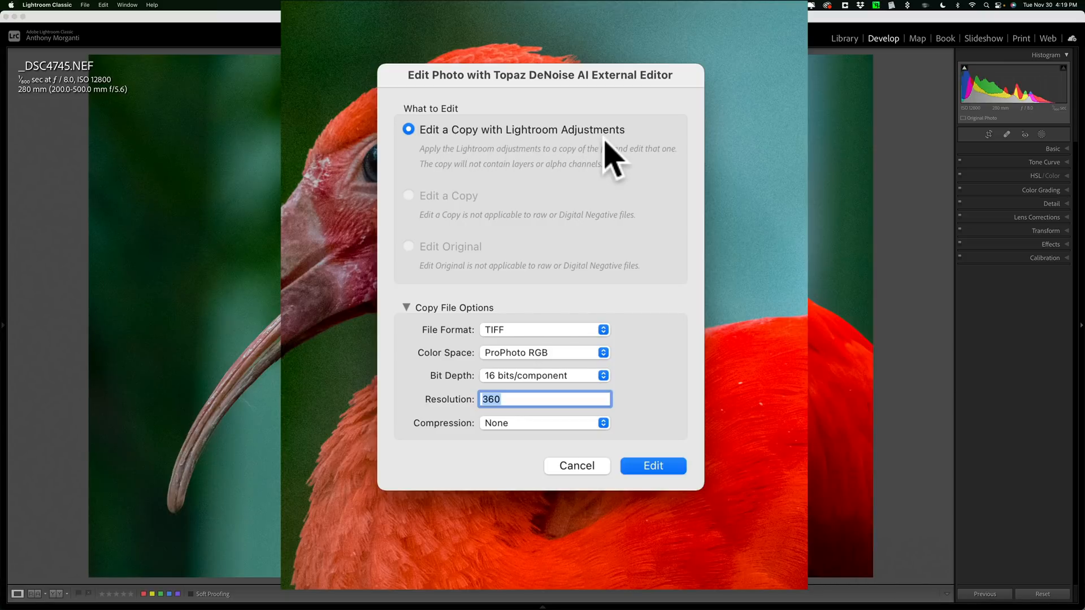
mouse_move(462, 215)
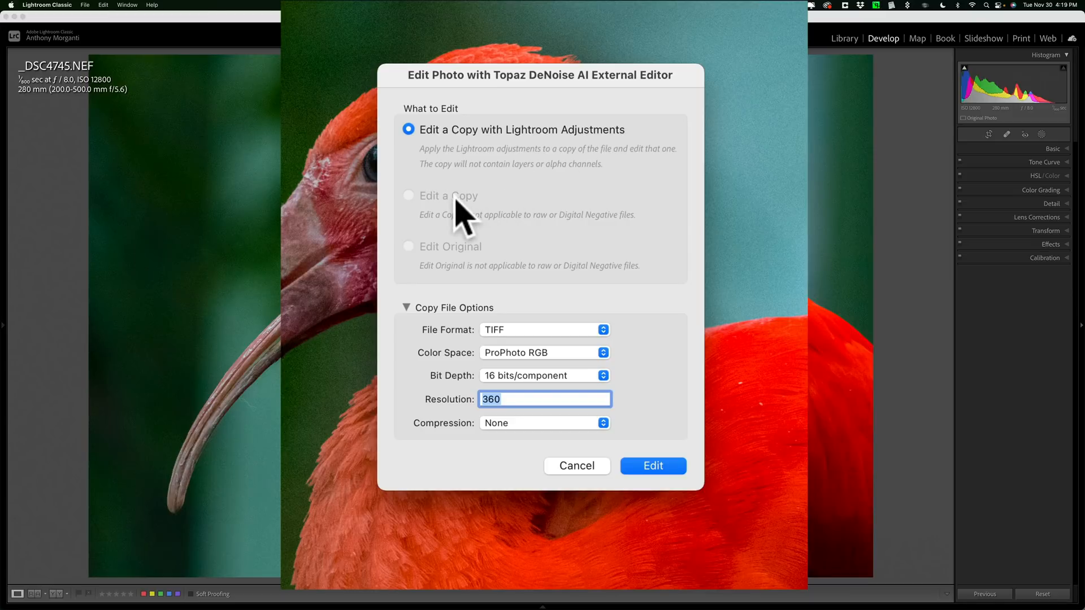
mouse_move(476, 281)
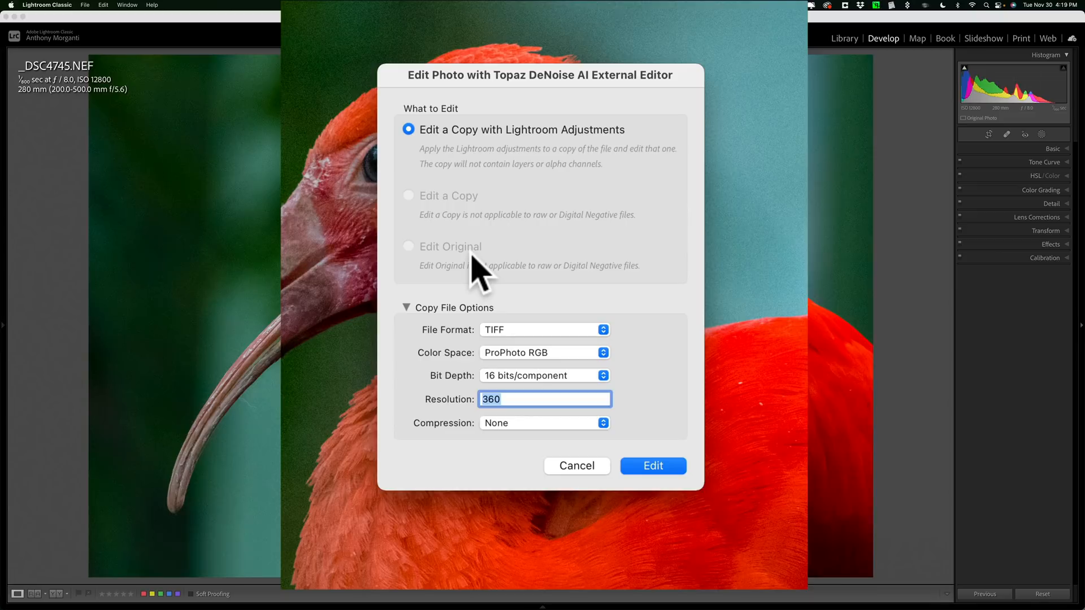
mouse_move(509, 249)
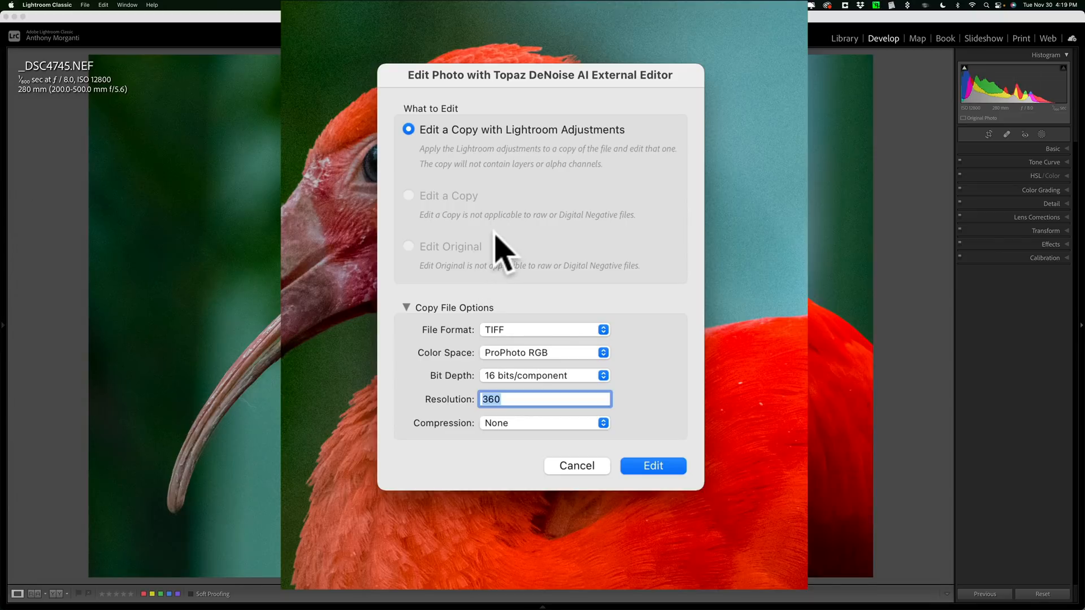
mouse_move(443, 149)
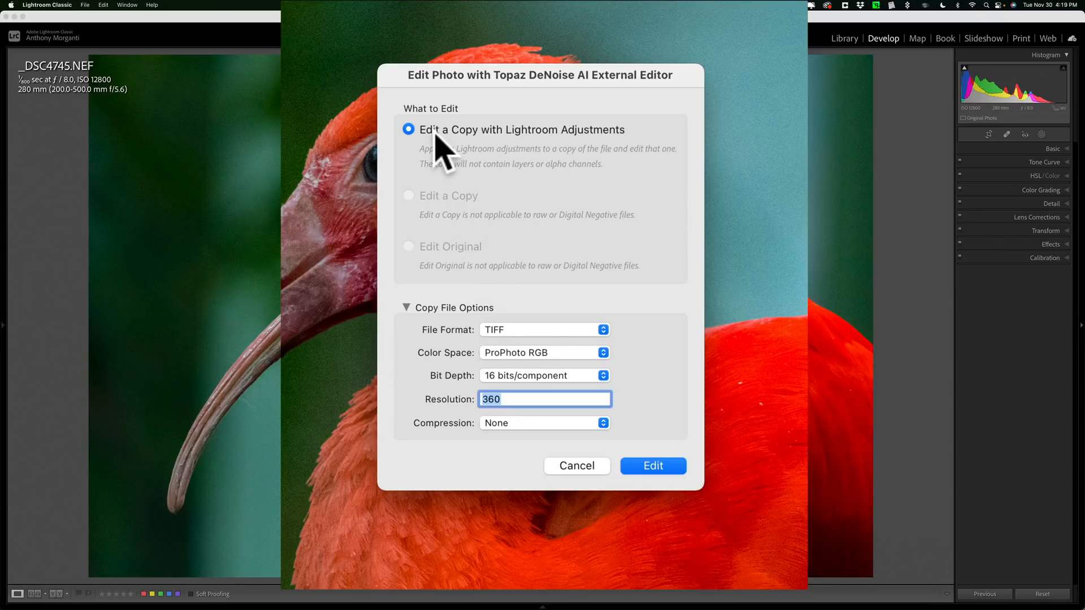
mouse_move(483, 150)
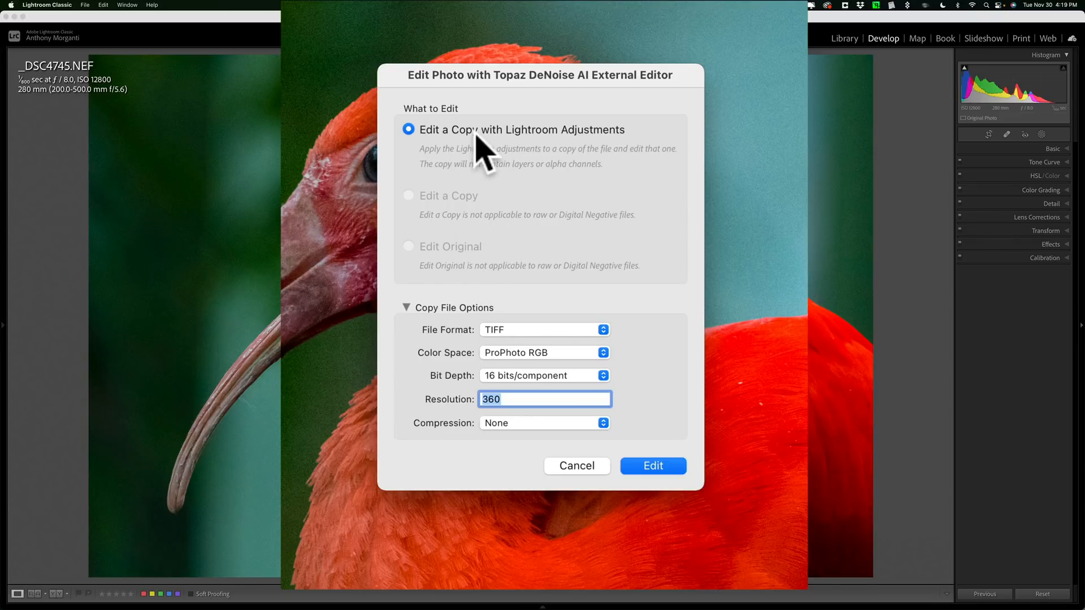
mouse_move(472, 215)
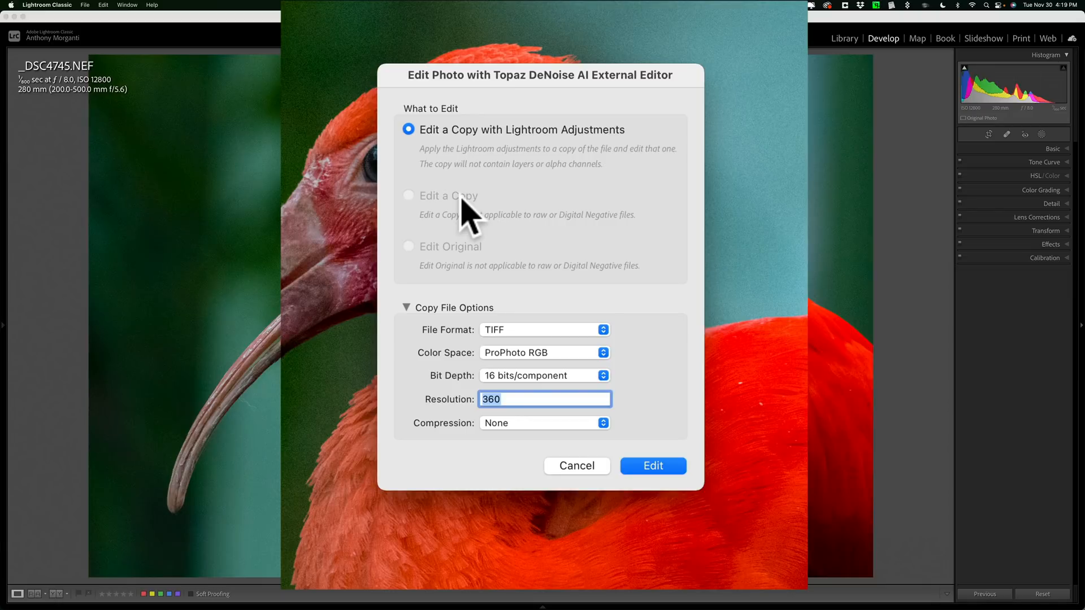
mouse_move(477, 279)
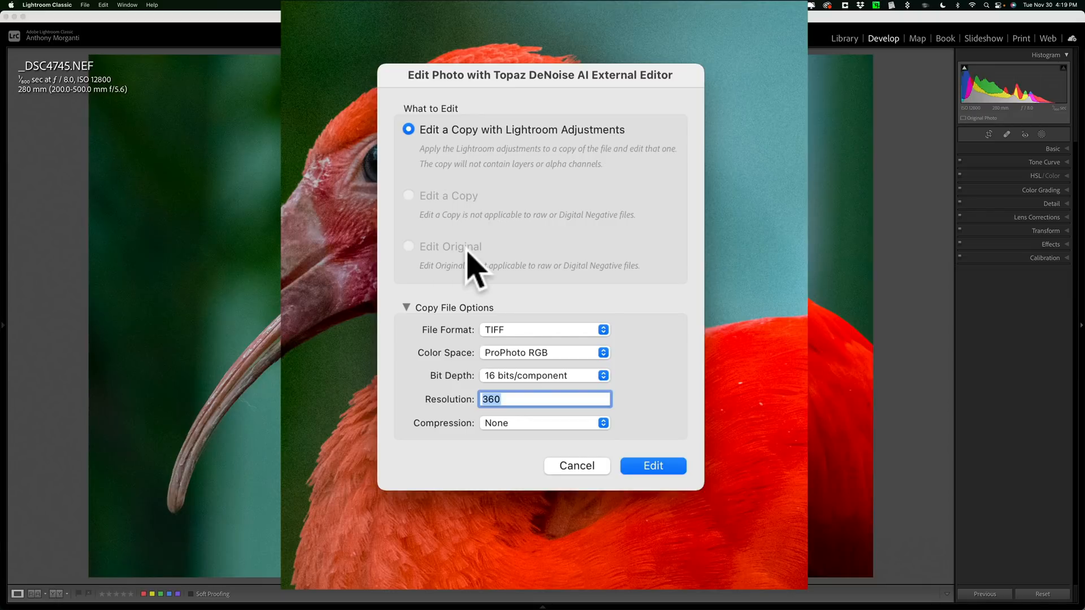
mouse_move(488, 100)
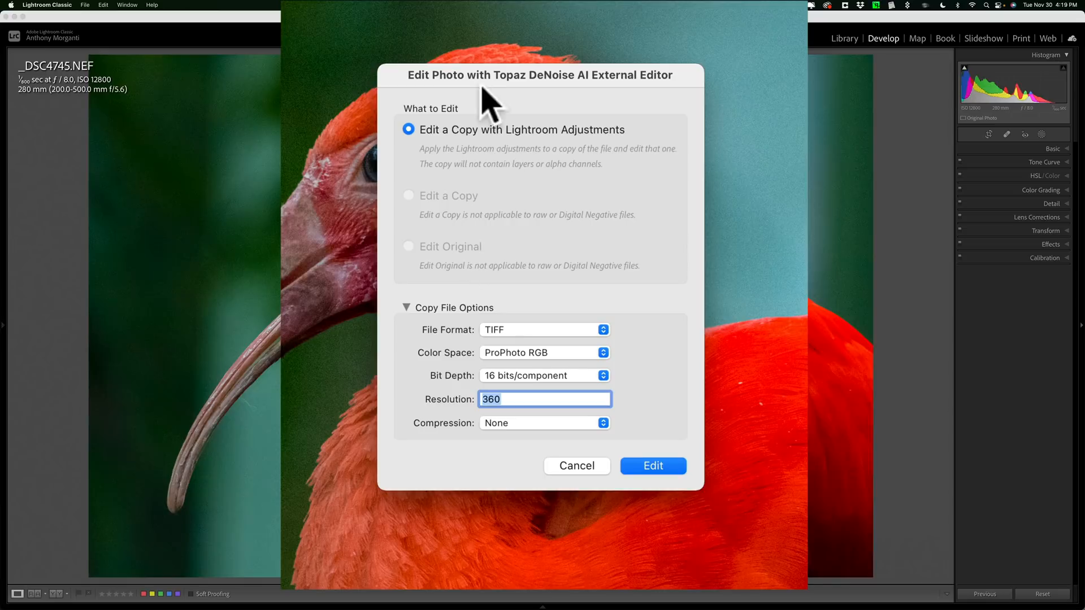
mouse_move(446, 232)
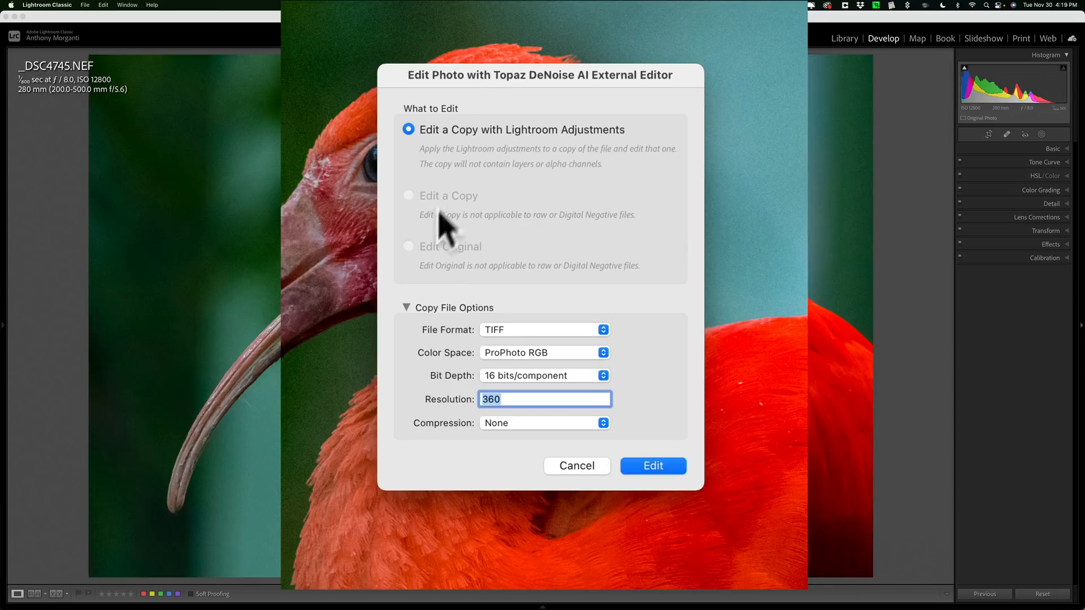
mouse_move(508, 342)
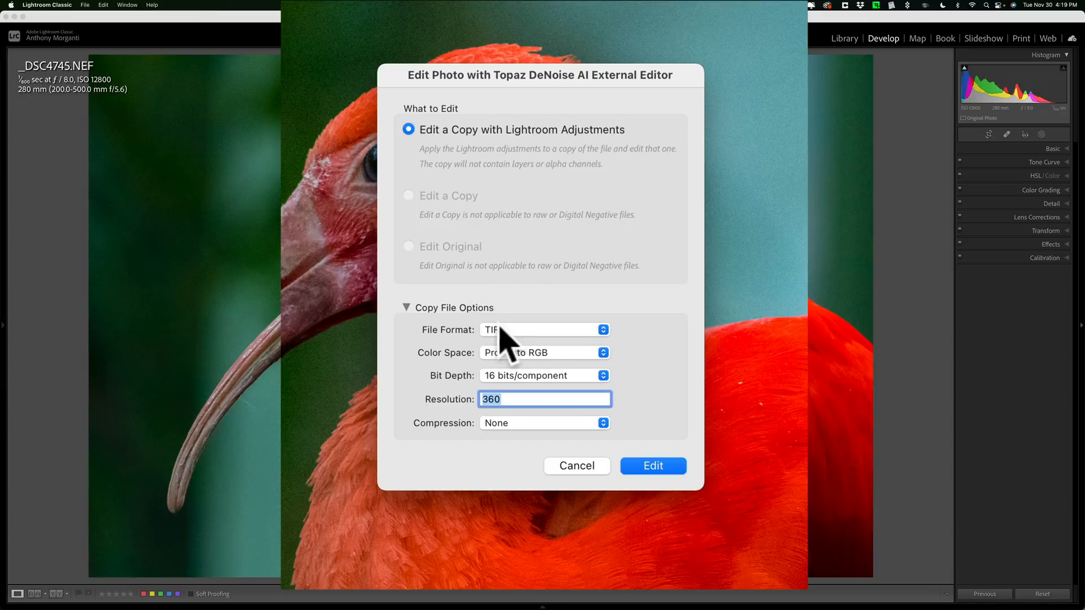
mouse_move(517, 374)
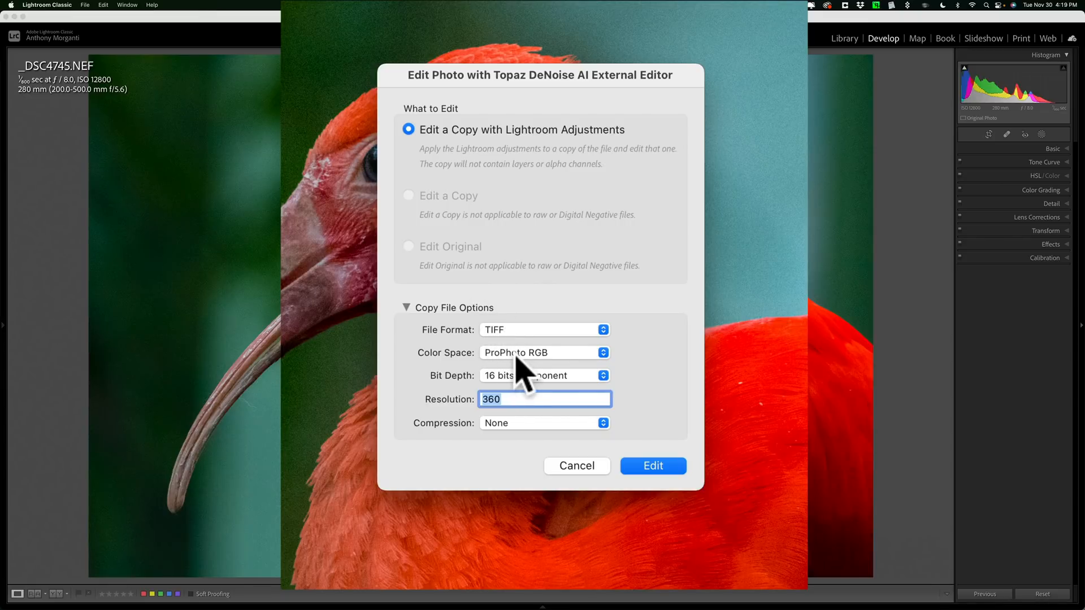
mouse_move(535, 401)
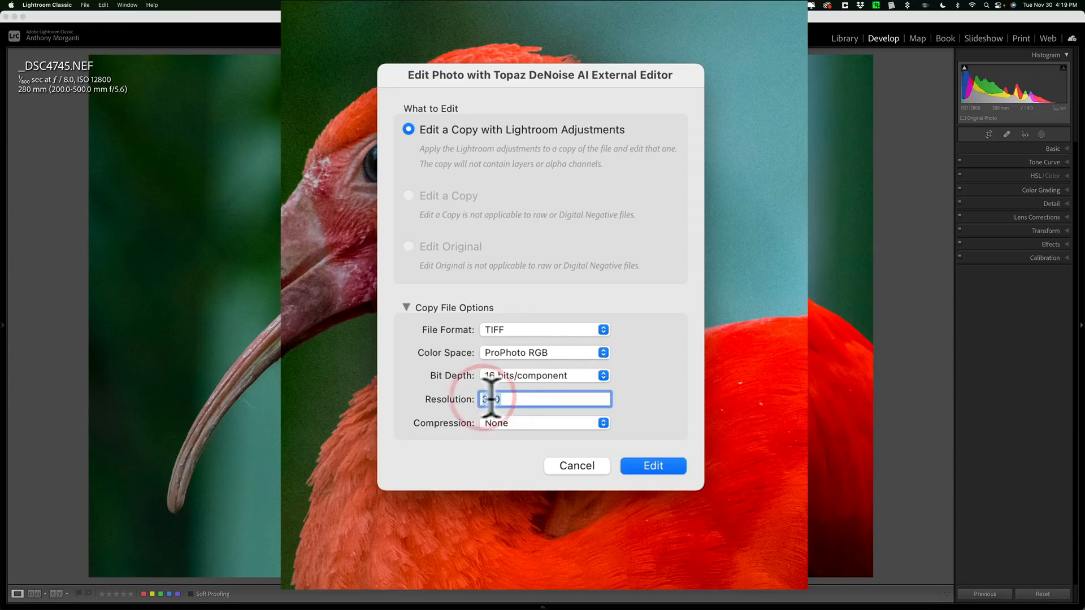
Step: Set resolution 360 for the 16-bit ProPhoto RGB TIFF copy and start the edit in DeNoise AI
text(360)
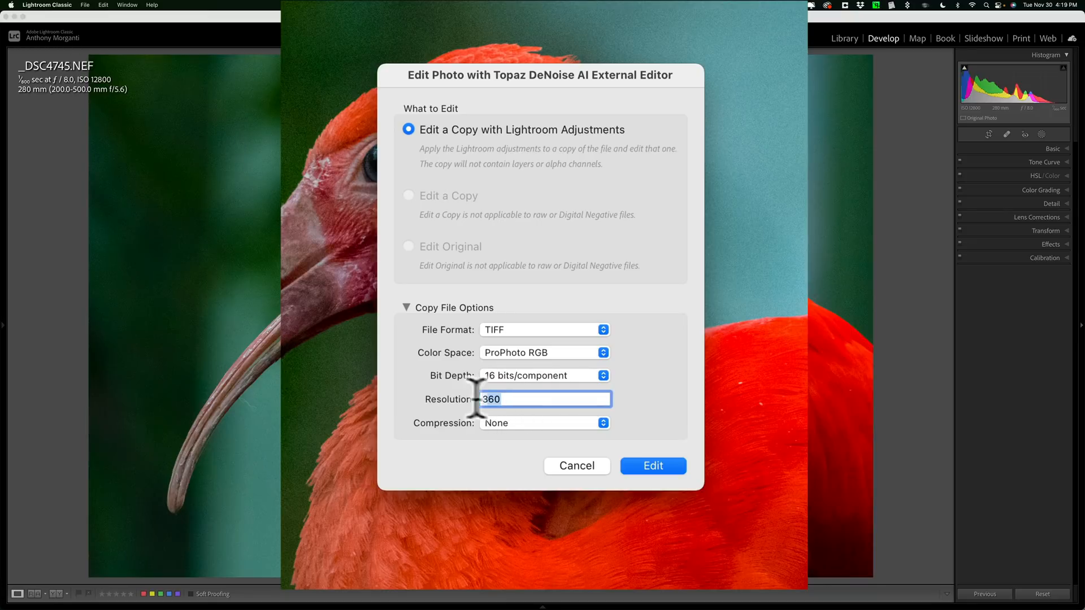
mouse_move(453, 408)
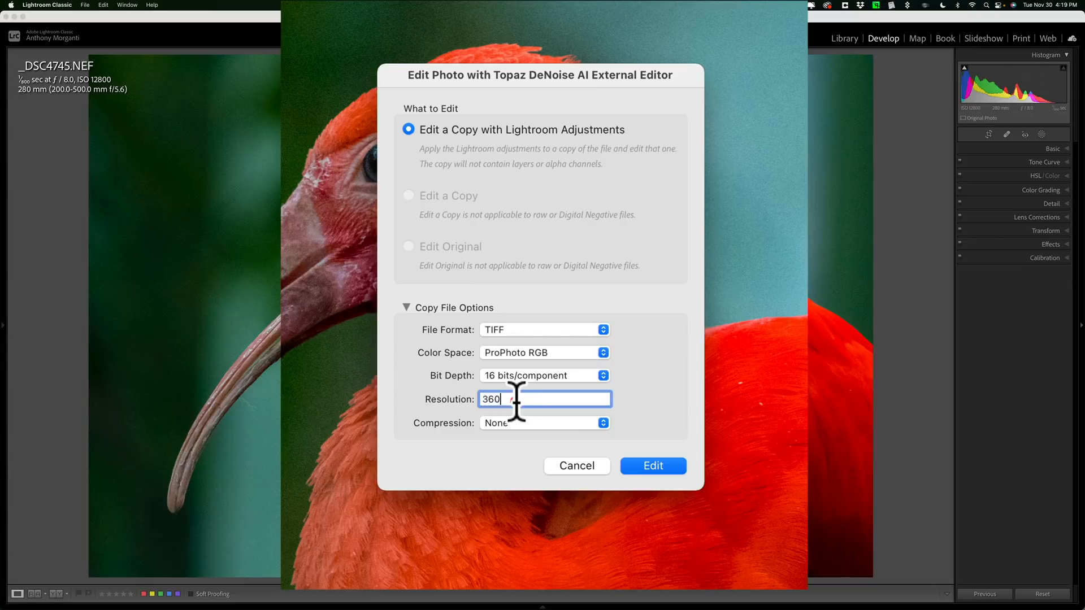
mouse_move(518, 438)
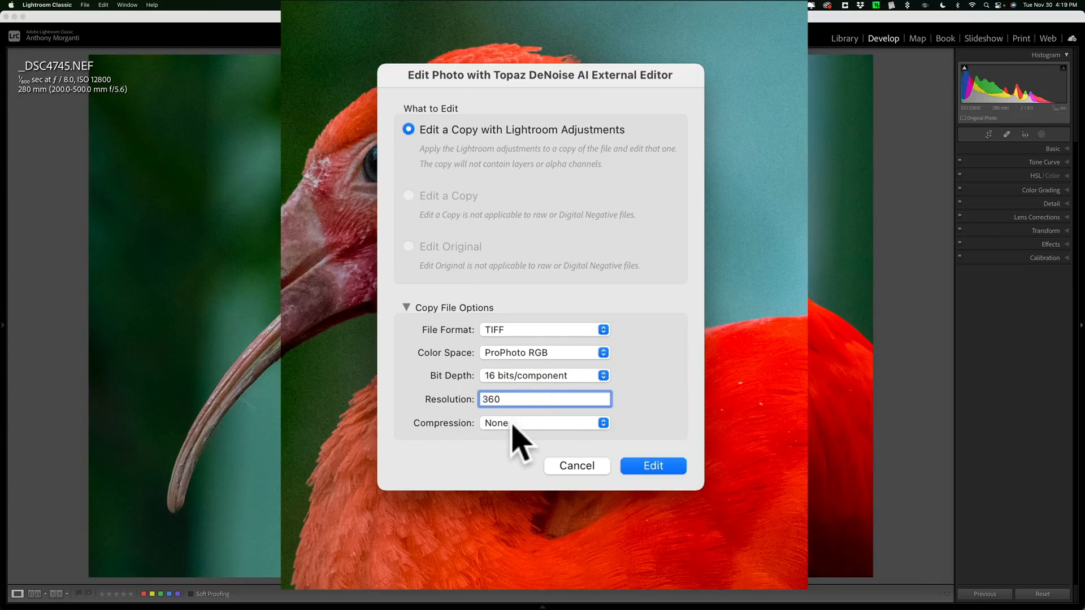
click(651, 465)
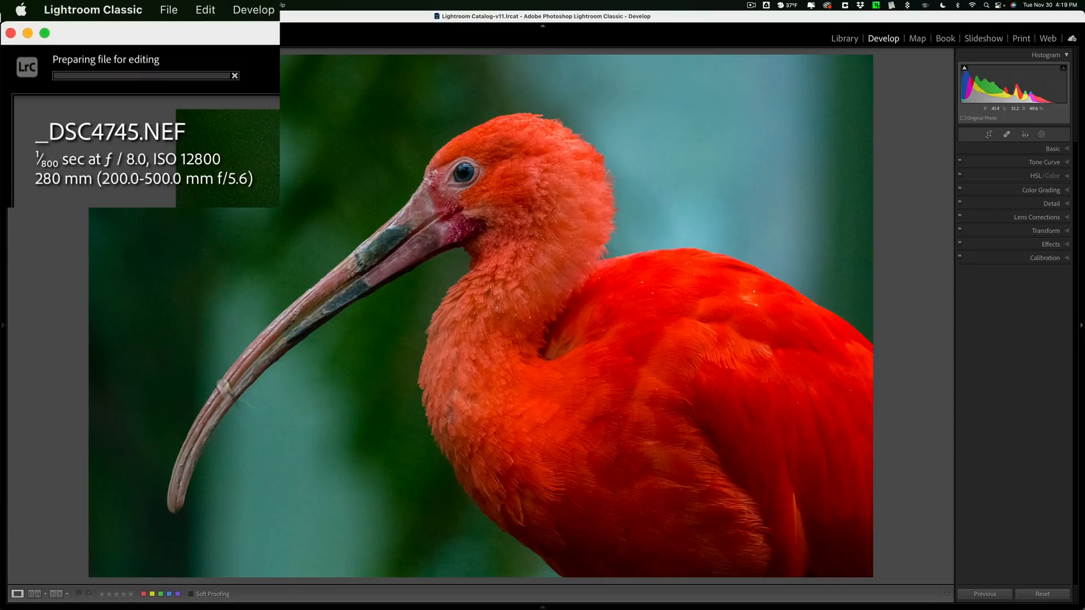
mouse_move(371, 170)
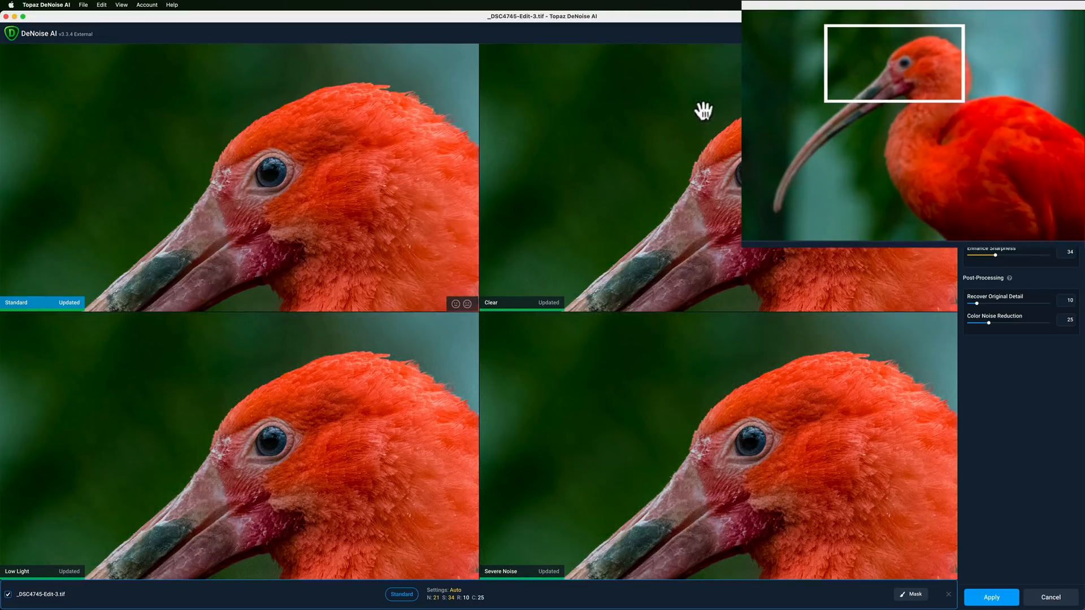
mouse_move(672, 122)
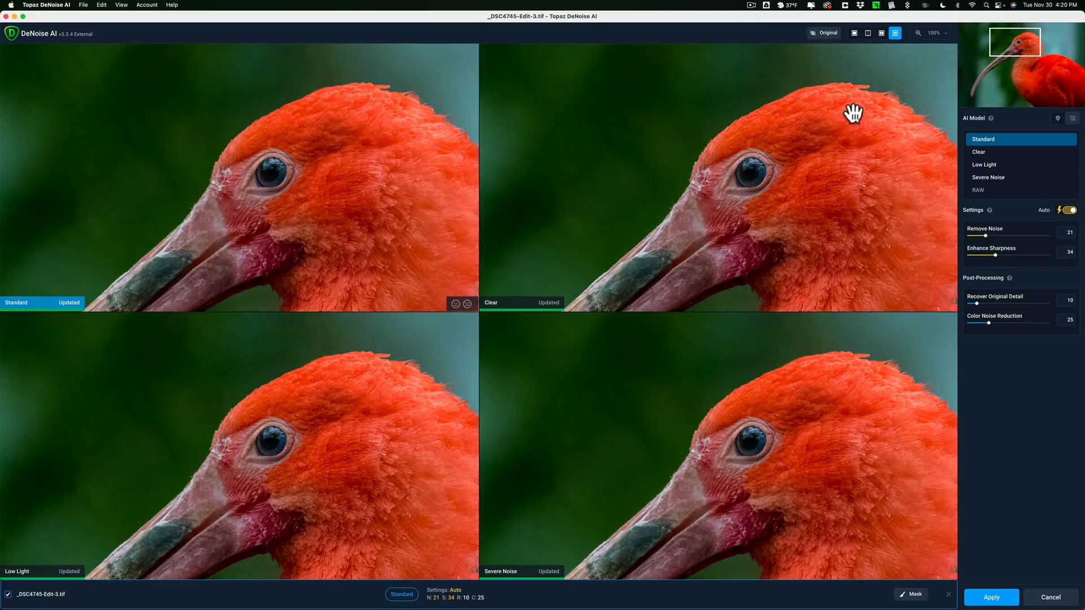
Step: Show the ibis TIFF in Comparison View with Standard, Clear, Low Light and Severe Noise panes
click(895, 33)
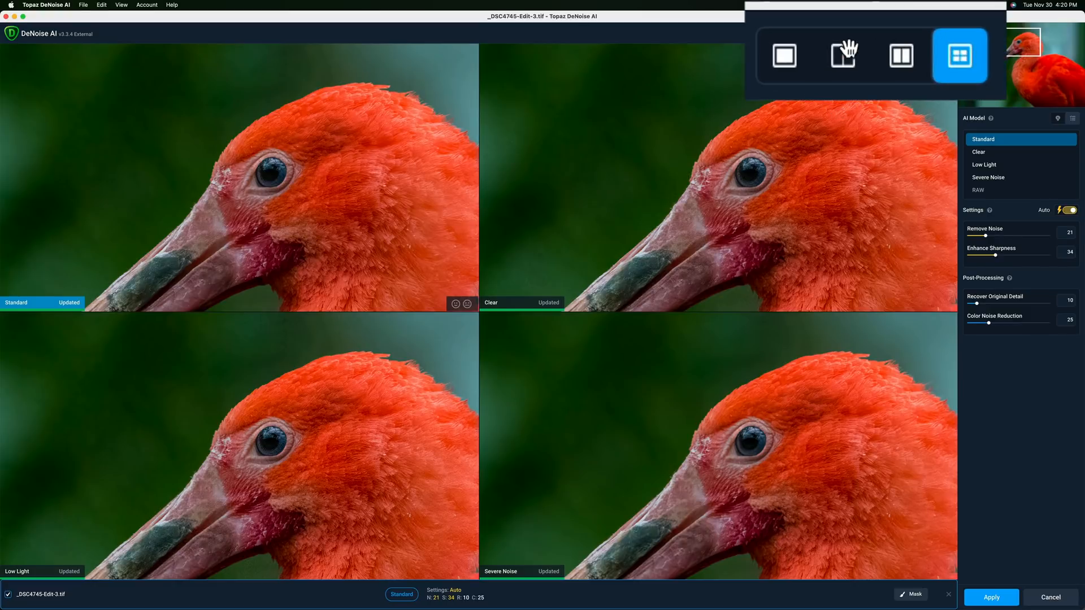
Step: Switch through Single, Split and Side-by-Side views comparing the original with the Standard result
click(784, 55)
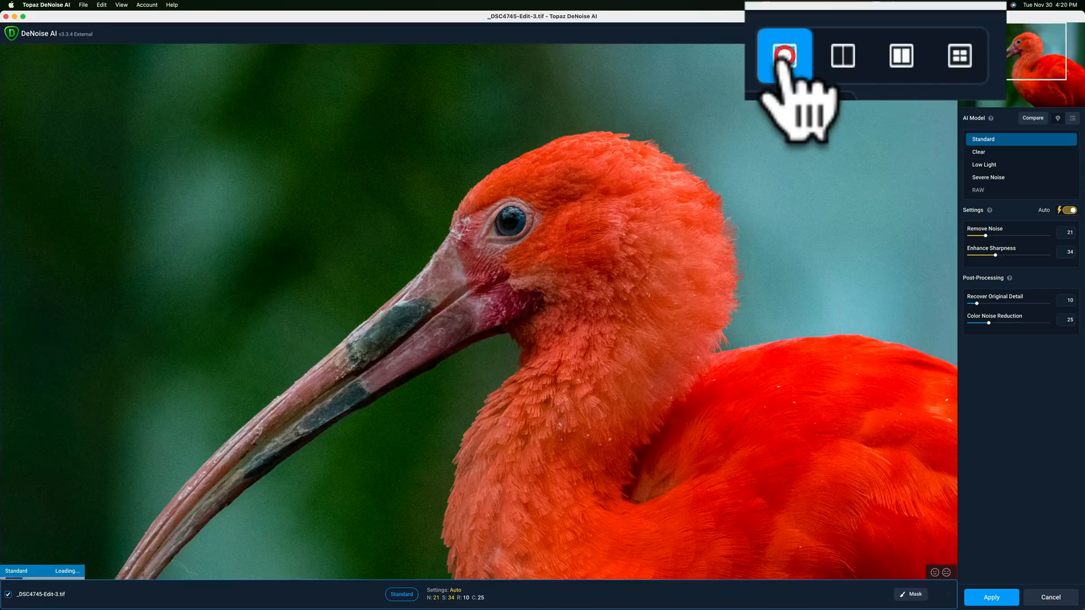
click(785, 54)
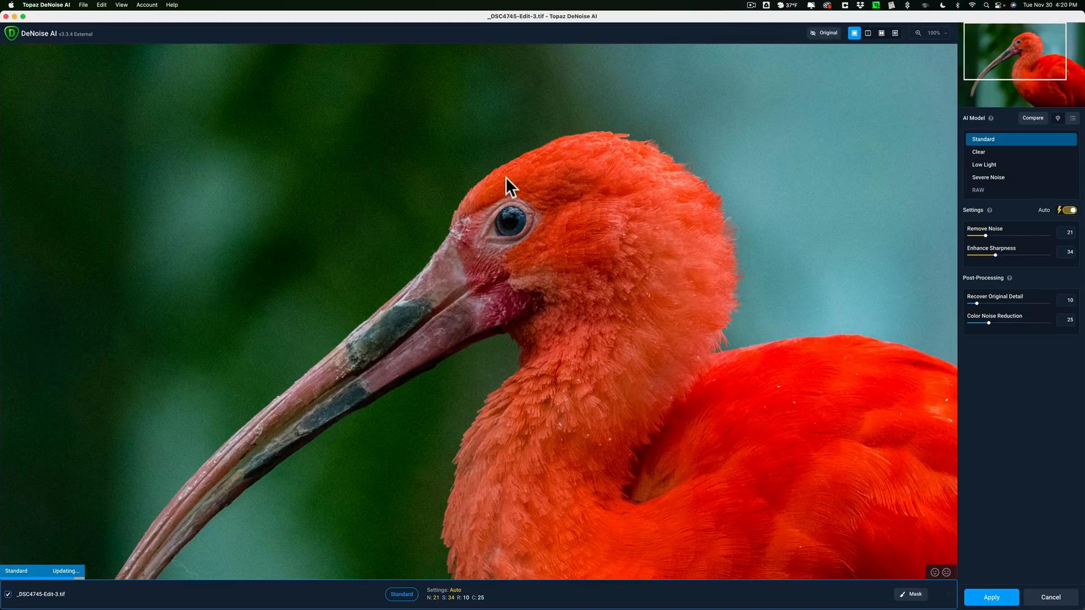
mouse_move(603, 194)
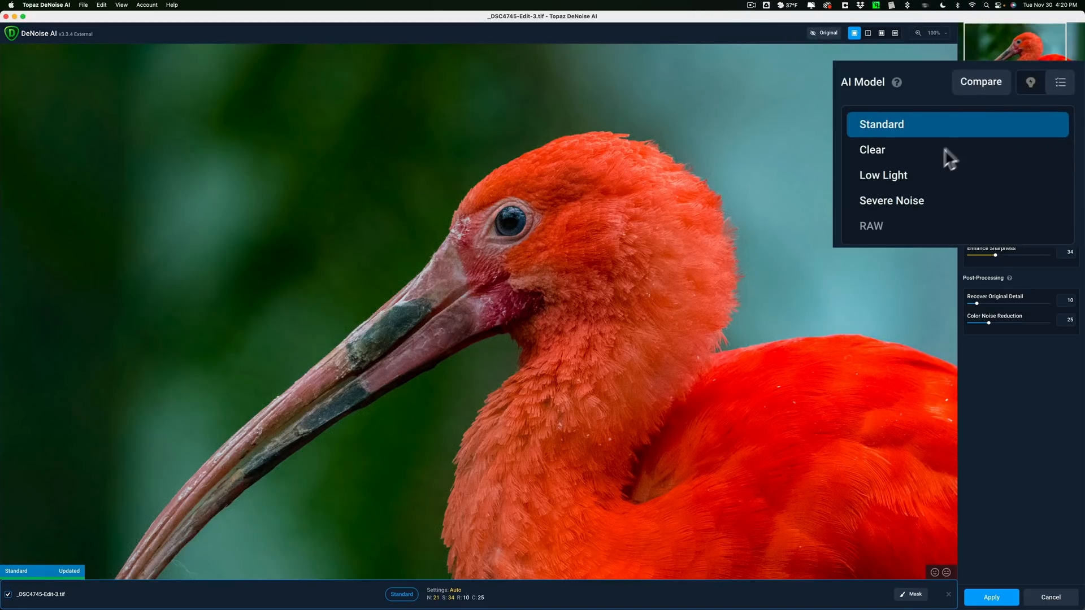
mouse_move(892, 131)
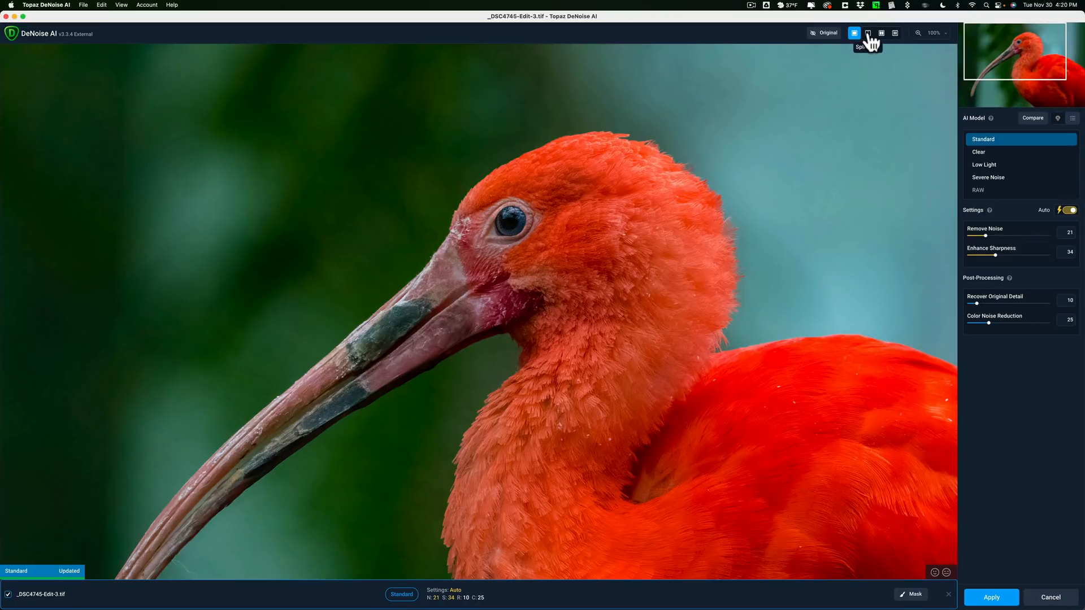
click(867, 32)
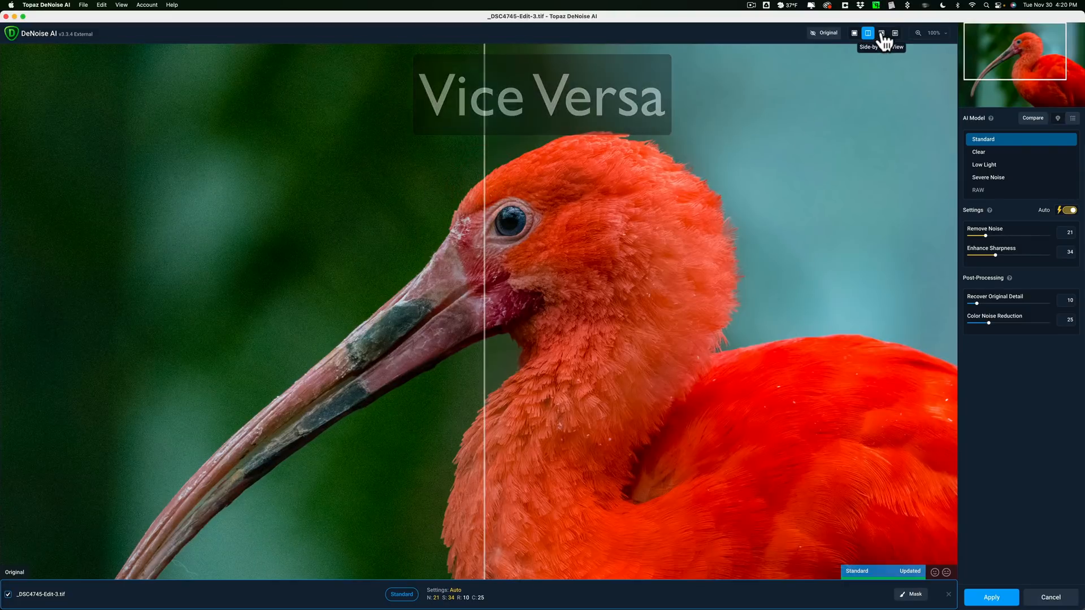
click(881, 32)
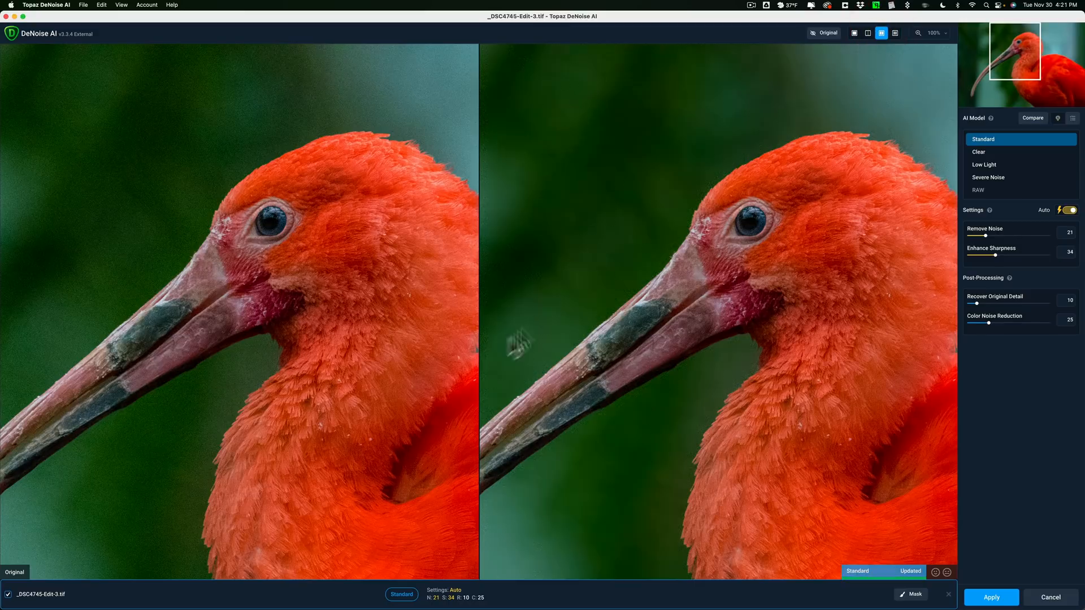
mouse_move(214, 209)
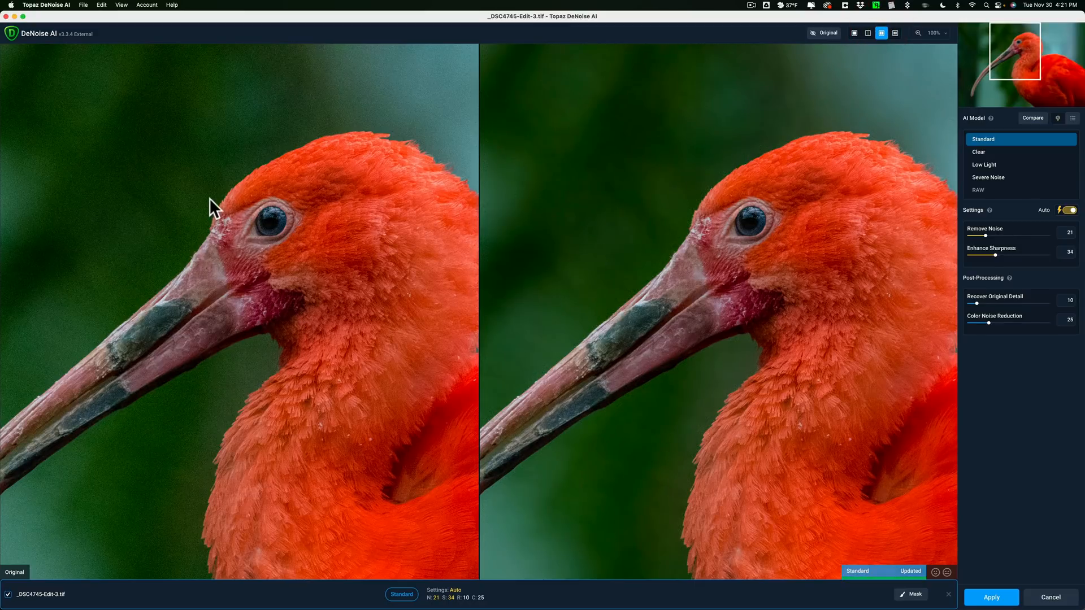
mouse_move(596, 229)
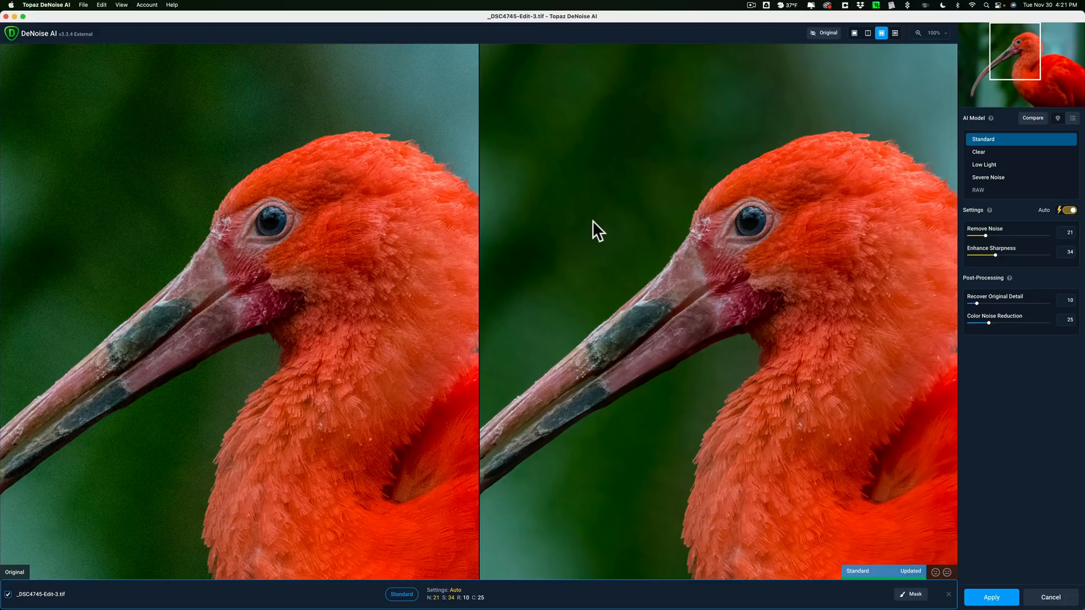
mouse_move(850, 119)
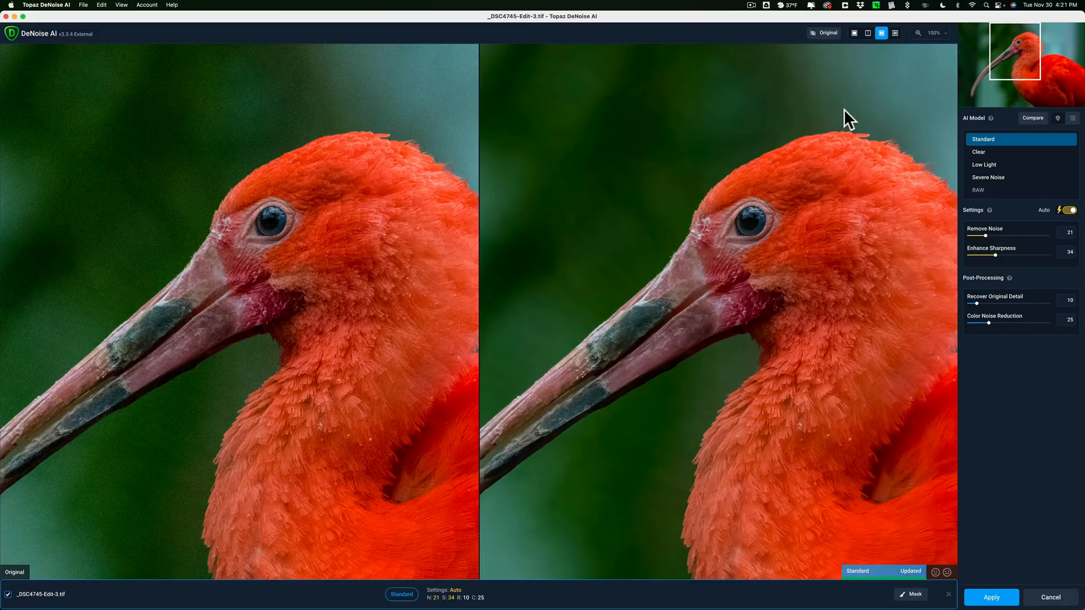
mouse_move(894, 33)
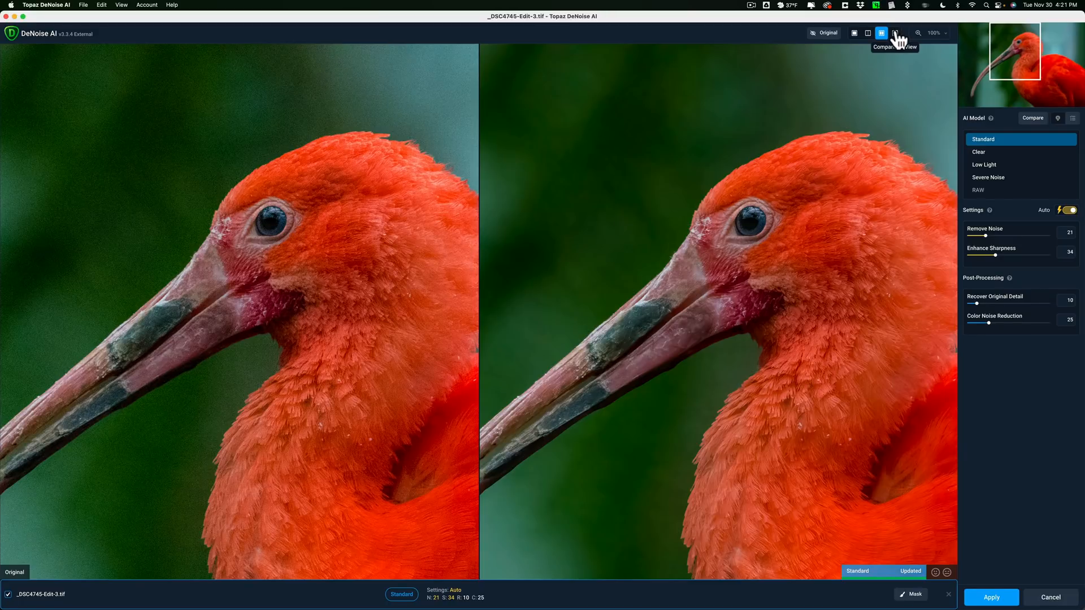
Step: Return to the four-pane comparison of Standard, Clear, Low Light and Severe Noise
click(895, 32)
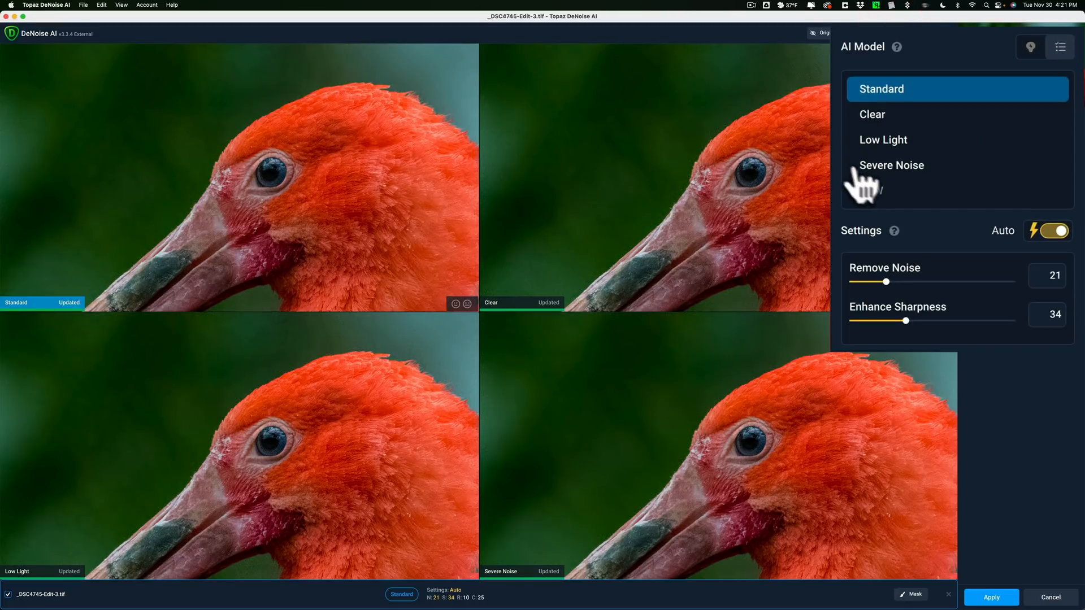
mouse_move(893, 189)
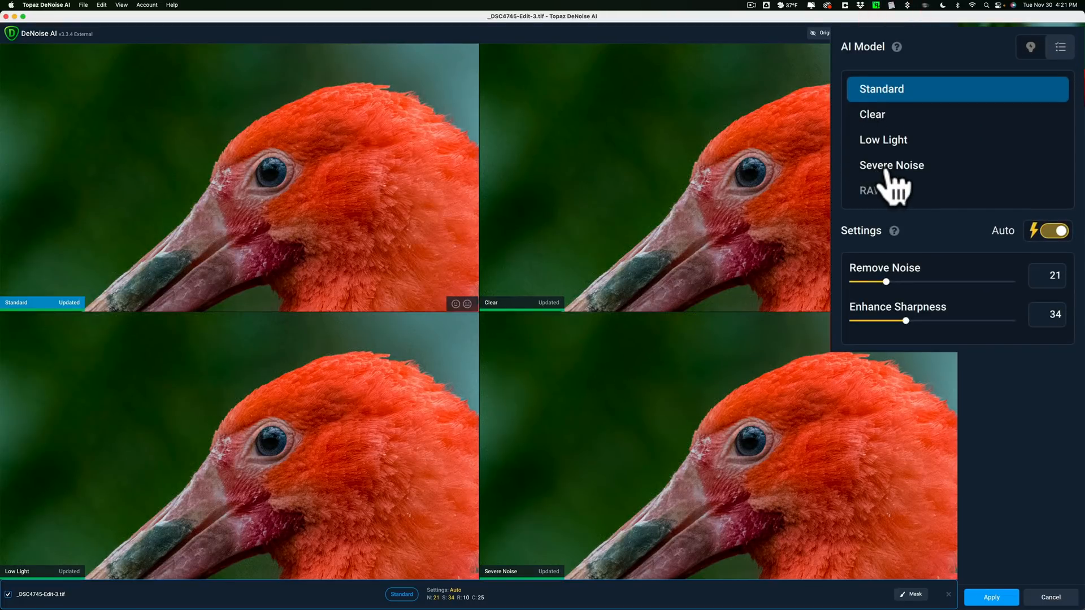
mouse_move(196, 147)
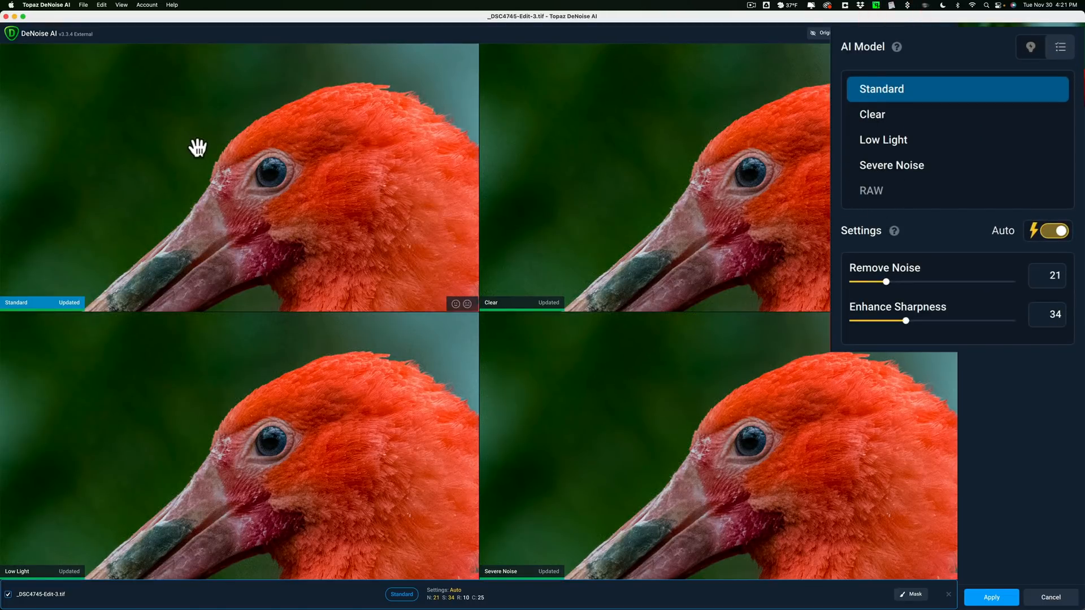
Step: Cycle through Standard, Clear and Low Light previews, then make Standard the active model
click(197, 146)
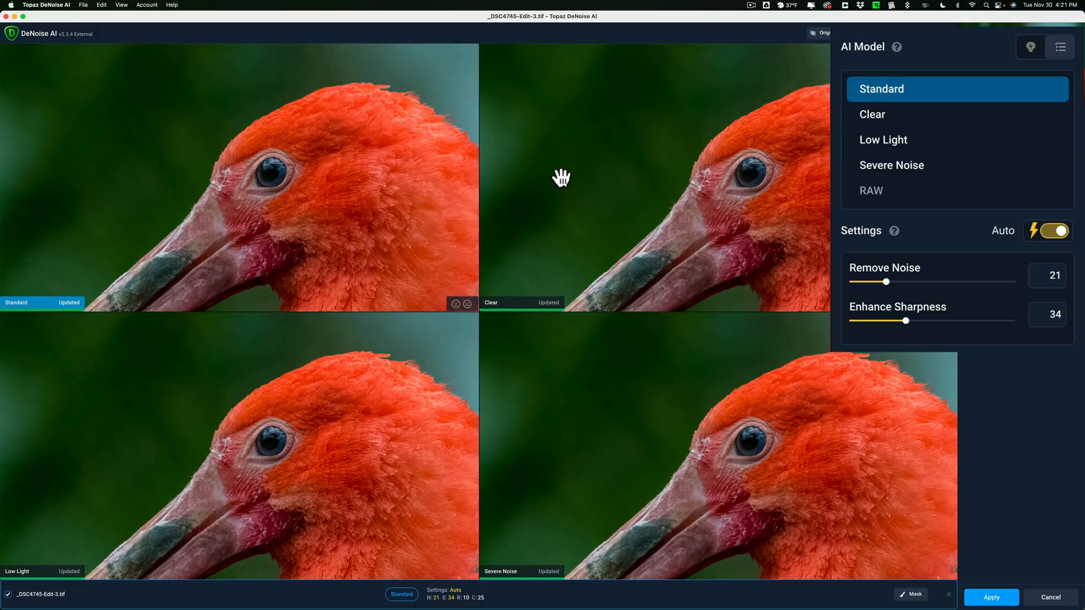
click(889, 114)
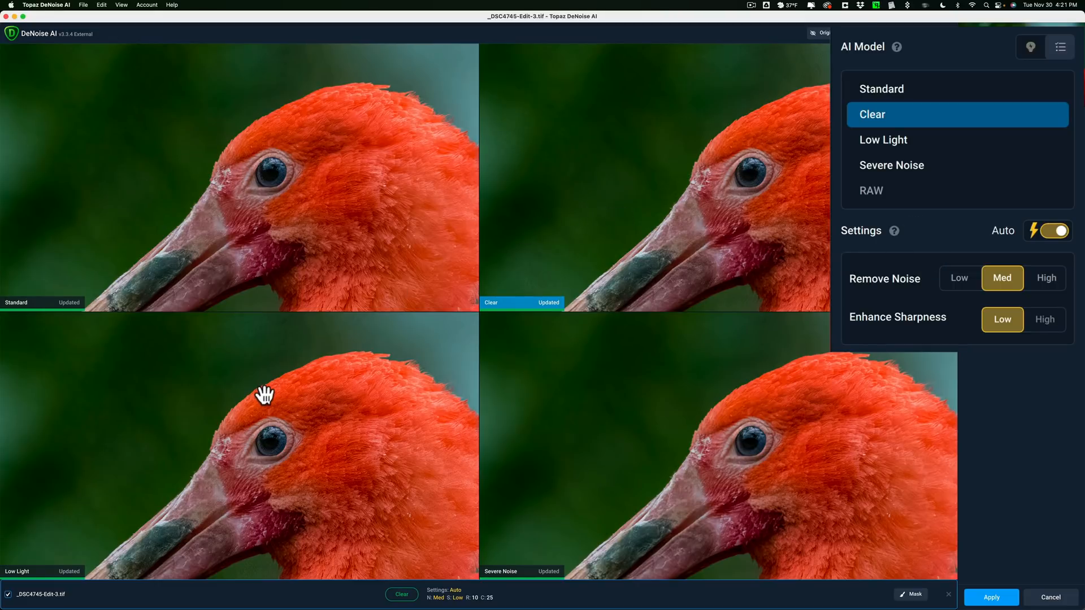
click(884, 140)
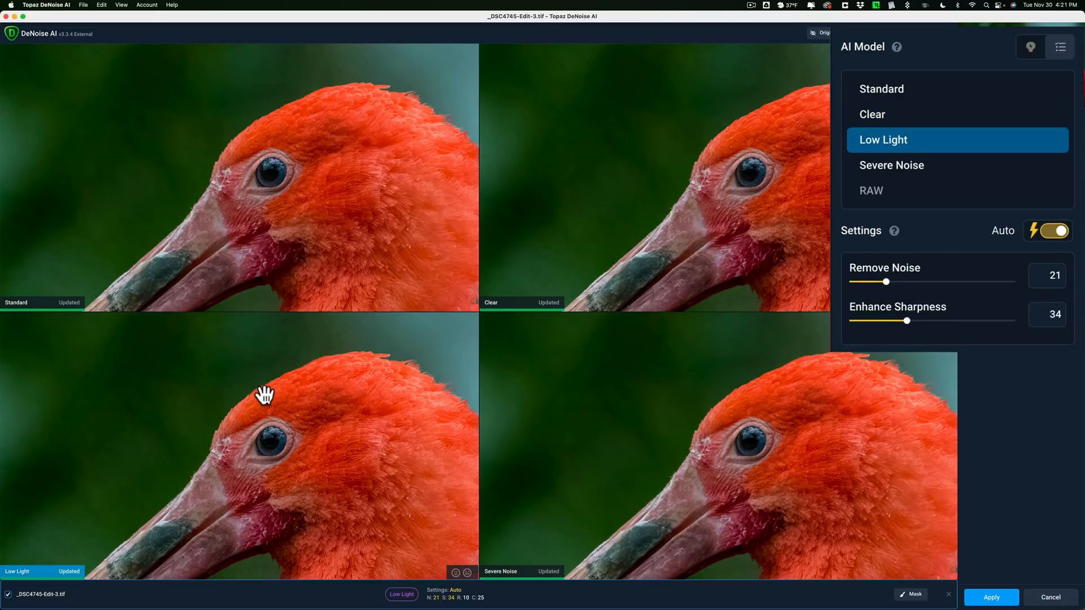
mouse_move(686, 429)
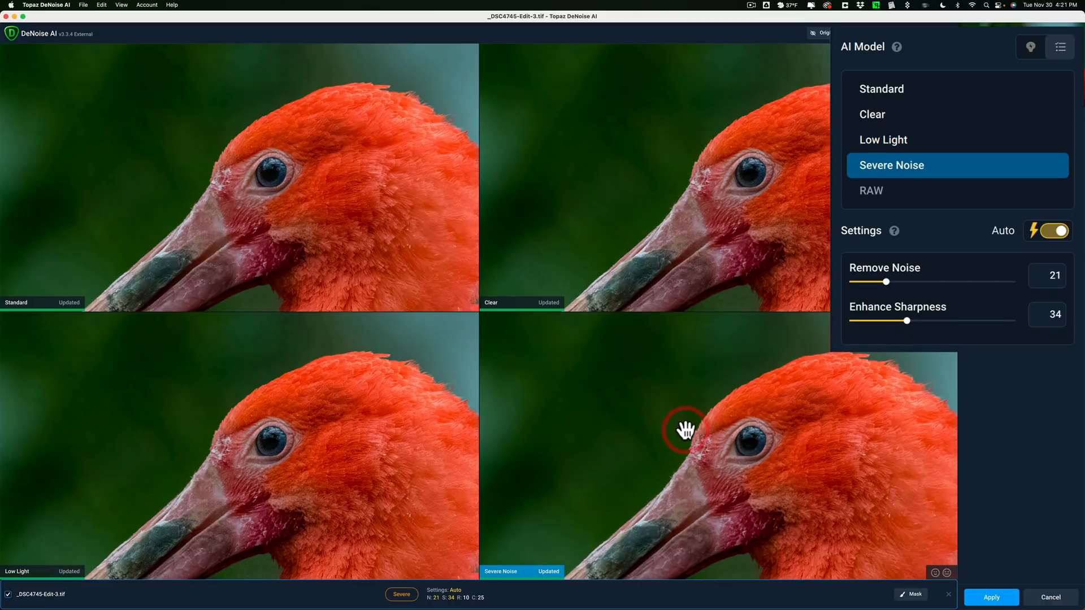
mouse_move(708, 428)
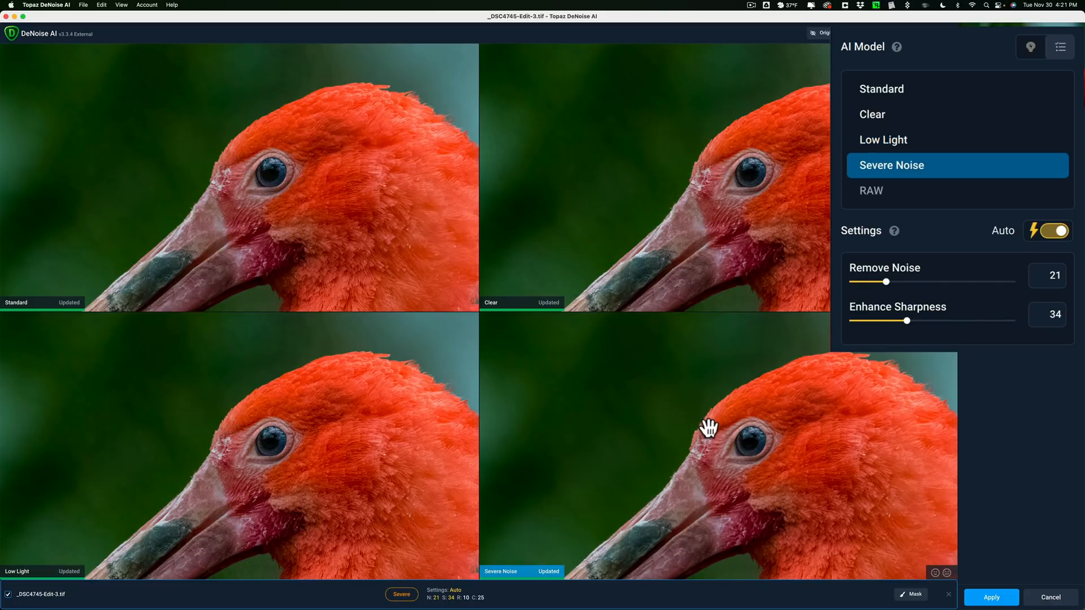
mouse_move(874, 208)
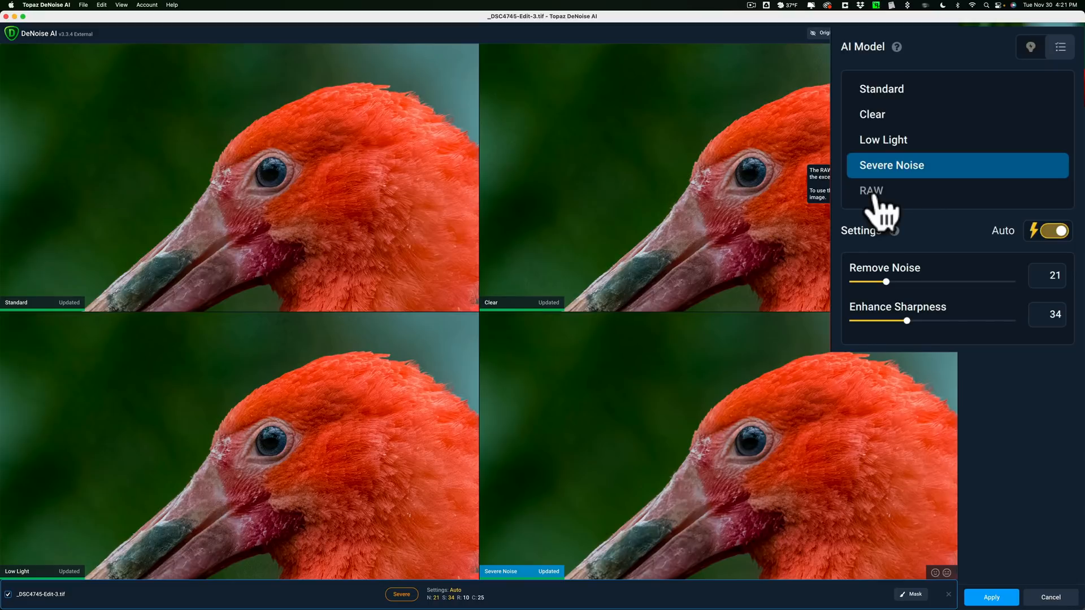
mouse_move(879, 172)
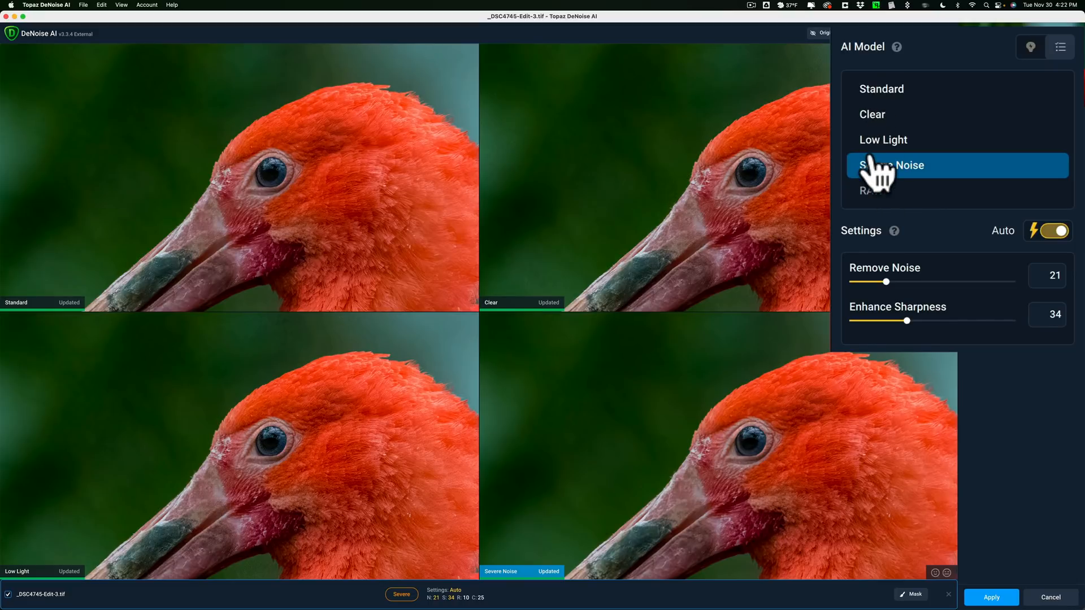
mouse_move(301, 151)
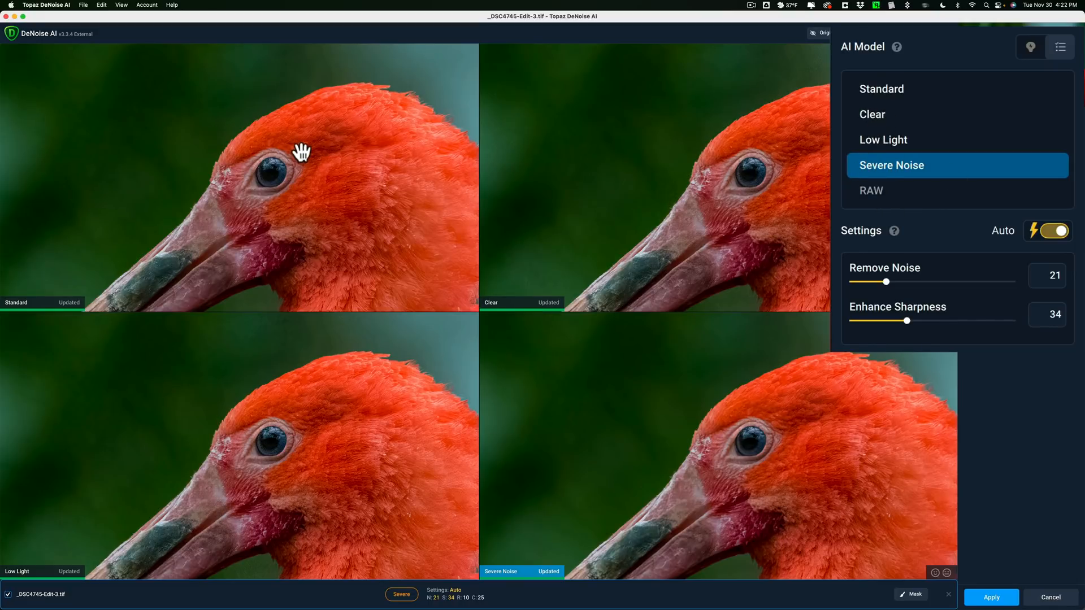
click(882, 88)
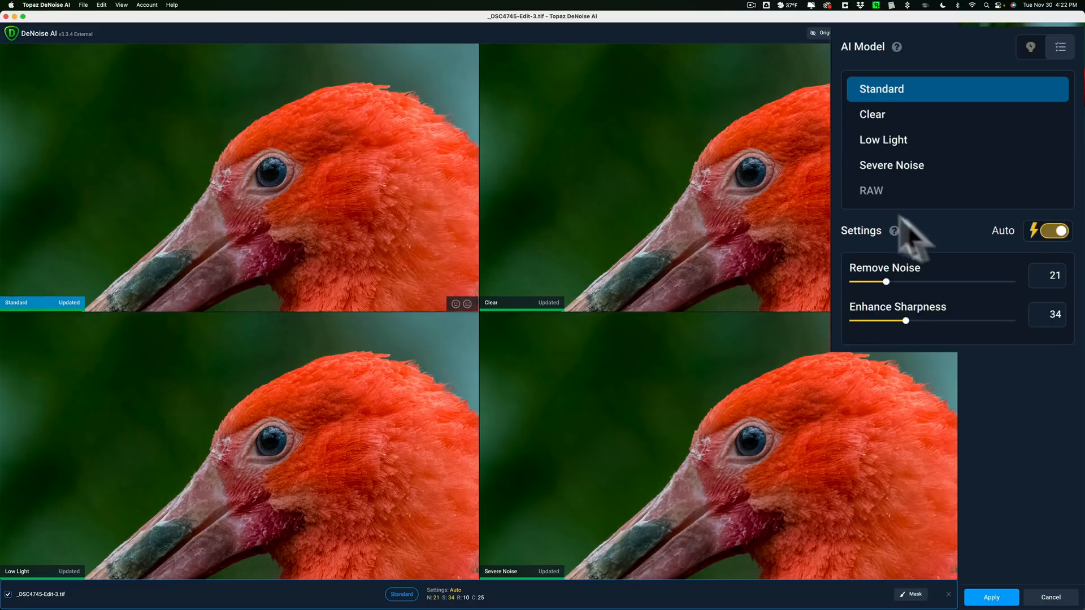
mouse_move(1048, 231)
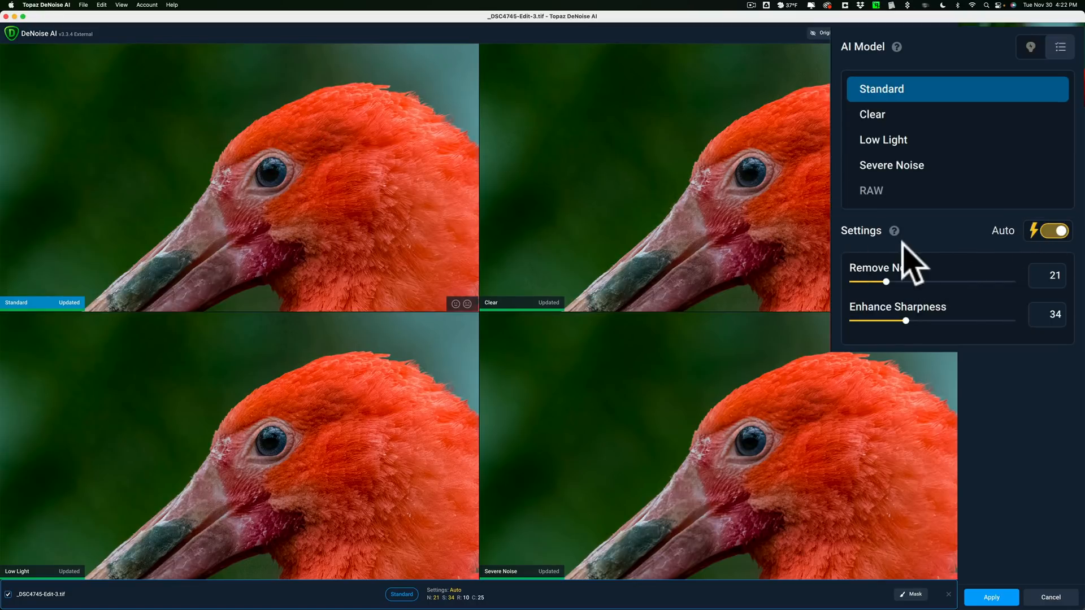
mouse_move(879, 284)
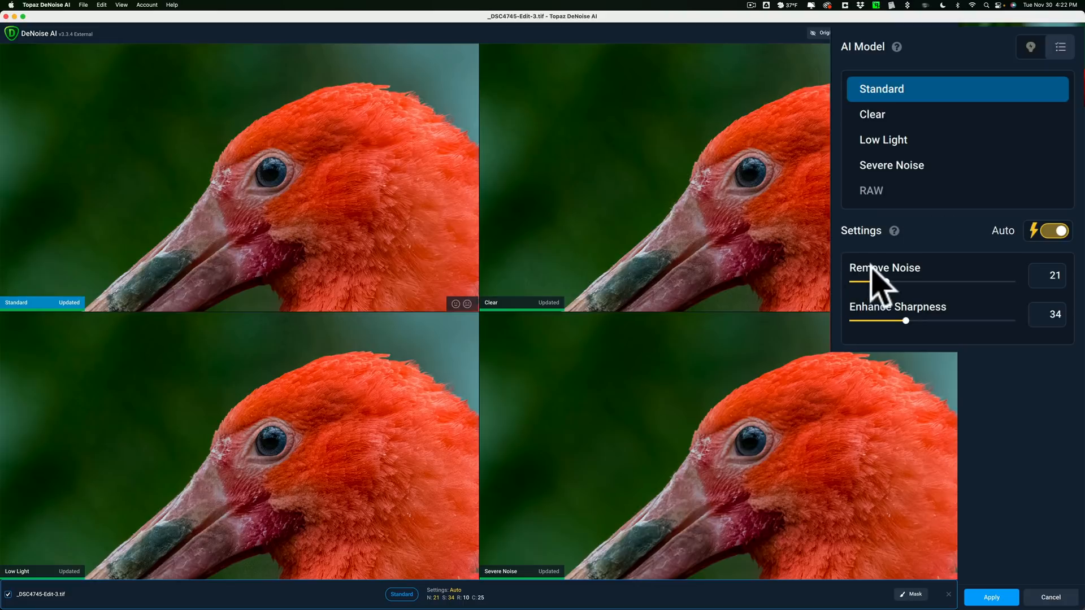
mouse_move(874, 329)
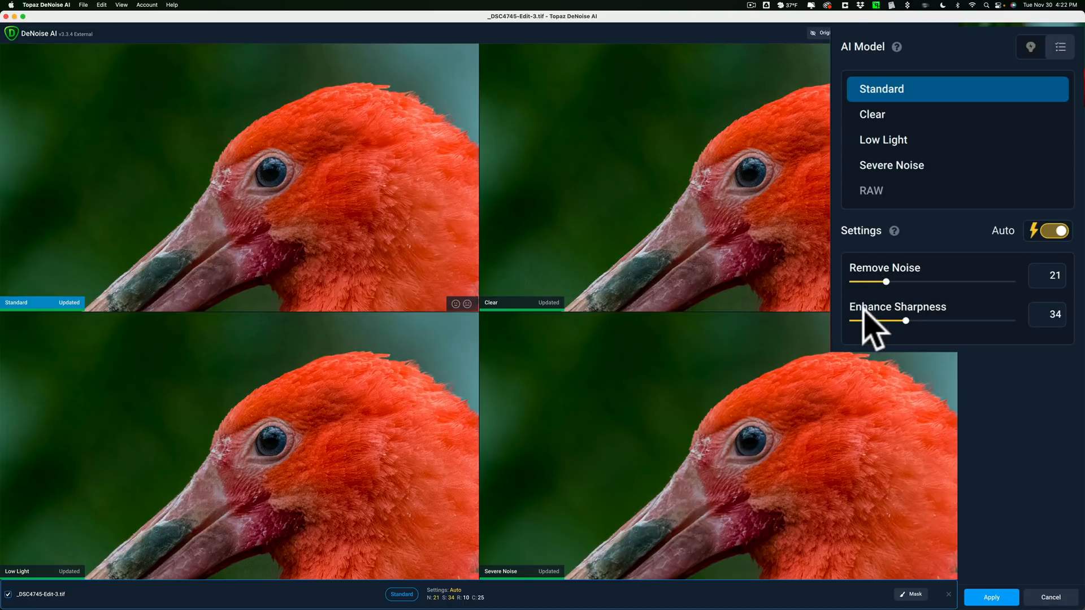
mouse_move(900, 304)
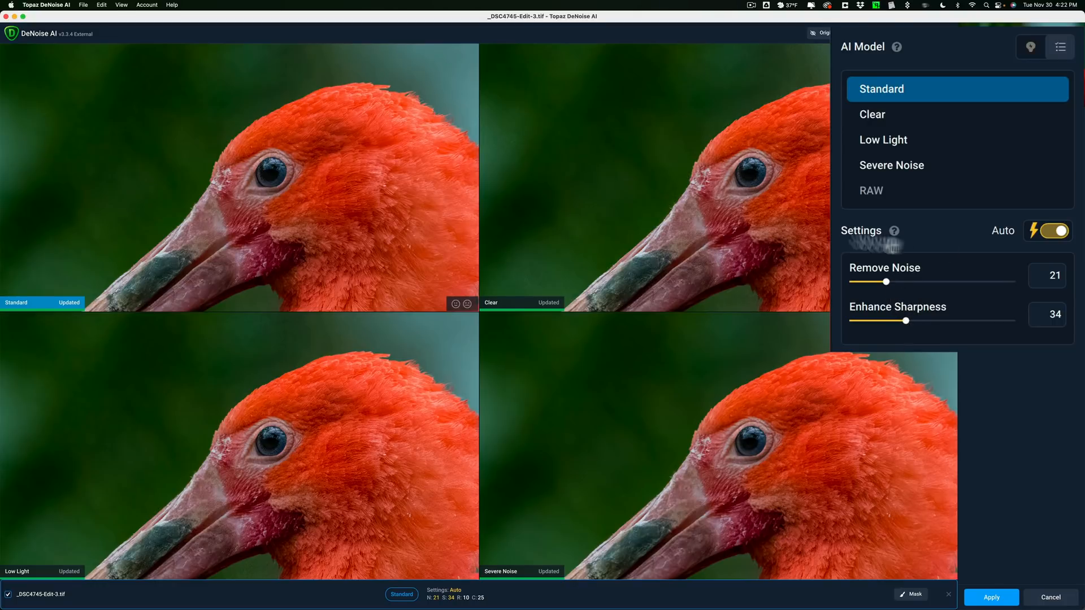
mouse_move(390, 175)
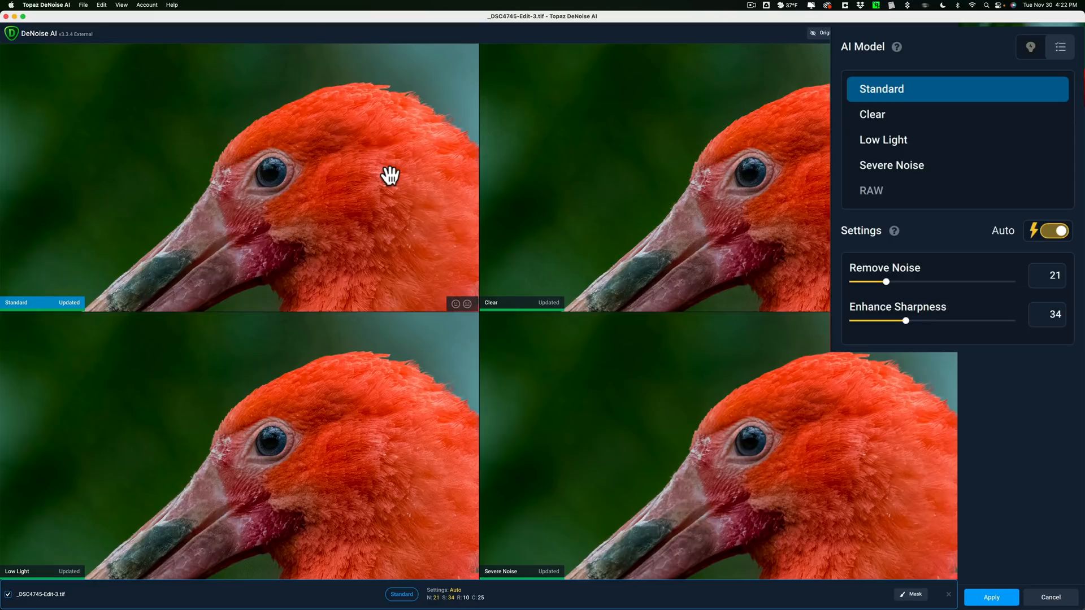
Step: Compare Clear, Low Light and Severe Noise results, then settle on Severe Noise as the model
click(871, 114)
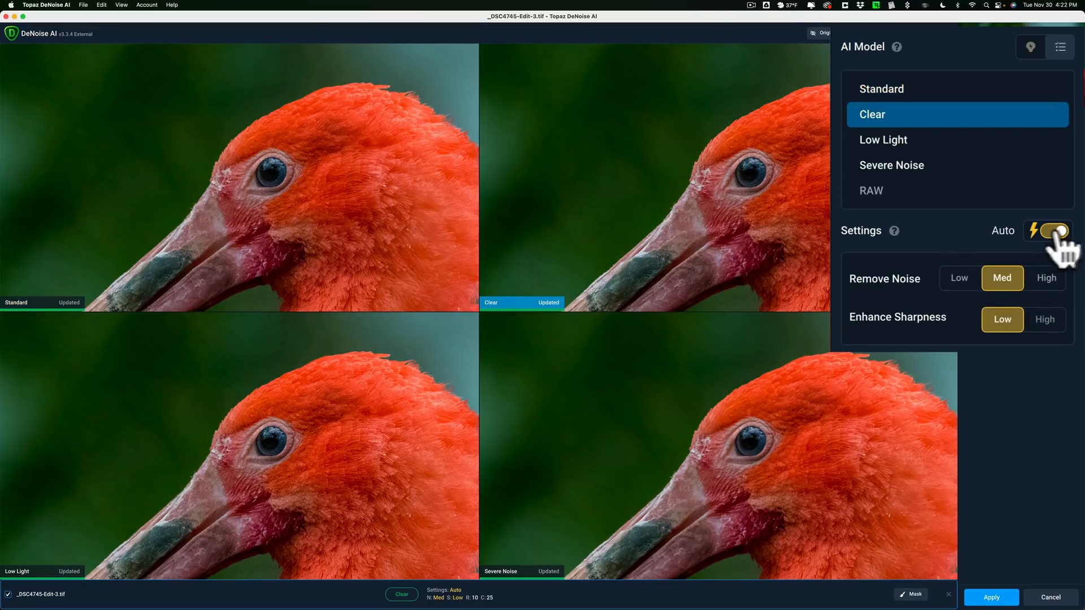
mouse_move(879, 333)
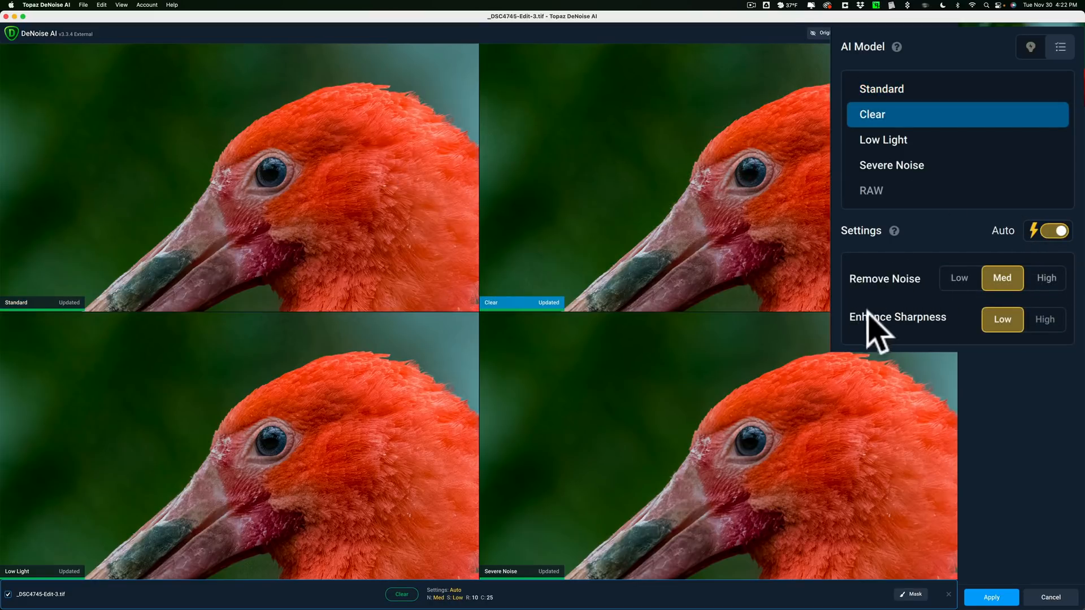
mouse_move(1003, 297)
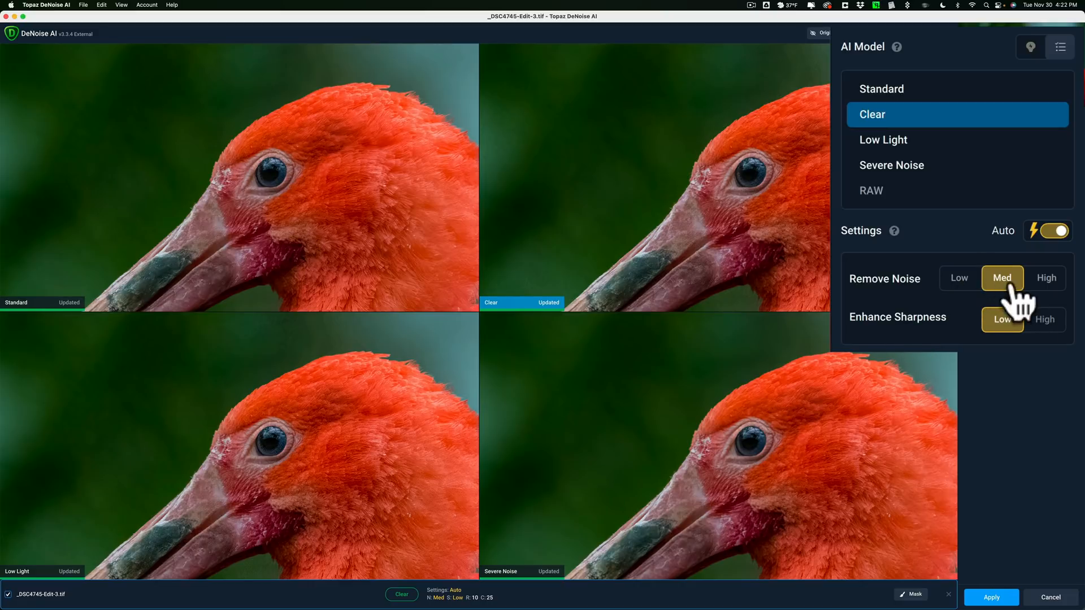
mouse_move(336, 356)
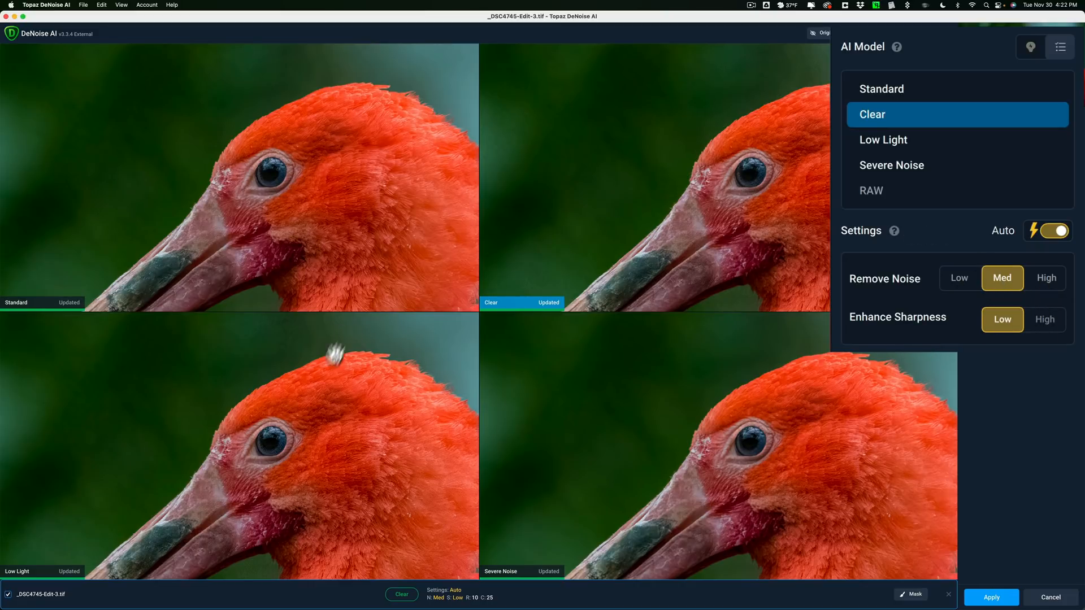
click(883, 139)
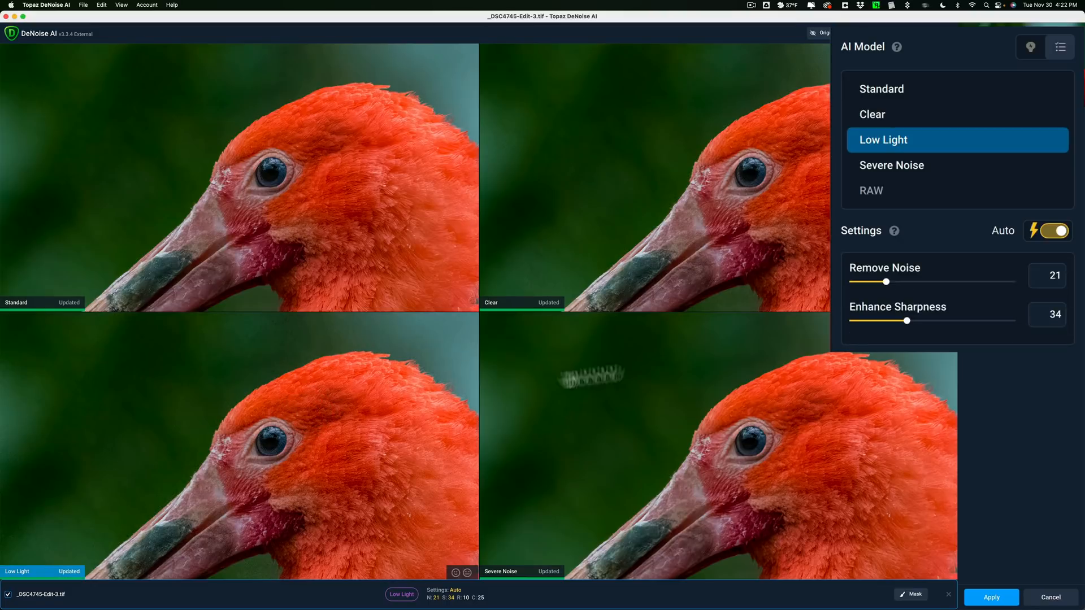
mouse_move(920, 325)
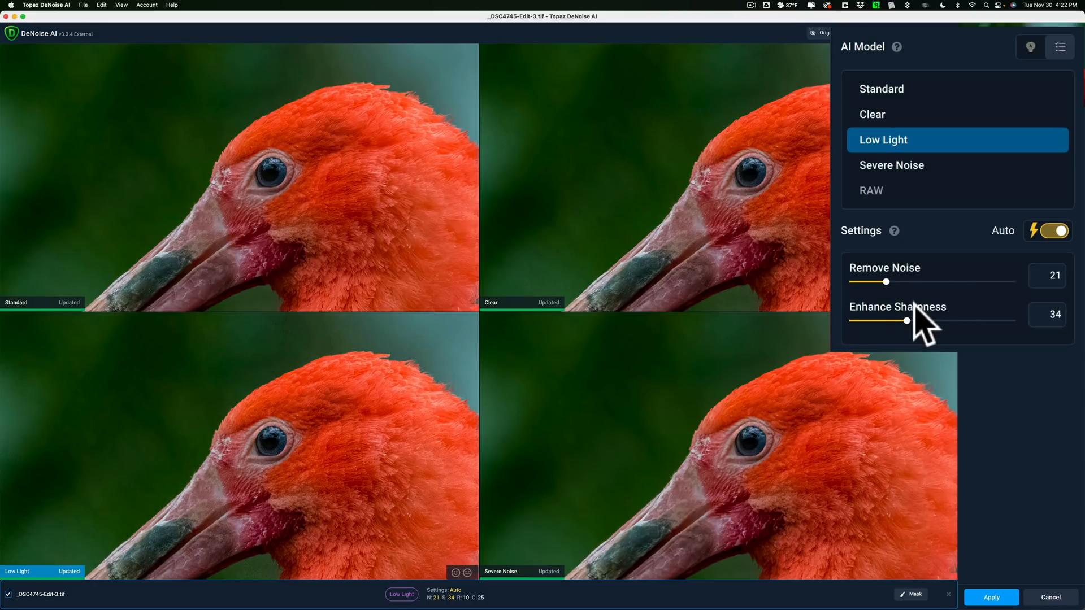
mouse_move(682, 418)
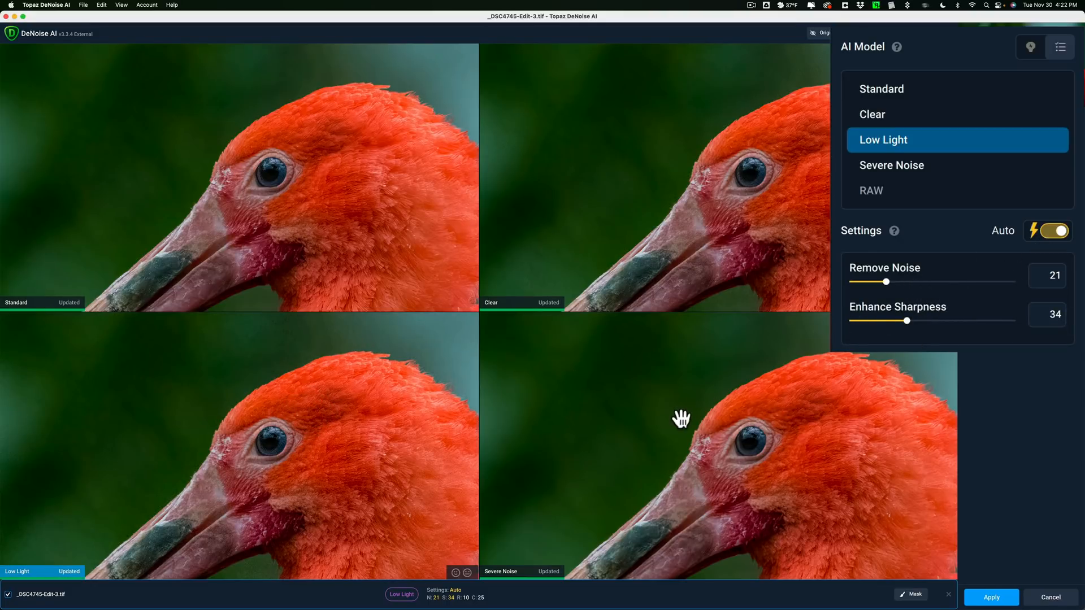
click(892, 165)
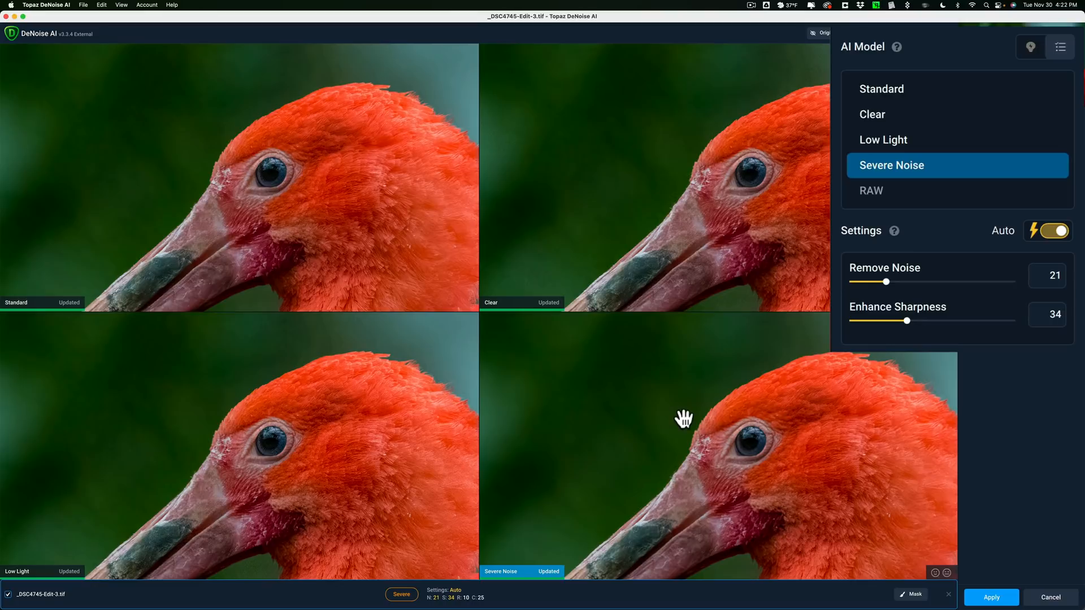
mouse_move(879, 339)
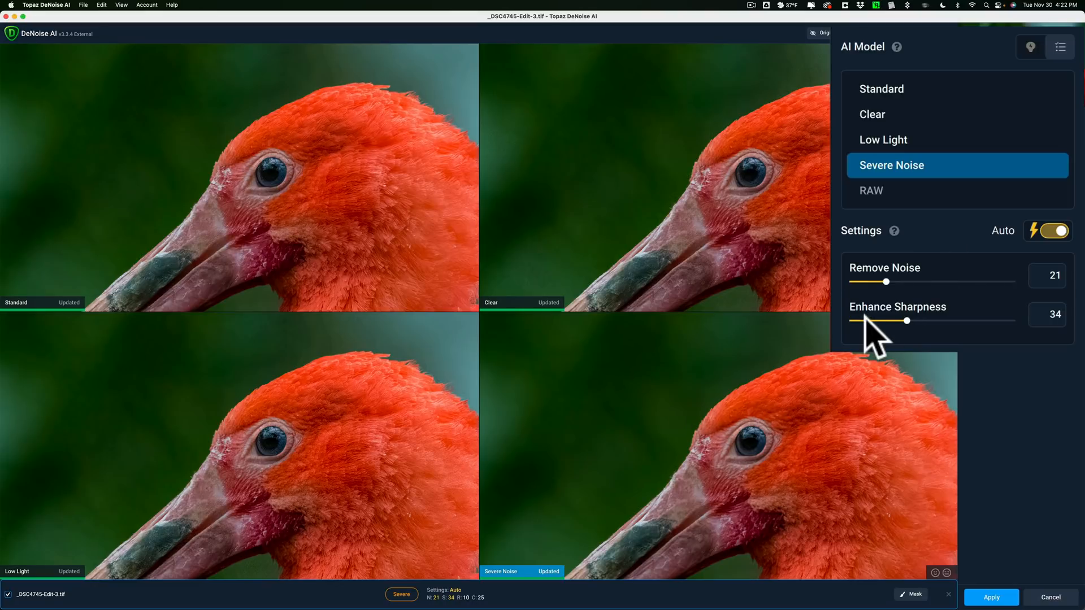
mouse_move(817, 250)
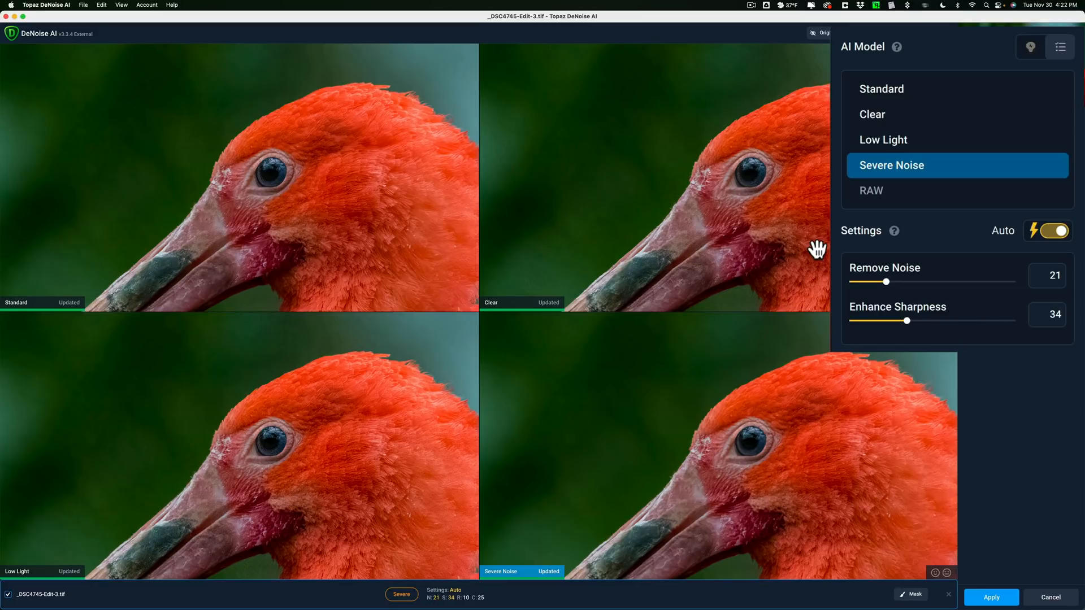
mouse_move(390, 184)
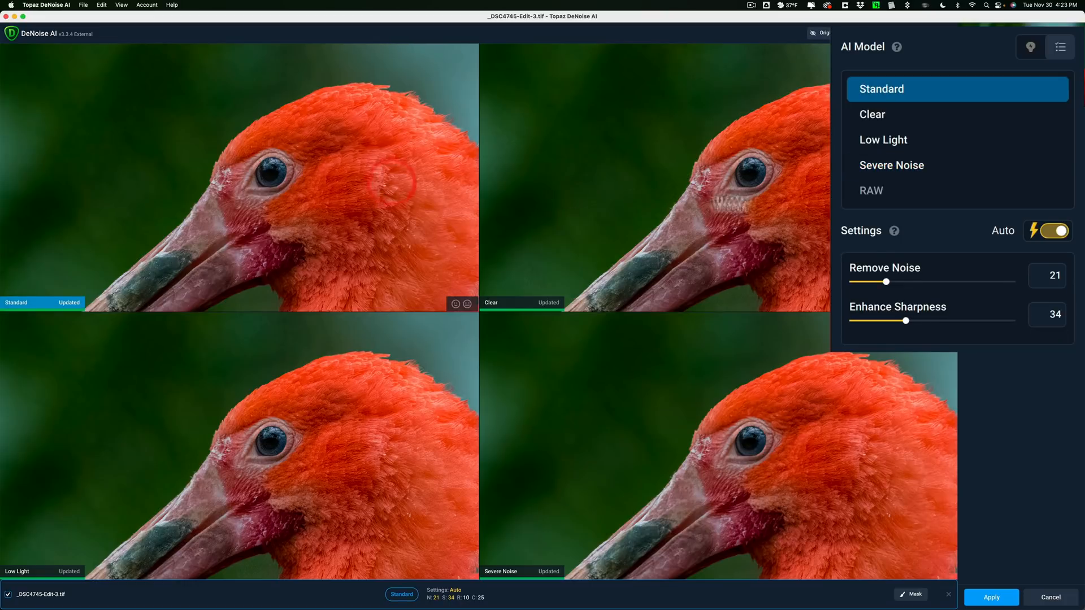
mouse_move(442, 201)
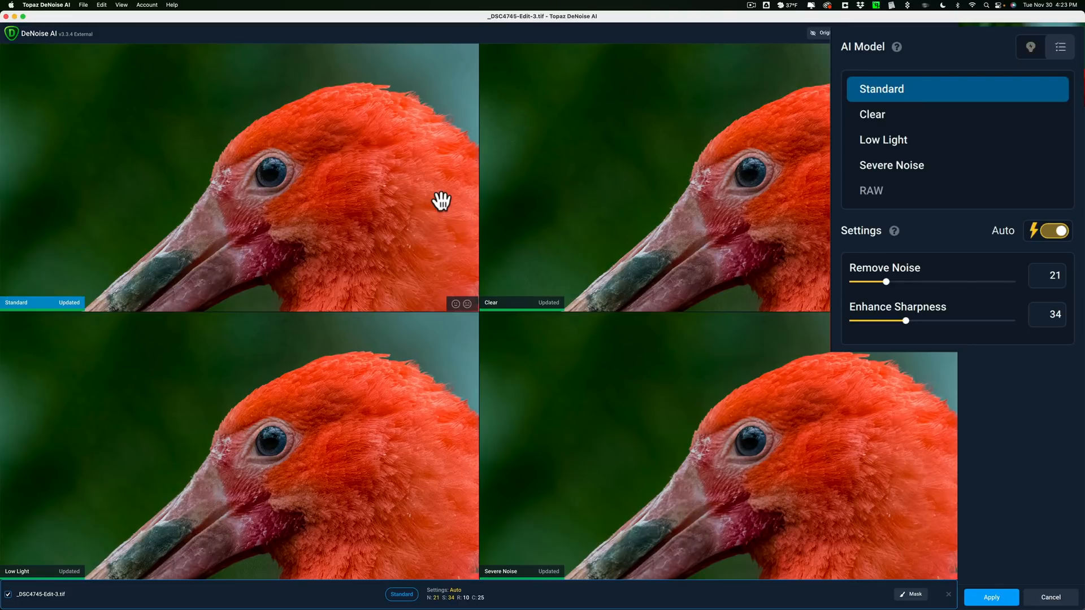
mouse_move(407, 204)
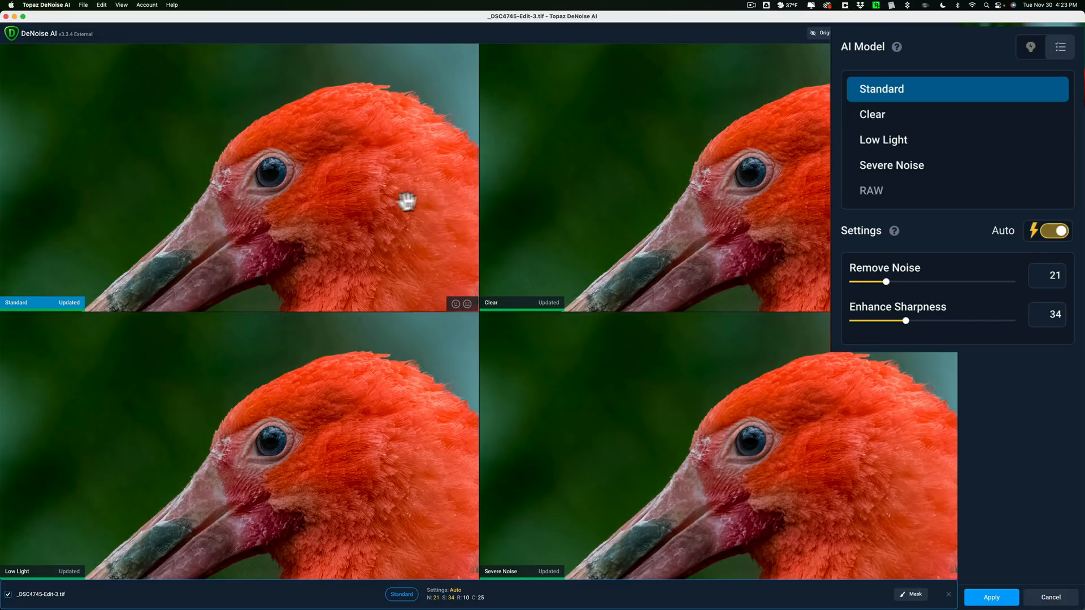
mouse_move(688, 422)
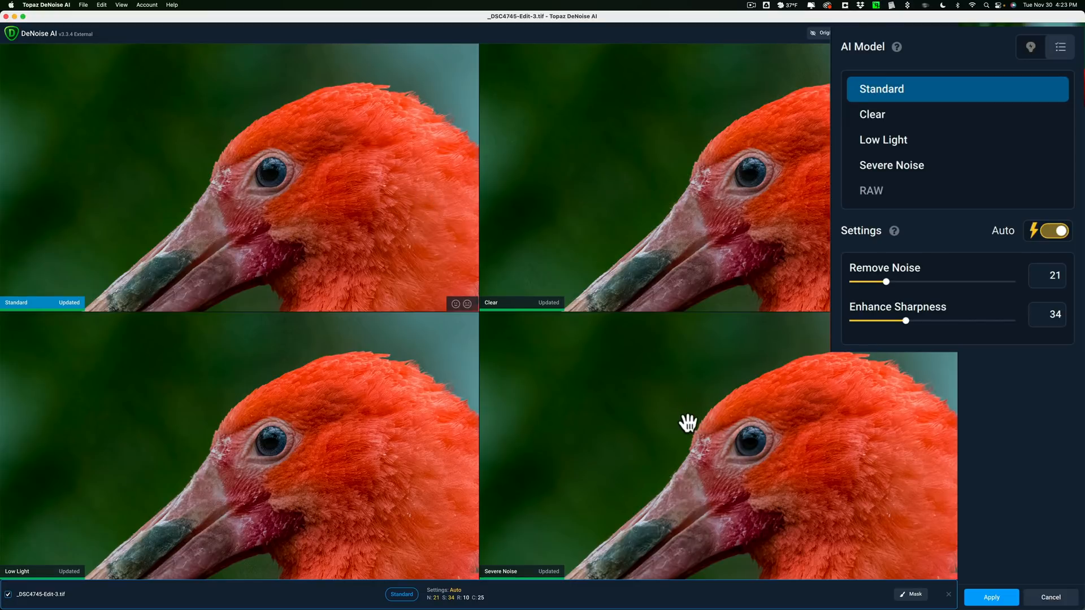
mouse_move(524, 387)
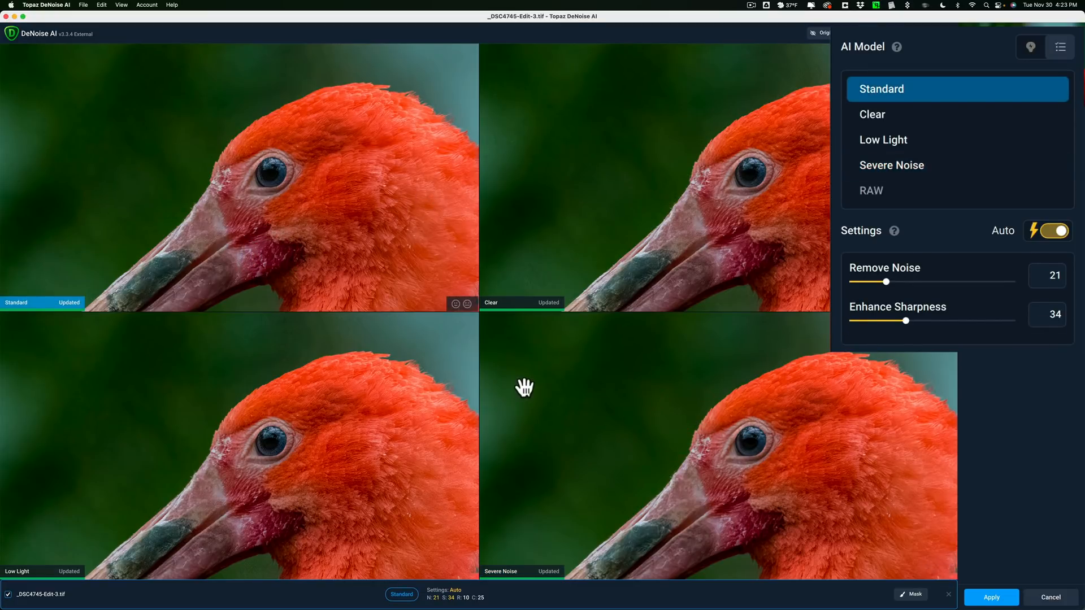
click(892, 165)
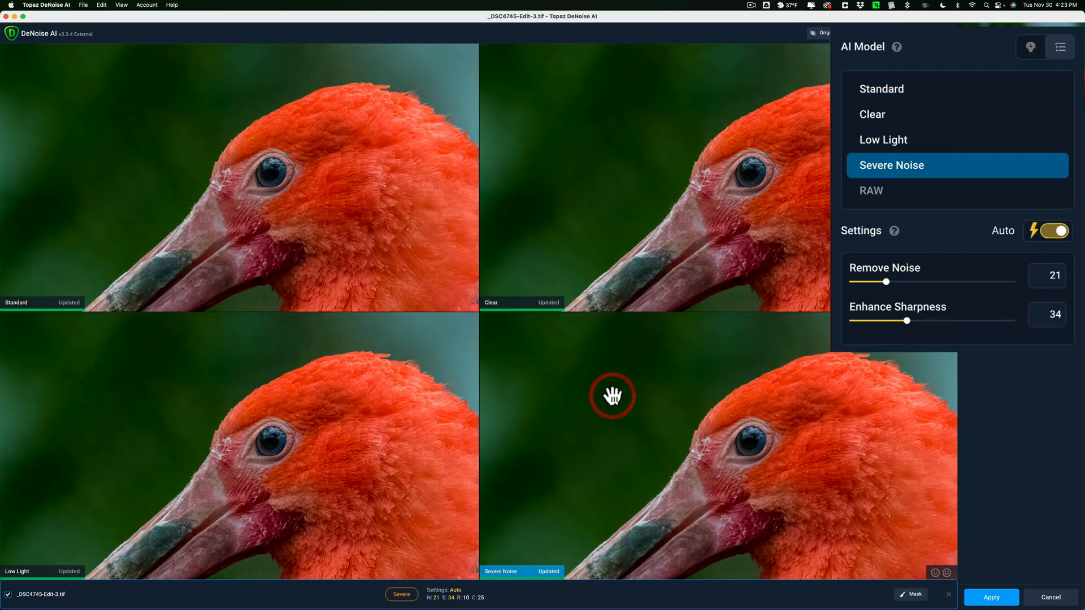
mouse_move(673, 422)
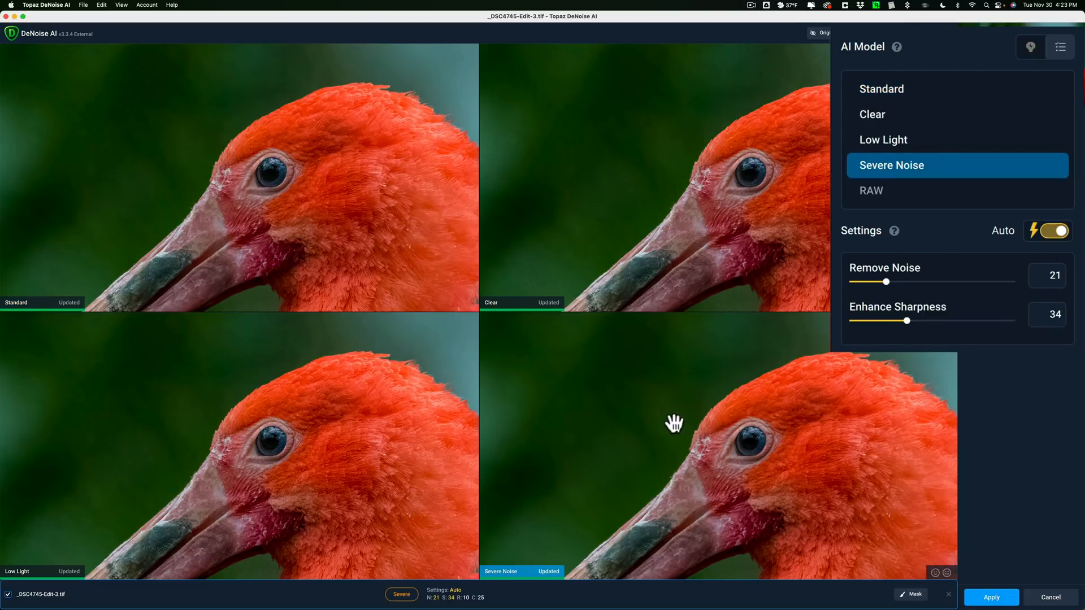
mouse_move(913, 176)
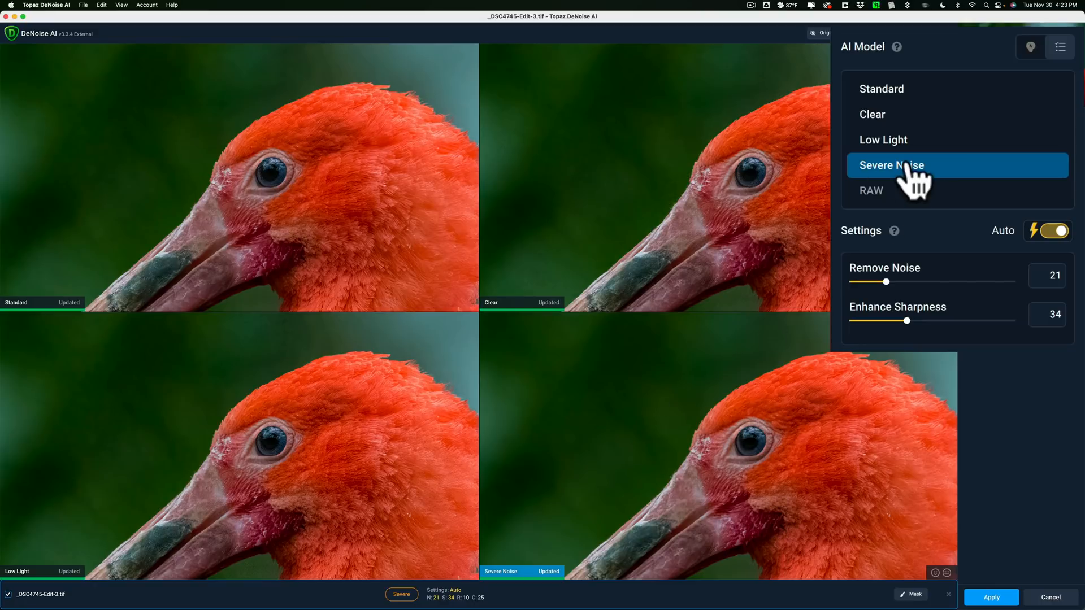
mouse_move(917, 304)
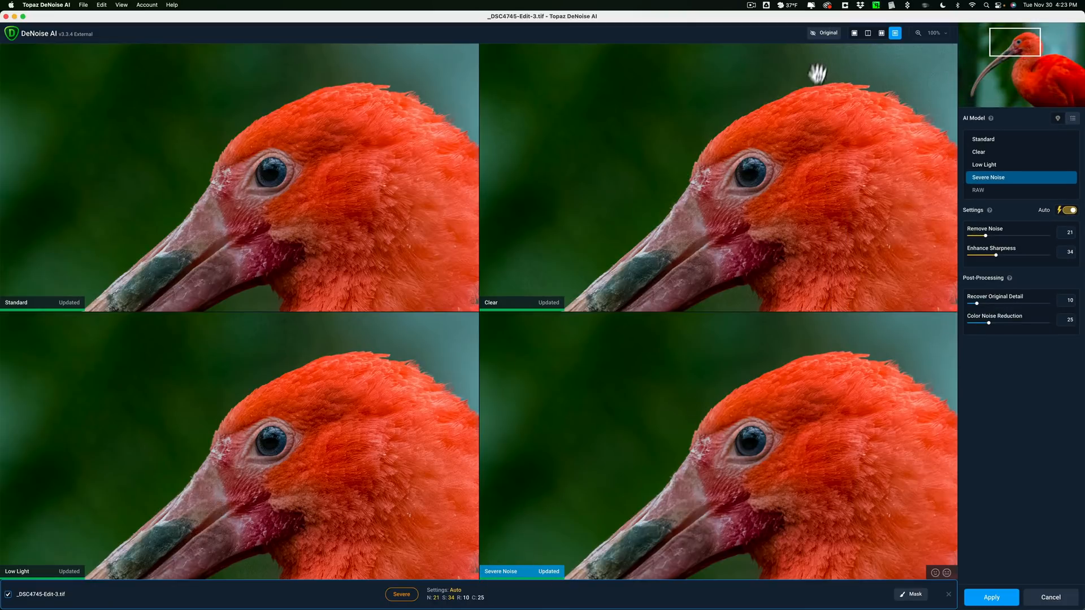
mouse_move(855, 34)
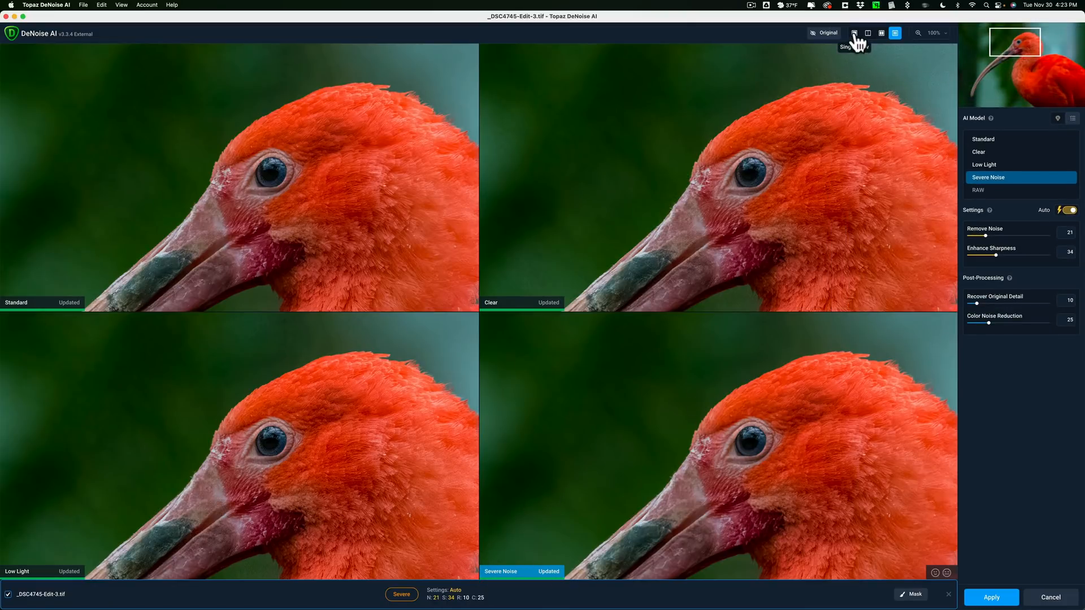
Step: Show one large Severe Noise preview and turn automatic settings back on (noise 21, sharpness 34)
click(854, 32)
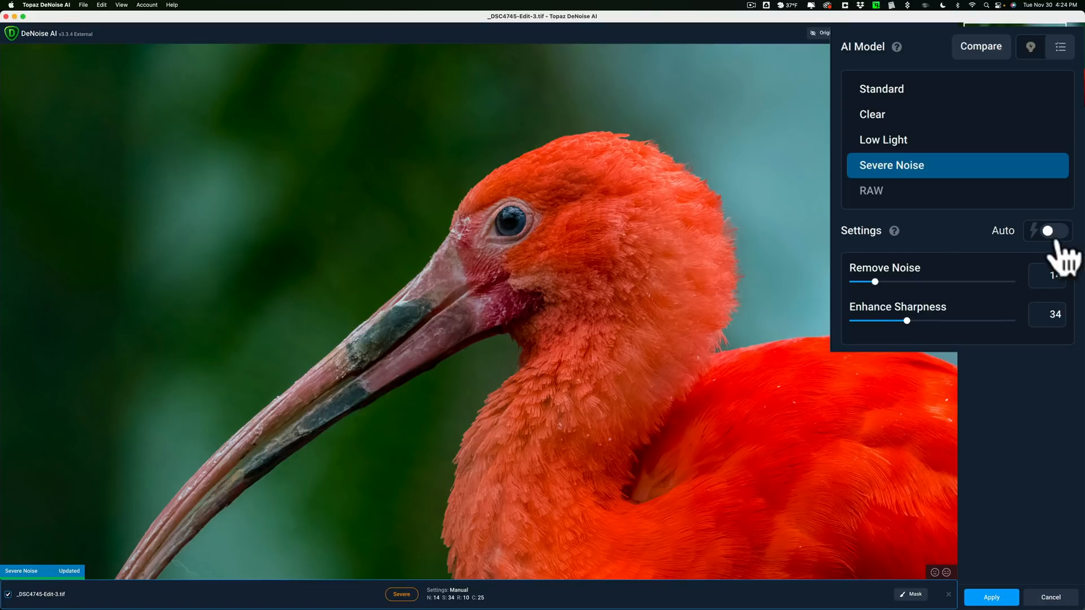
click(1046, 230)
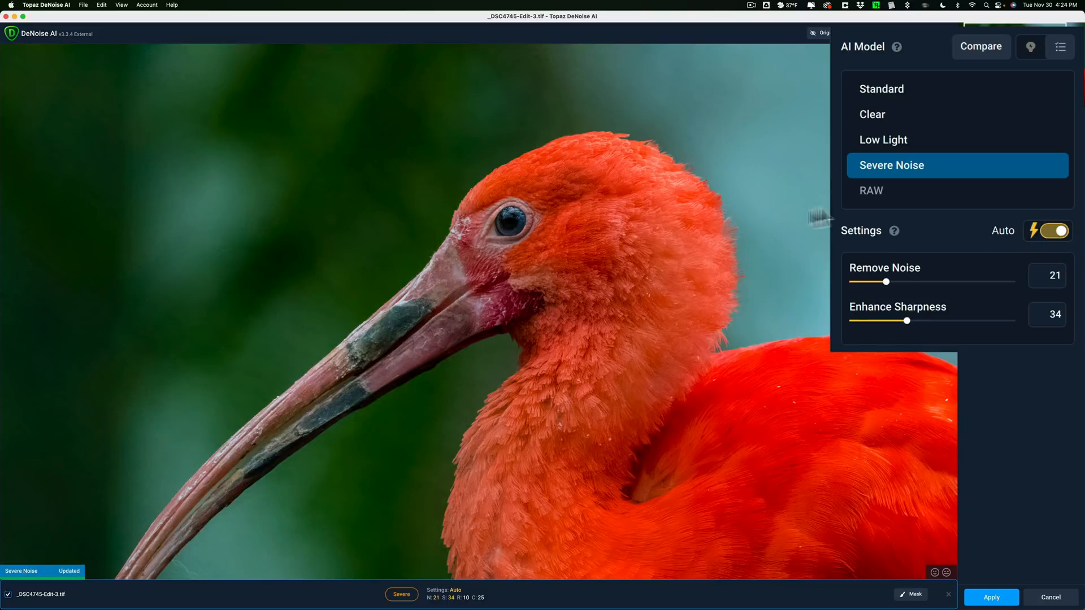
mouse_move(888, 350)
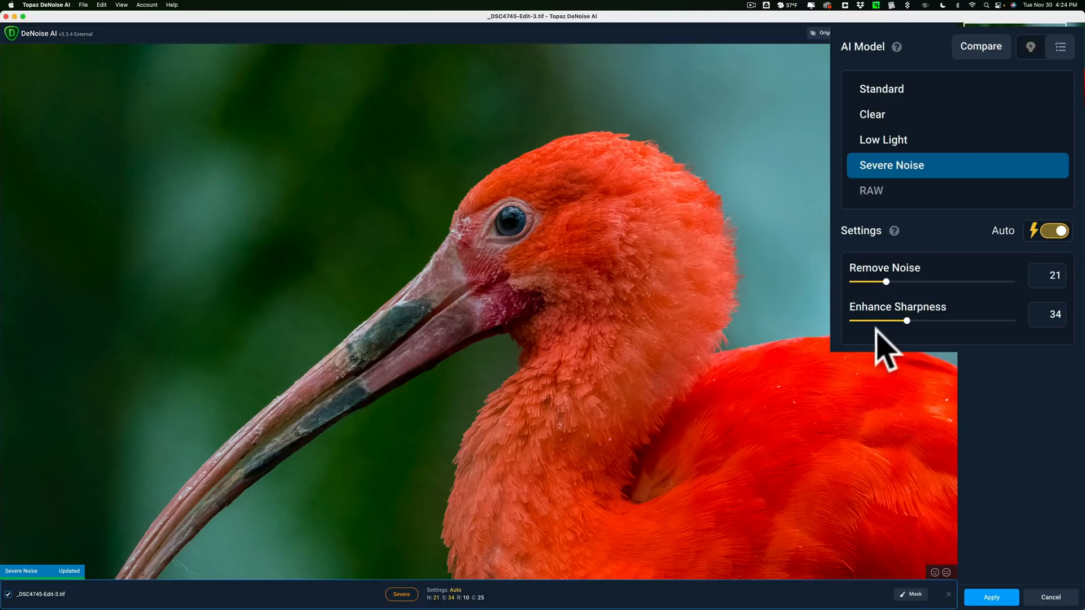
mouse_move(917, 336)
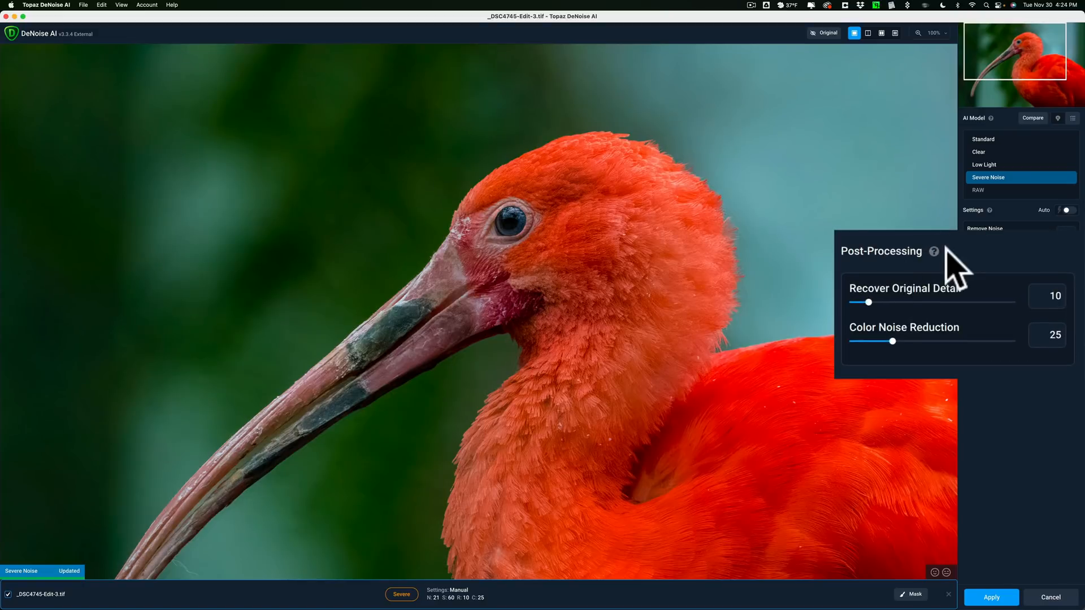
mouse_move(874, 312)
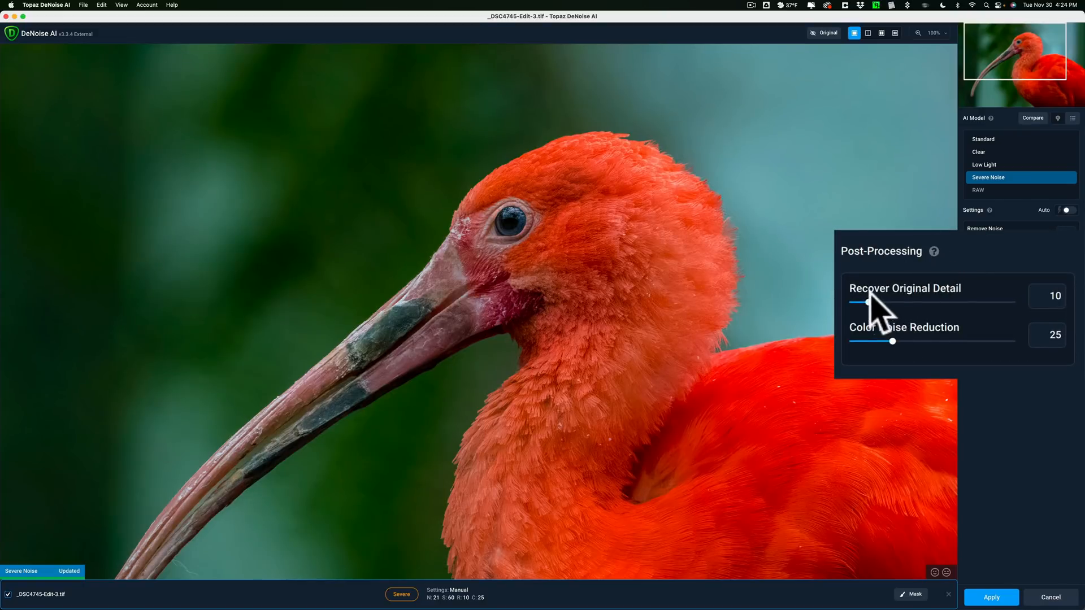
mouse_move(951, 331)
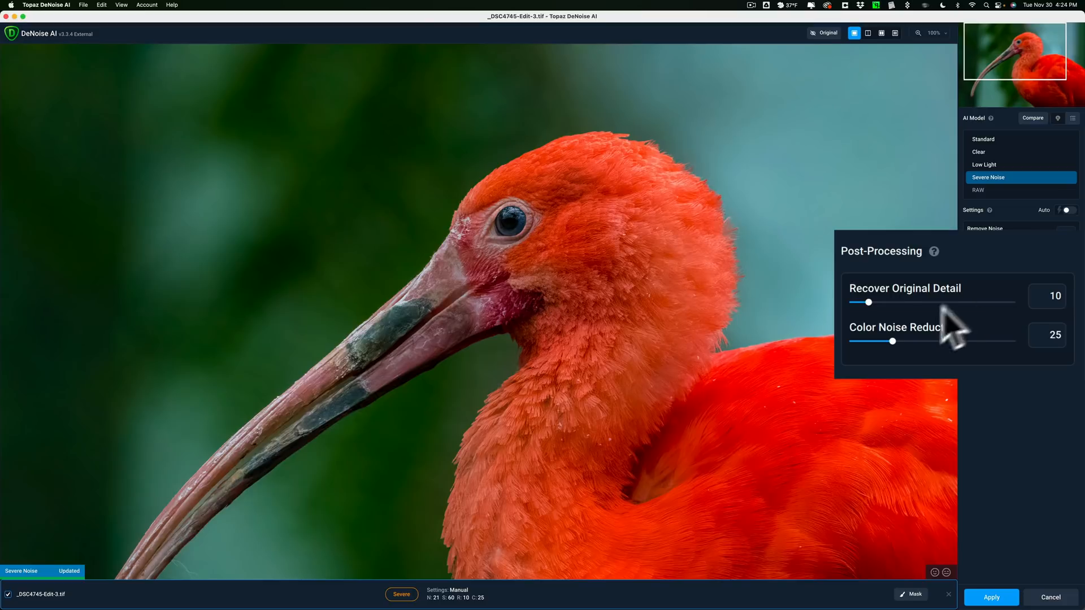
mouse_move(893, 349)
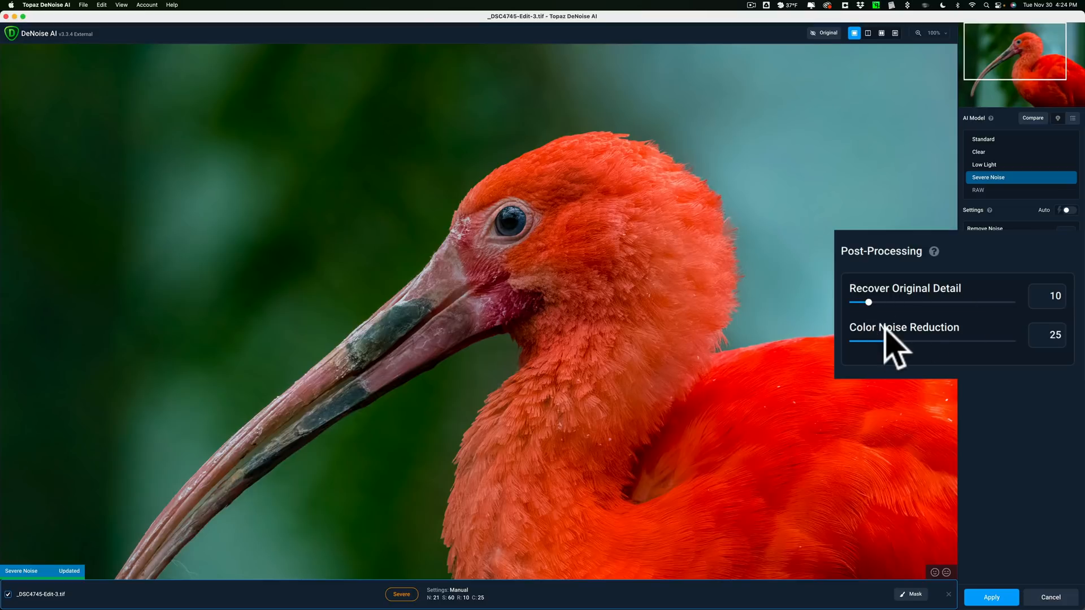
mouse_move(945, 349)
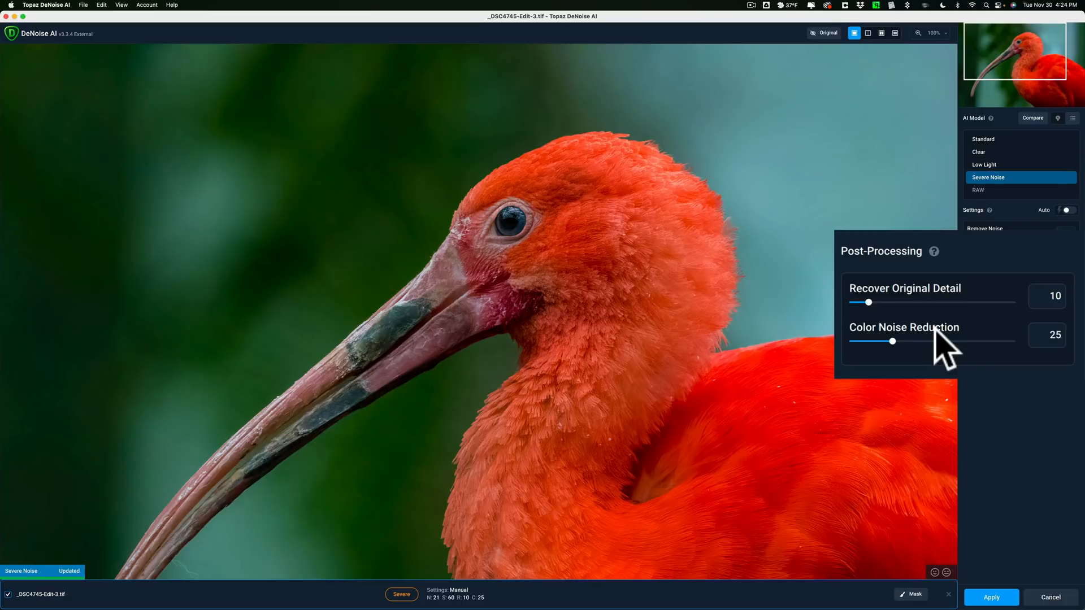
mouse_move(941, 356)
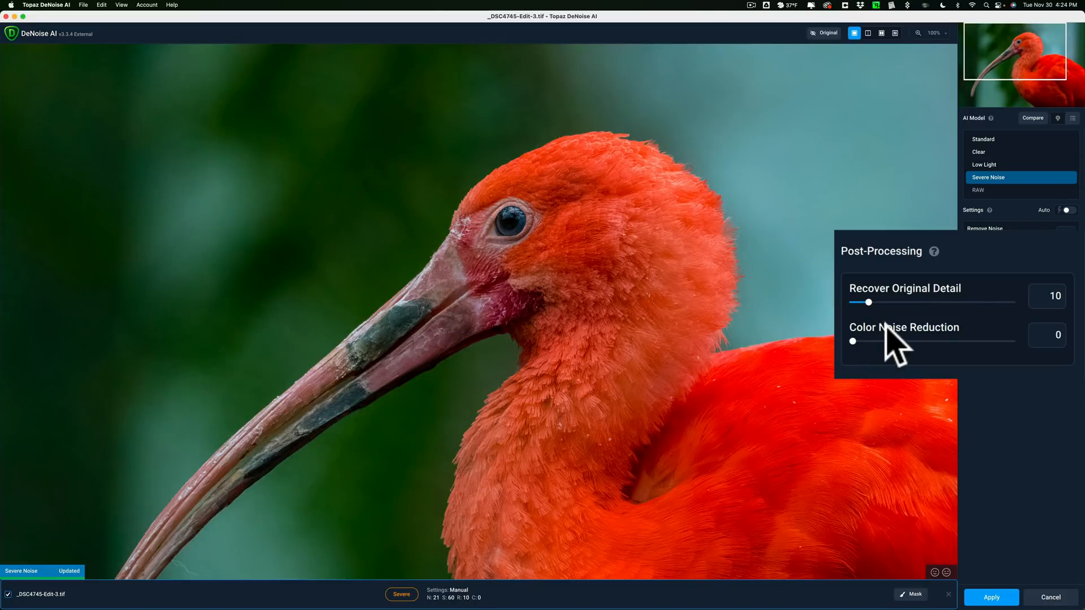
mouse_move(903, 356)
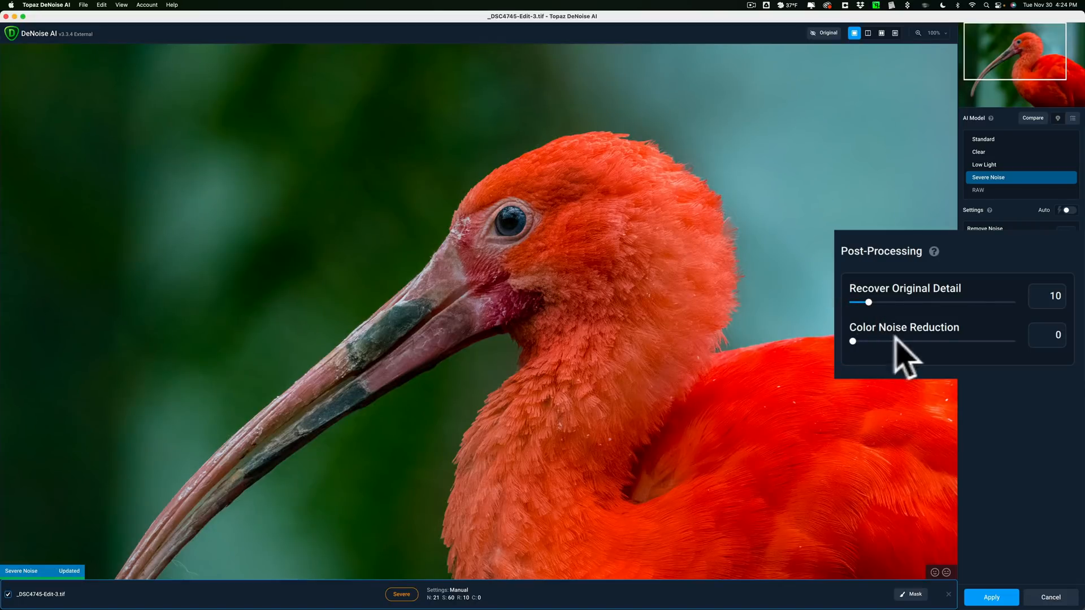
mouse_move(975, 346)
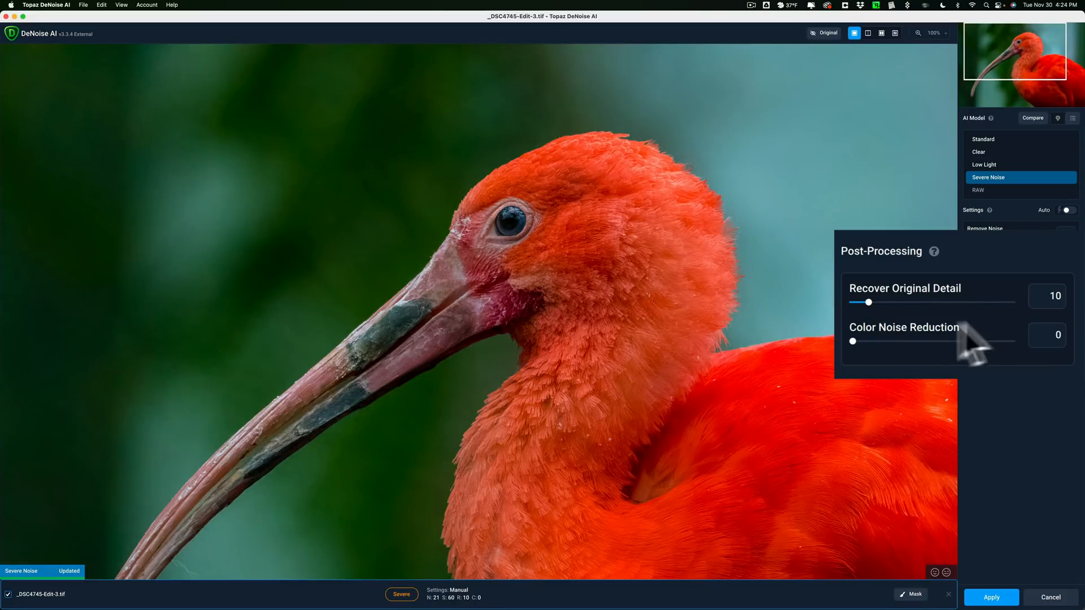
mouse_move(927, 352)
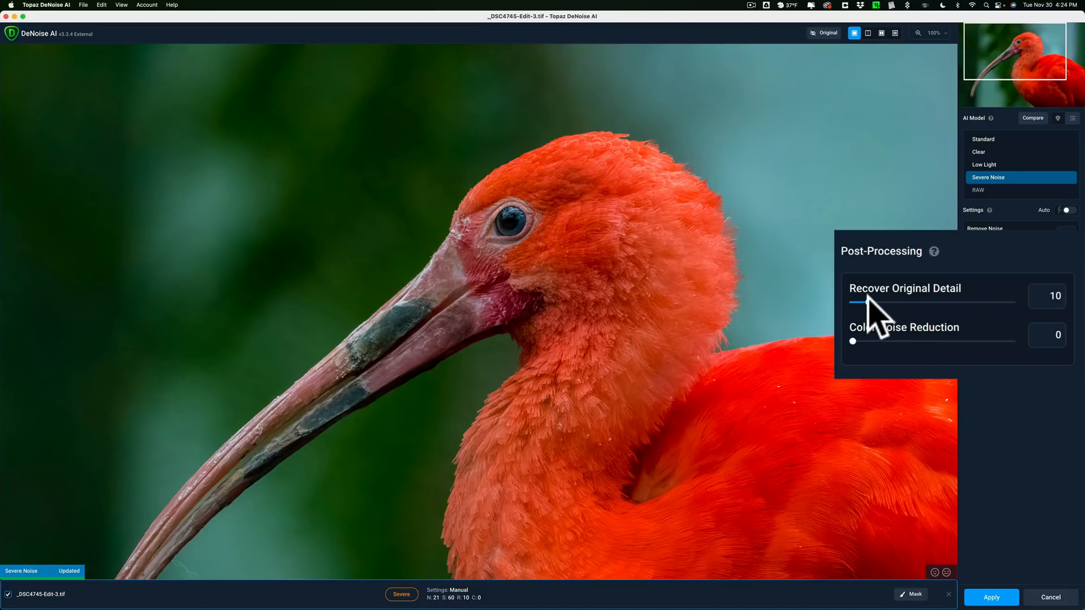
mouse_move(883, 249)
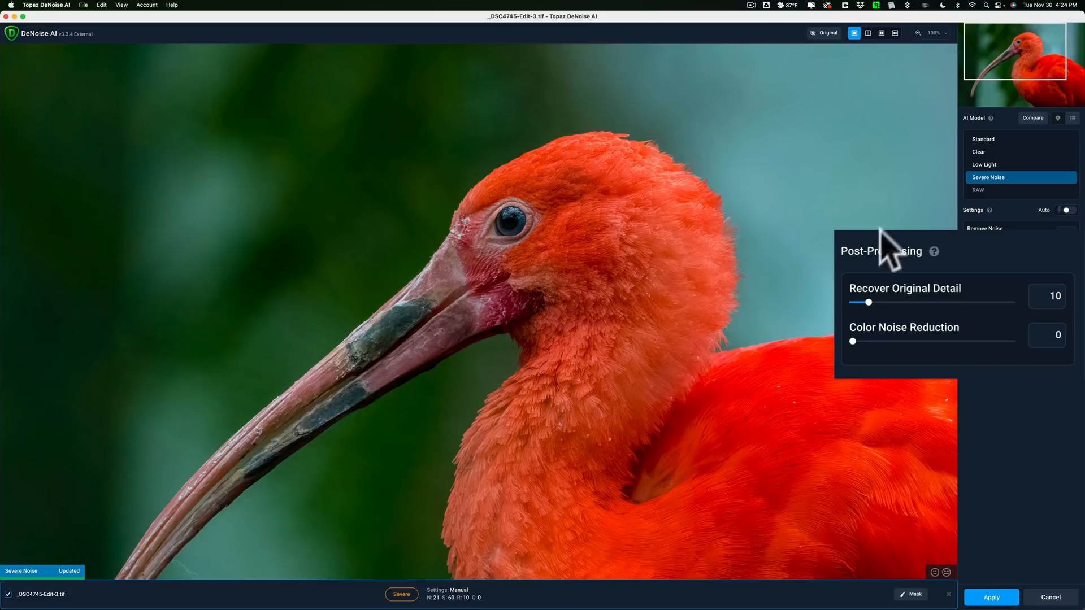
mouse_move(908, 322)
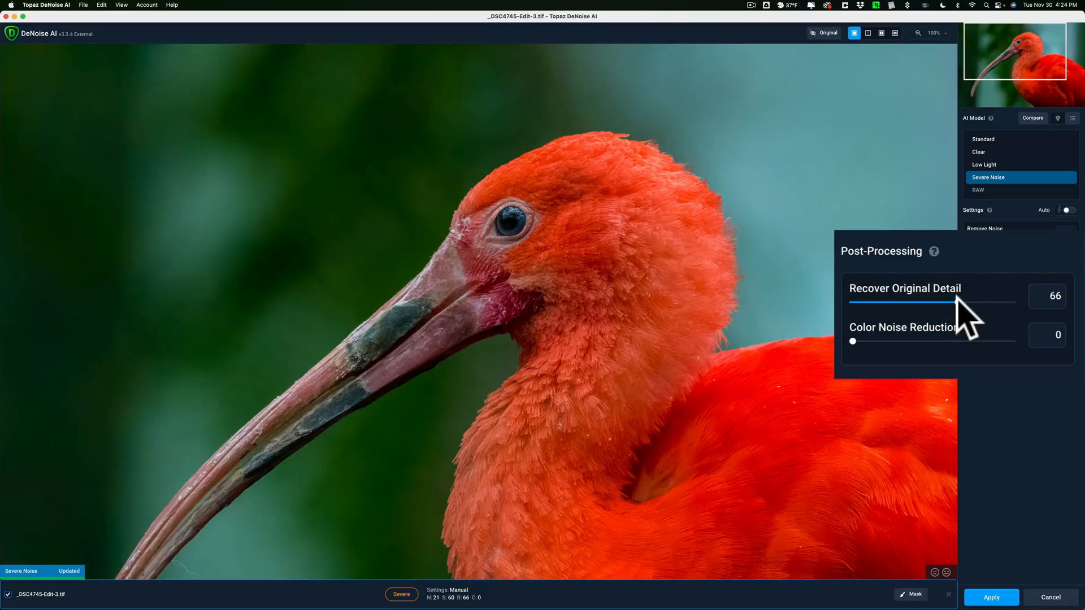
mouse_move(343, 195)
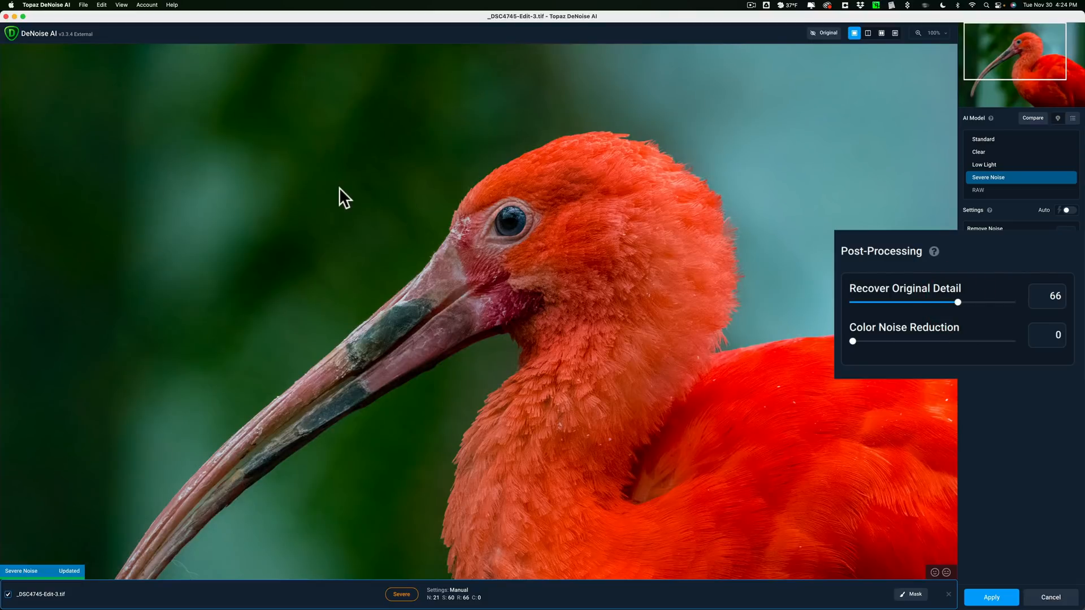
mouse_move(969, 319)
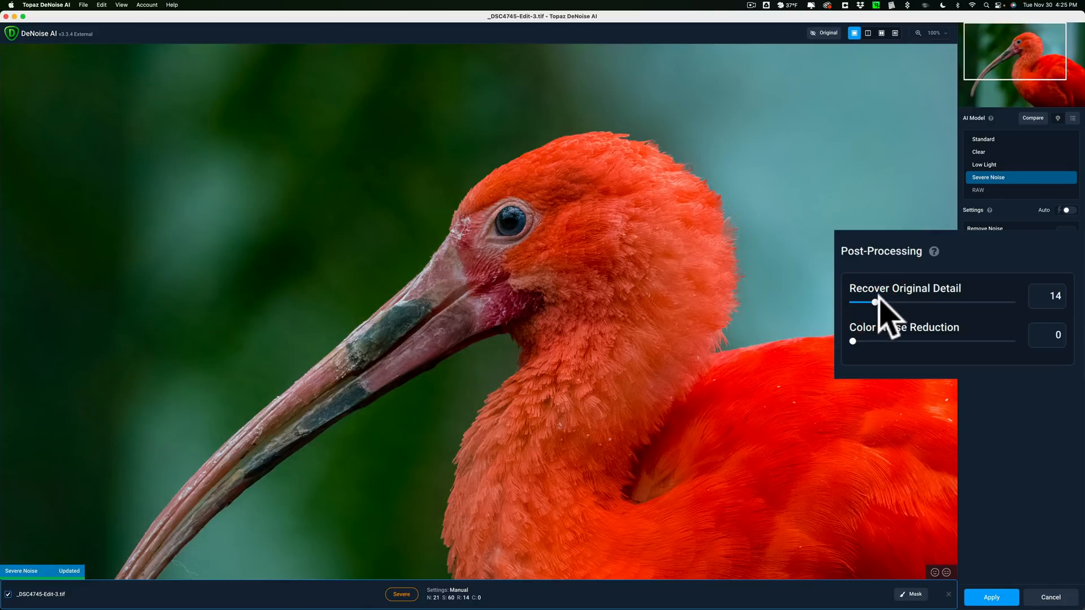
mouse_move(982, 135)
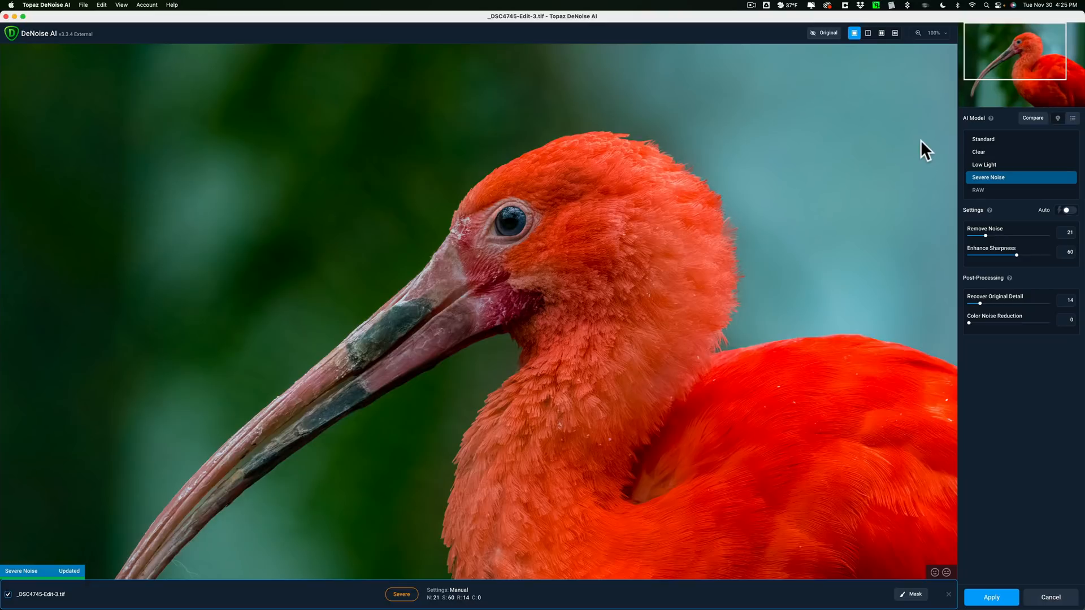
mouse_move(427, 209)
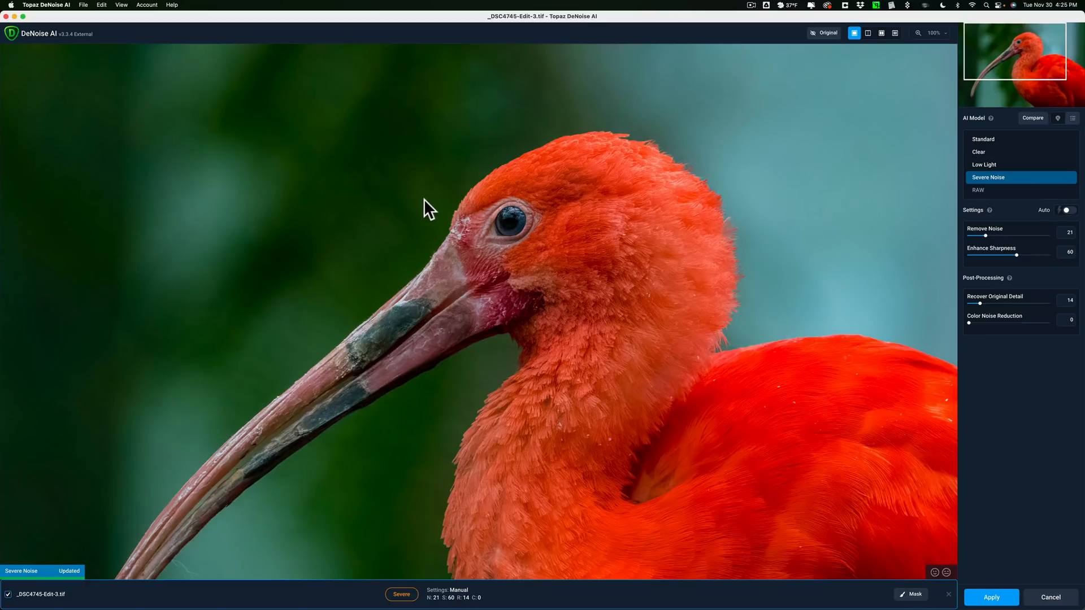
Step: Toggle Original to view the unprocessed ibis, then return to the denoised preview
click(823, 33)
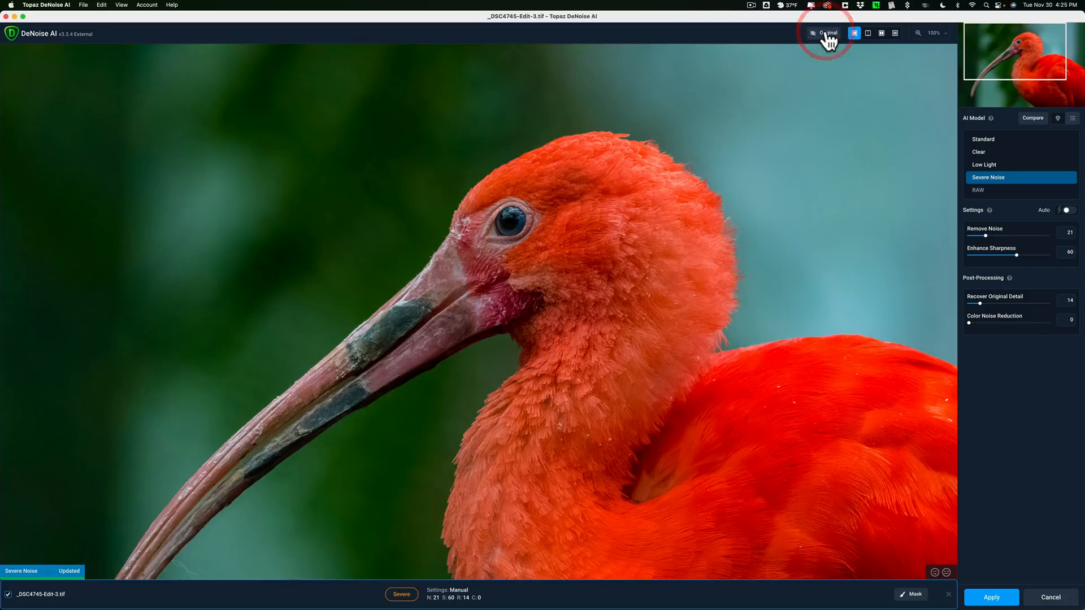
click(824, 32)
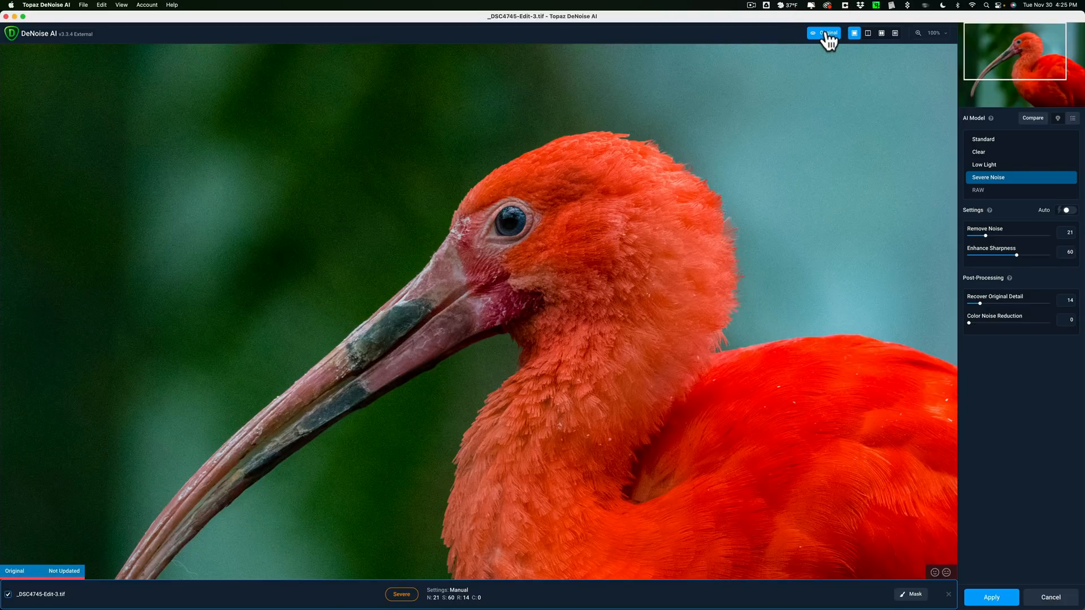
click(824, 33)
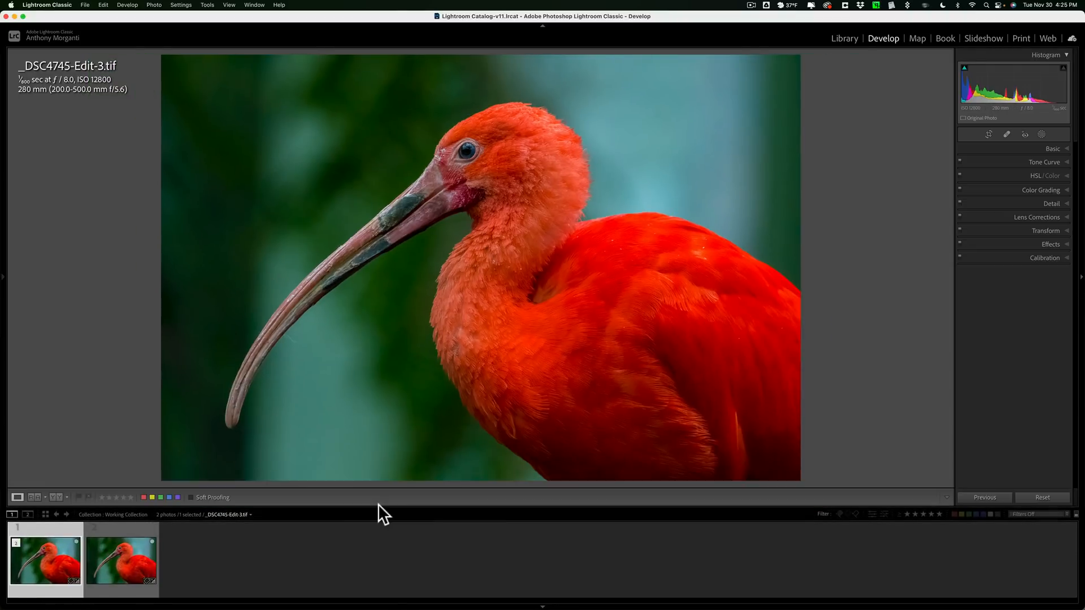
mouse_move(420, 168)
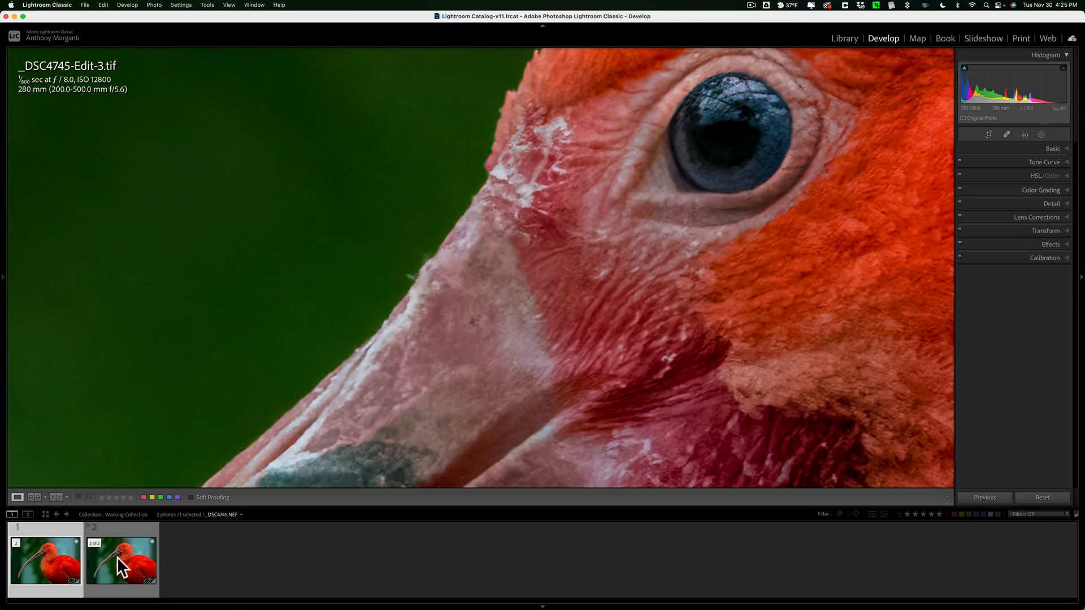
Step: Alternate filmstrip between _DSC4745-Edit-3.tif and _DSC4745.NEF to compare eye detail close-up
click(121, 559)
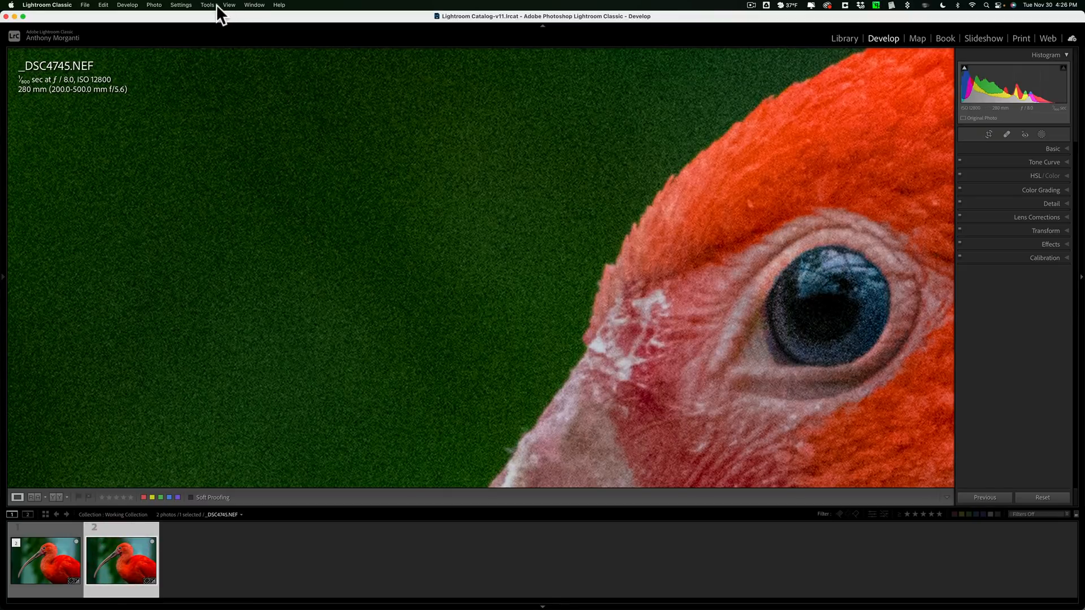
click(229, 5)
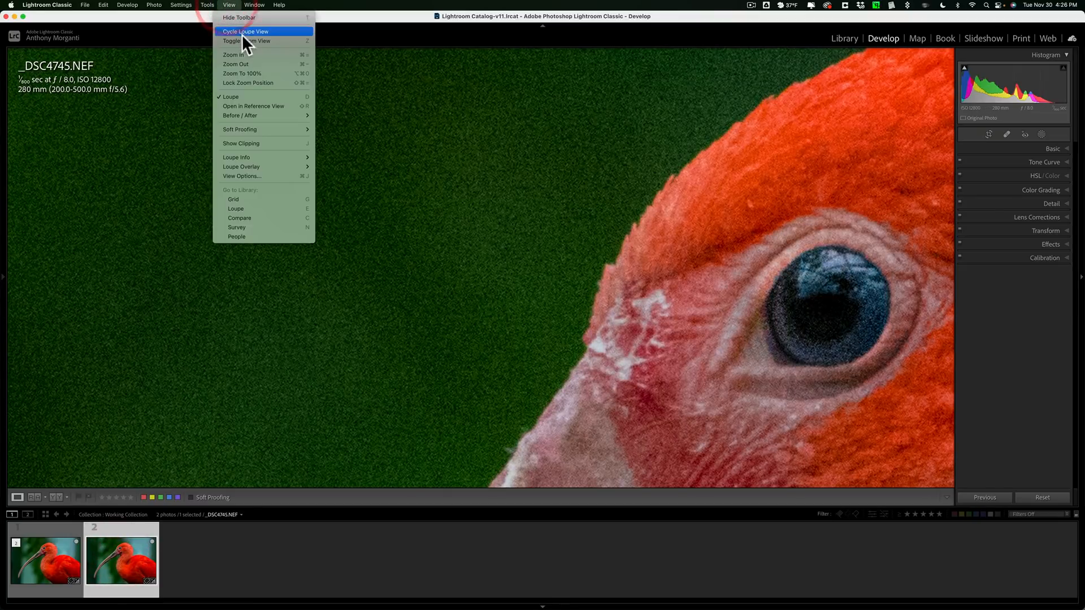
mouse_move(245, 82)
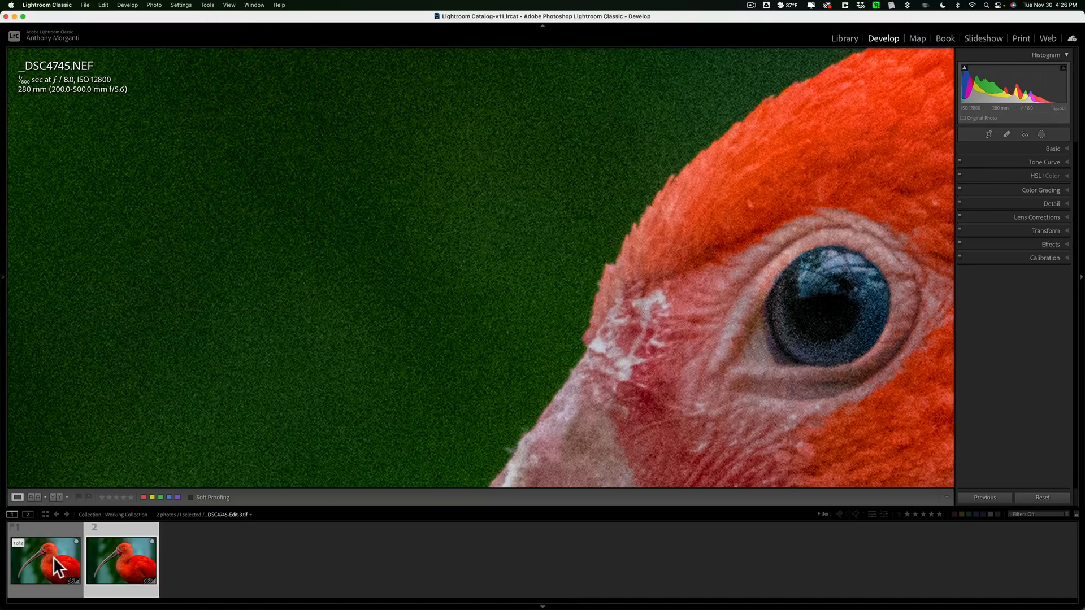
mouse_move(56, 566)
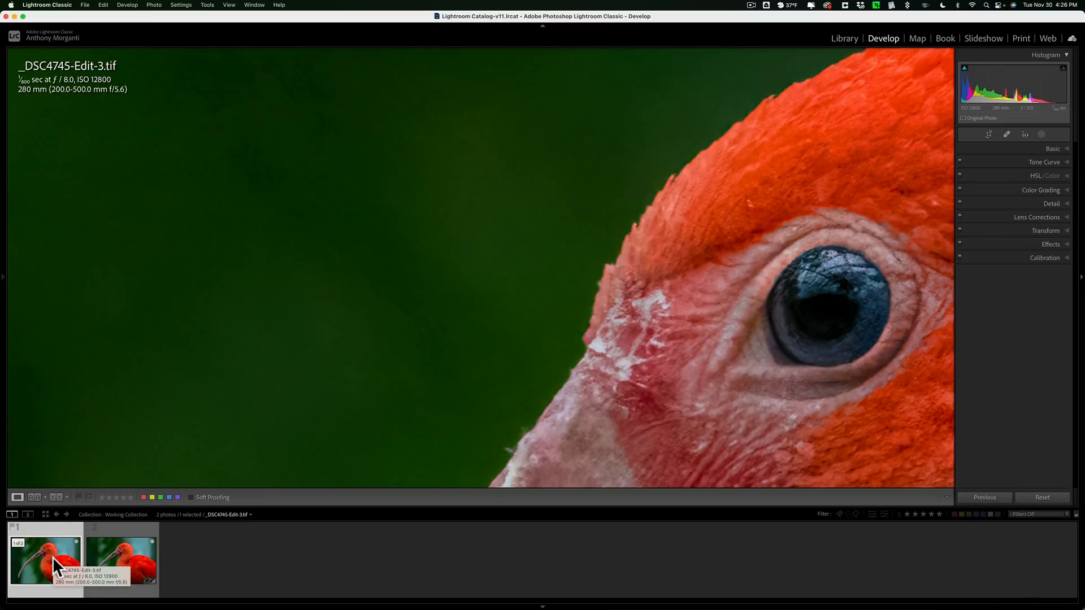
click(121, 559)
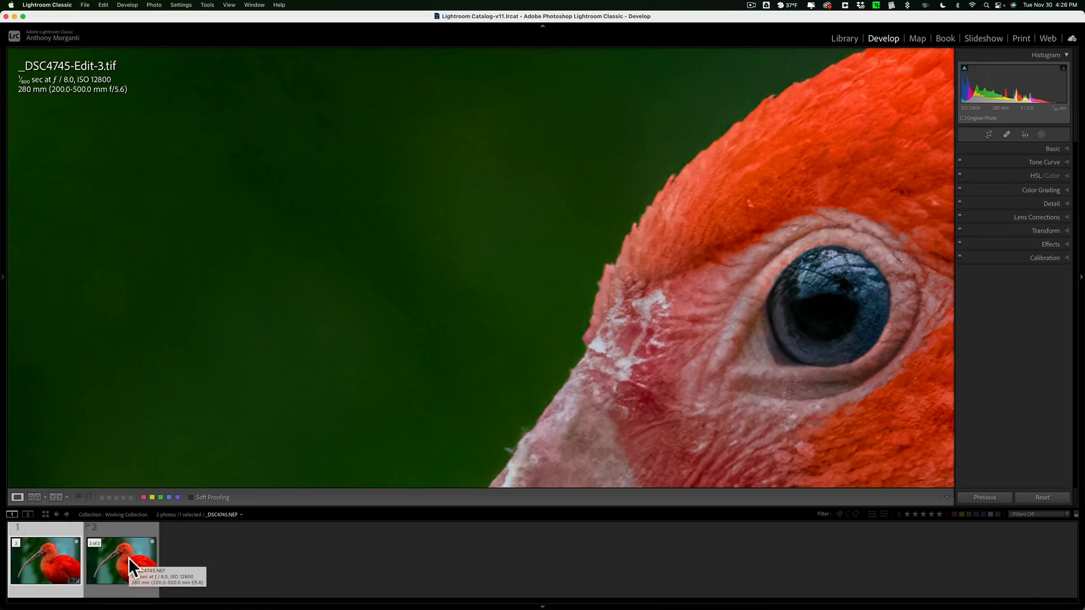
click(46, 561)
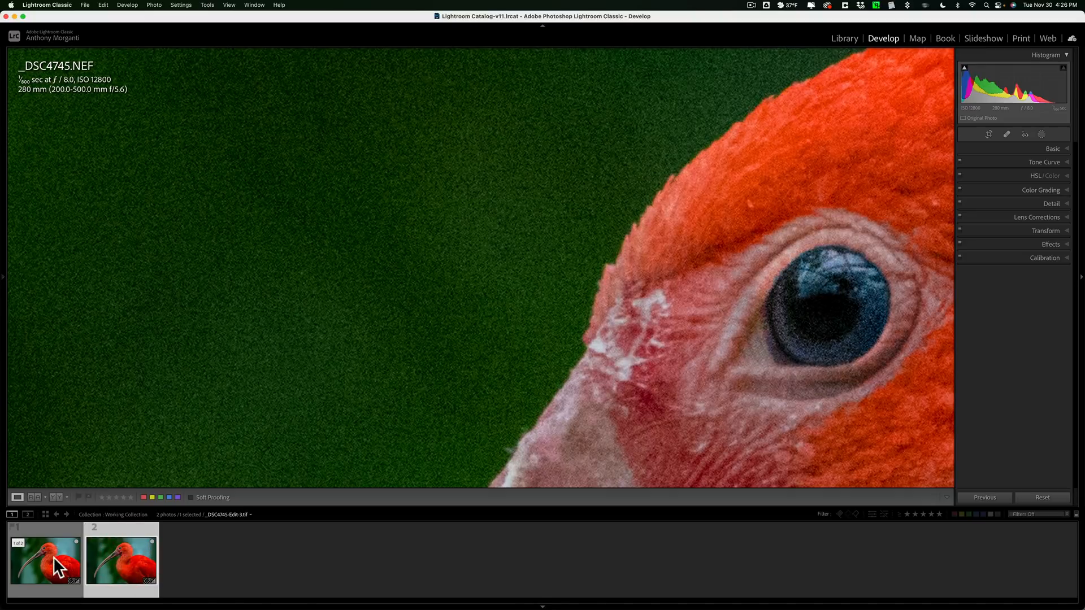
click(121, 560)
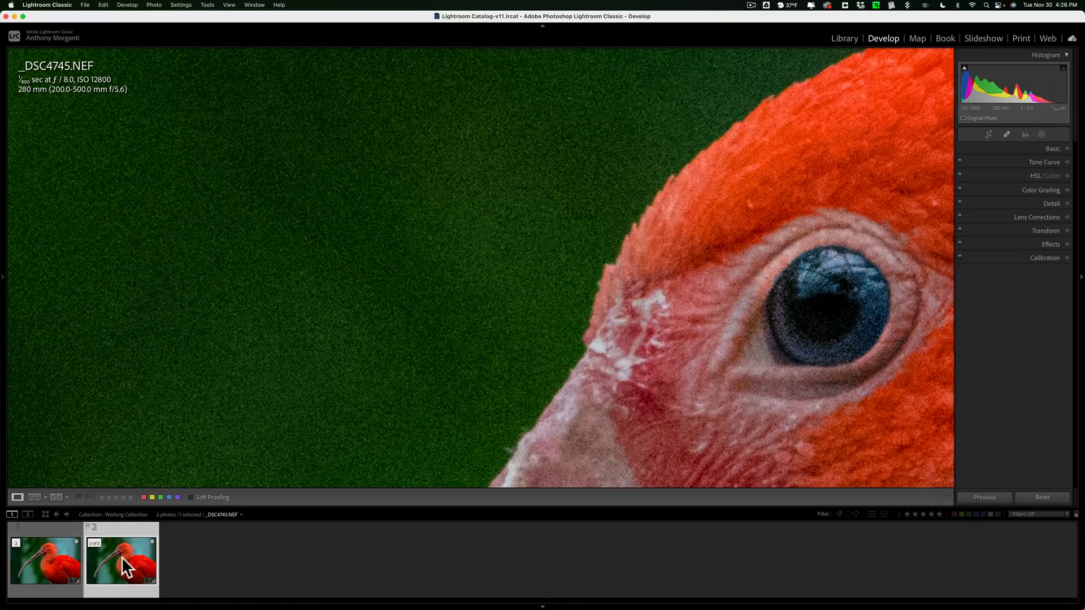
click(45, 560)
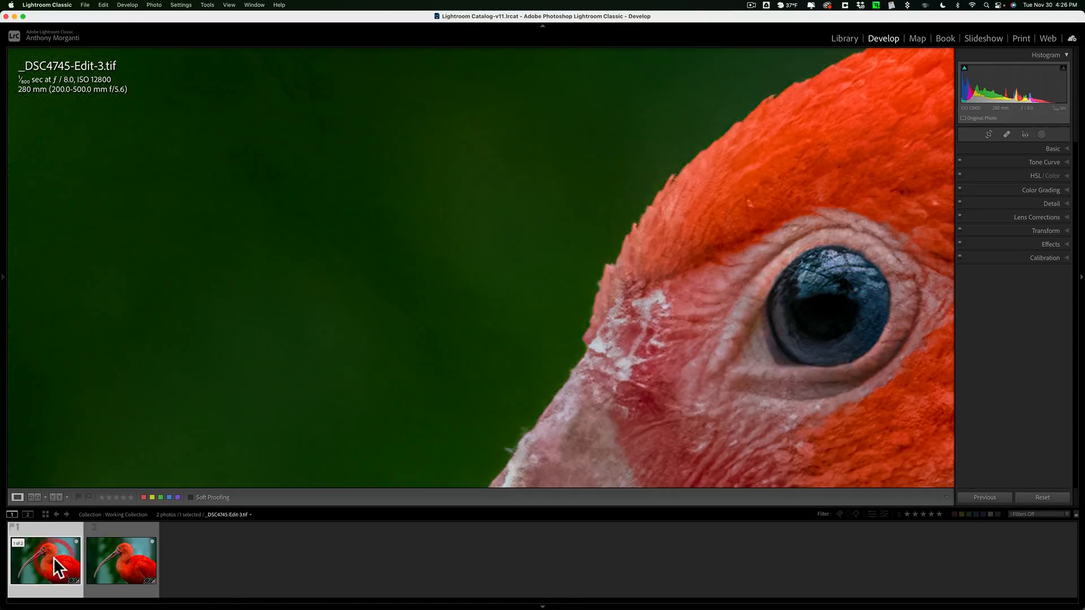